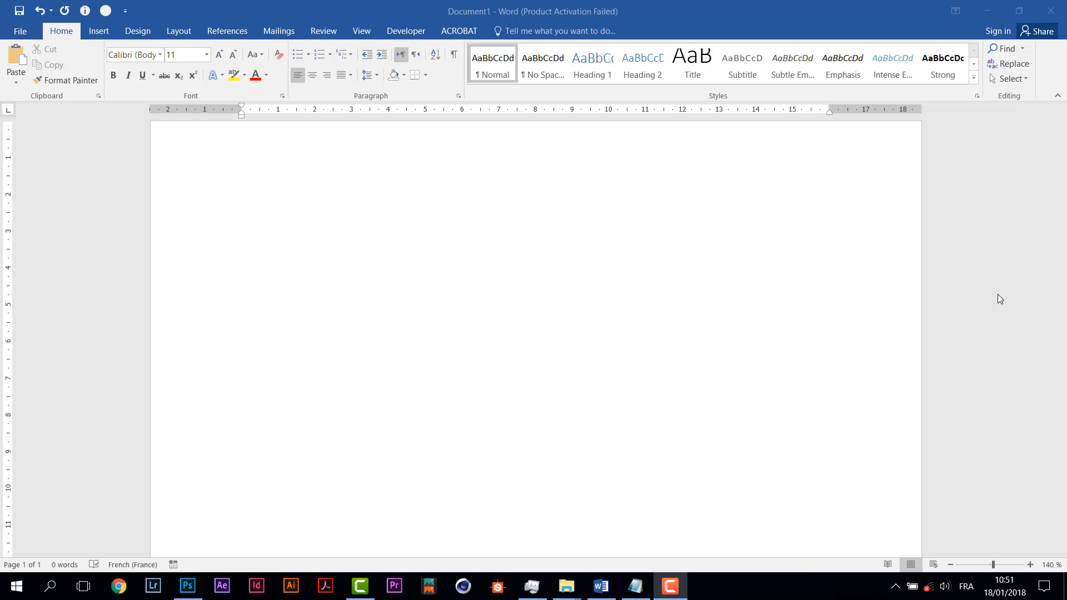
mouse_move(334, 189)
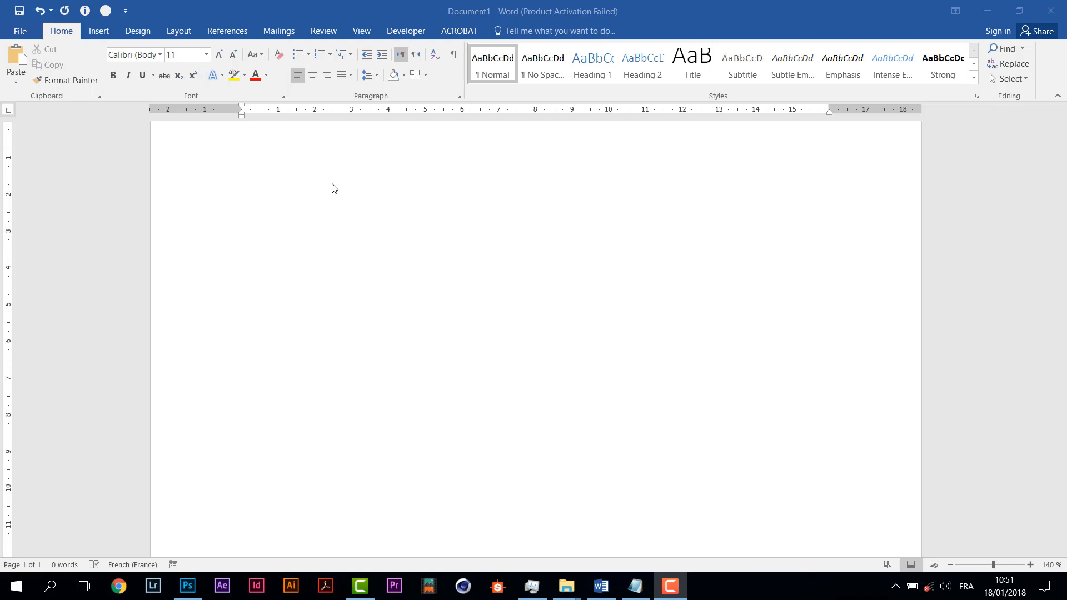
mouse_move(511, 196)
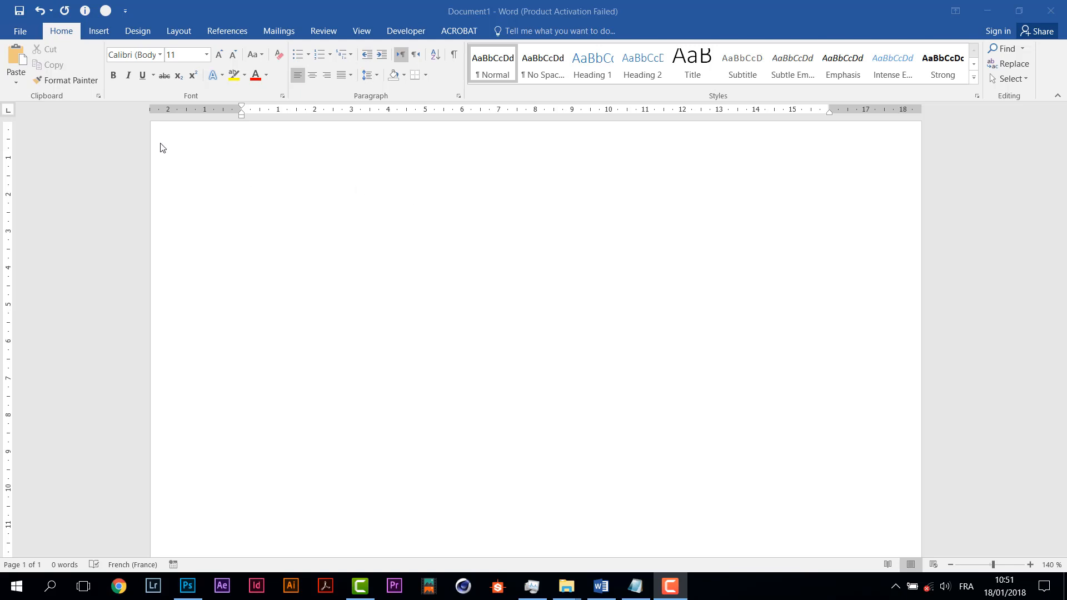
mouse_move(693, 203)
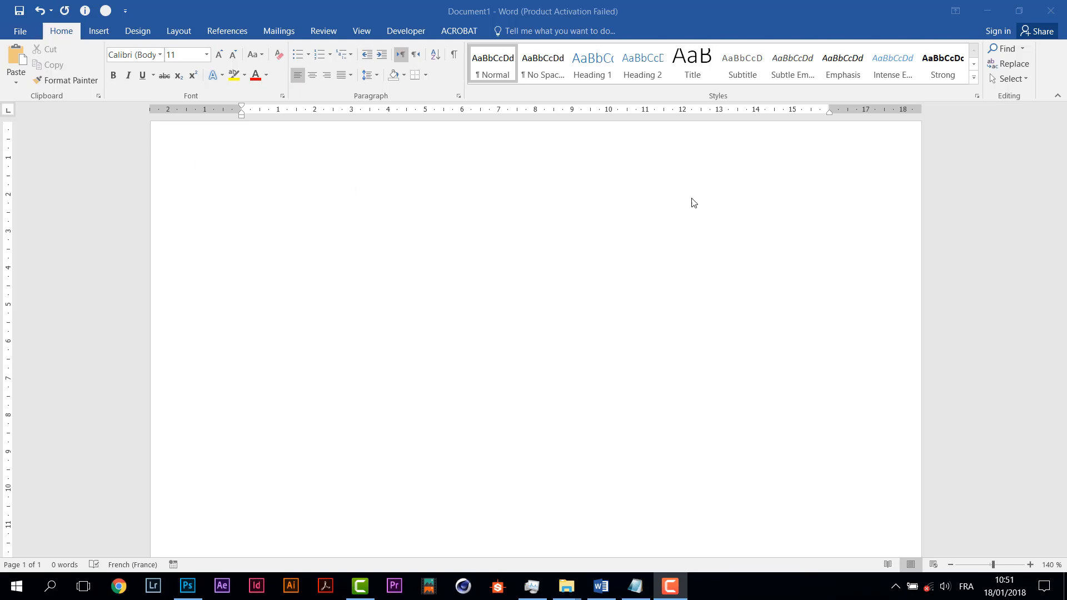
mouse_move(715, 256)
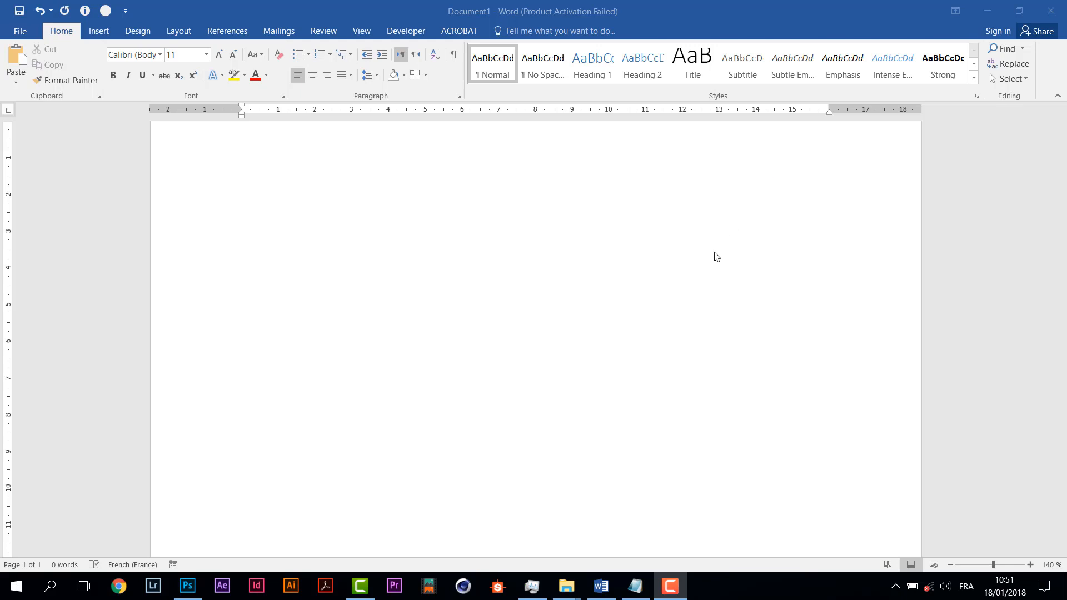
mouse_move(247, 215)
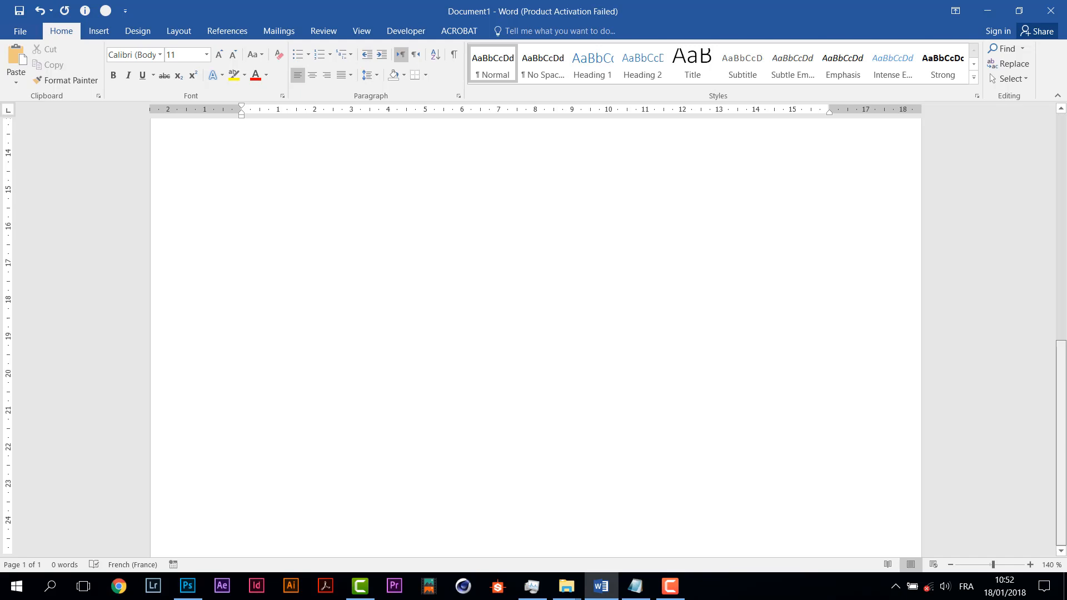
Insert a rectangle shape on the blank page for the header band.
click(241, 134)
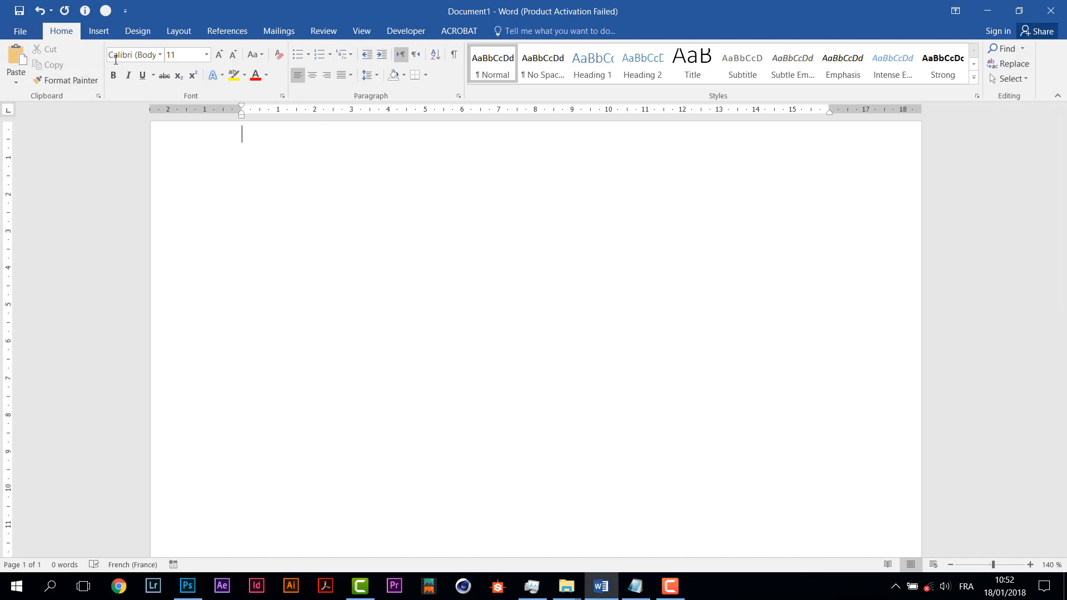
click(98, 31)
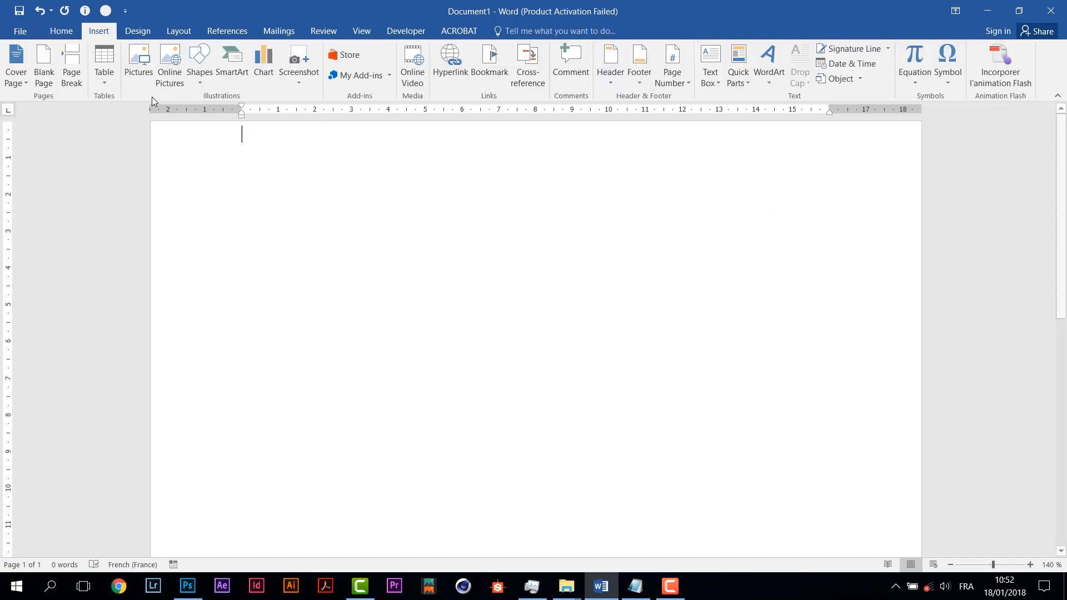
click(199, 62)
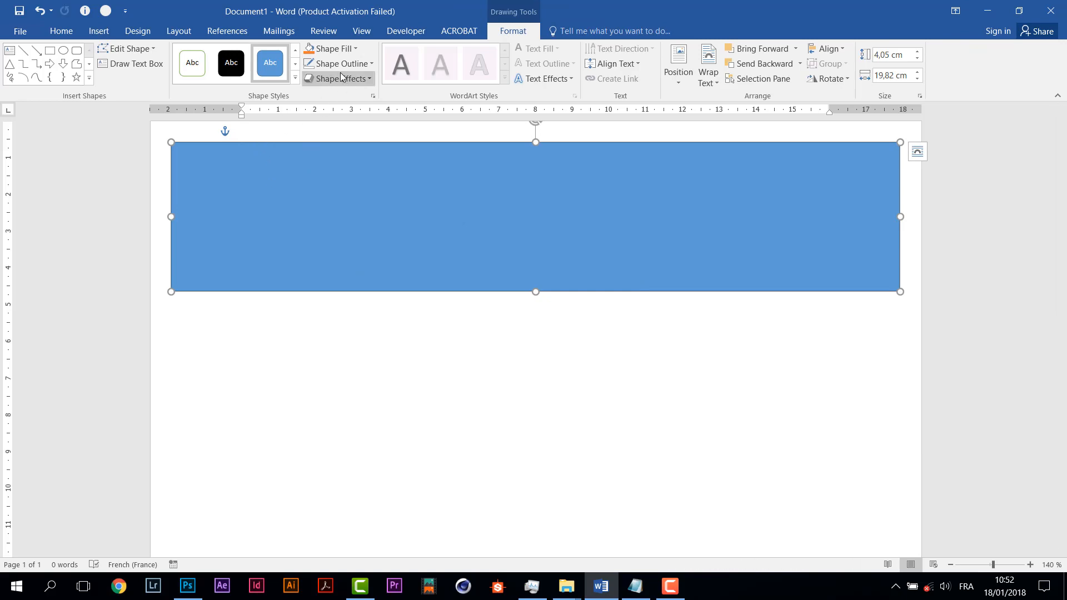
click(338, 63)
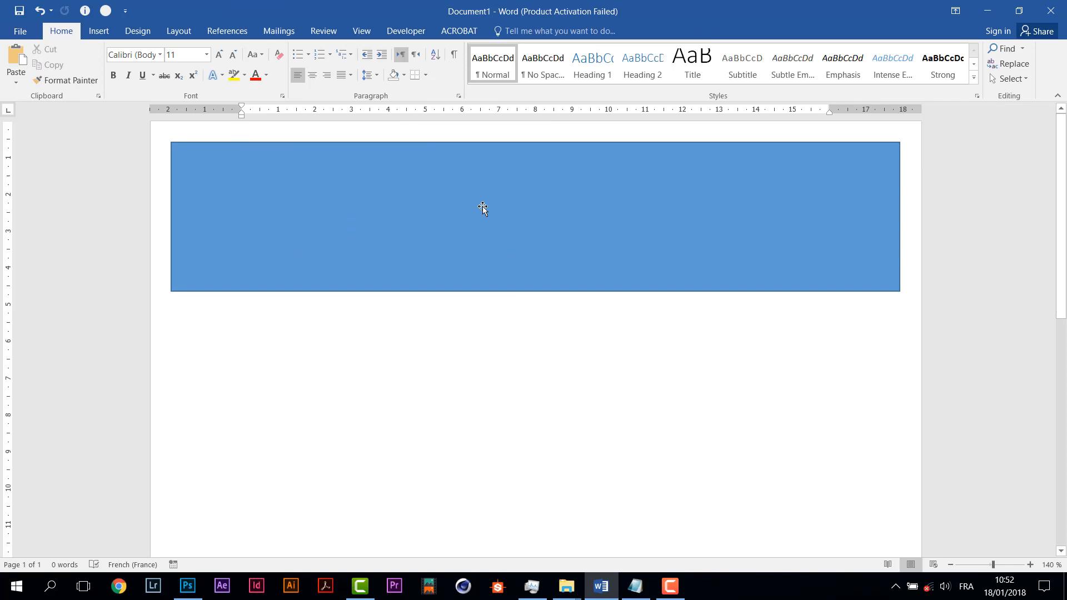
click(481, 217)
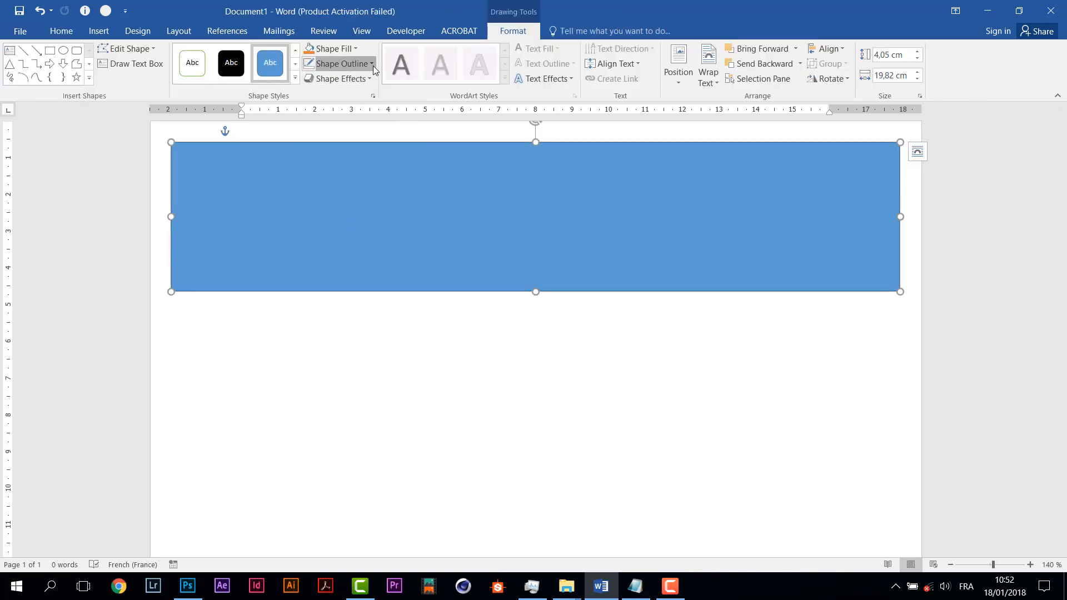
mouse_move(370, 185)
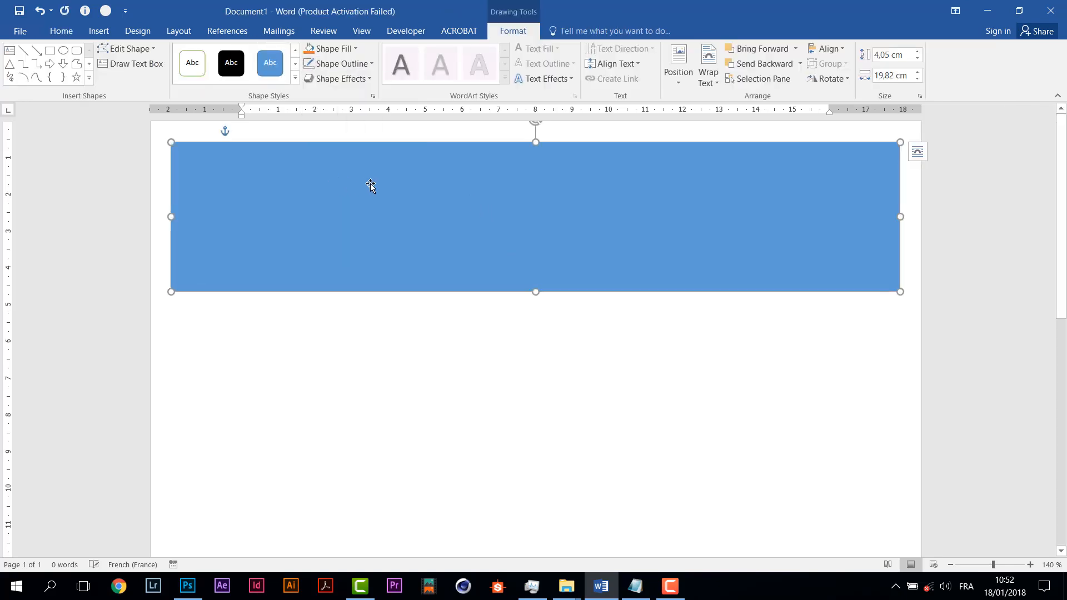
Position the rectangle at the top-left corner, stretched to the full 21.2 cm width and slightly shorter.
drag(371, 186, 304, 187)
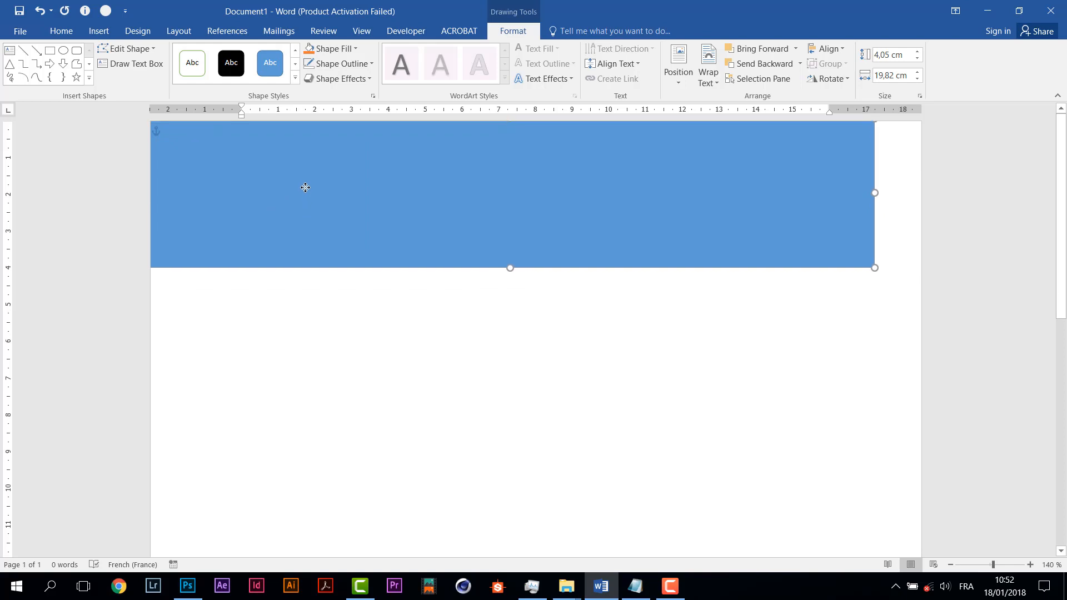
mouse_move(875, 192)
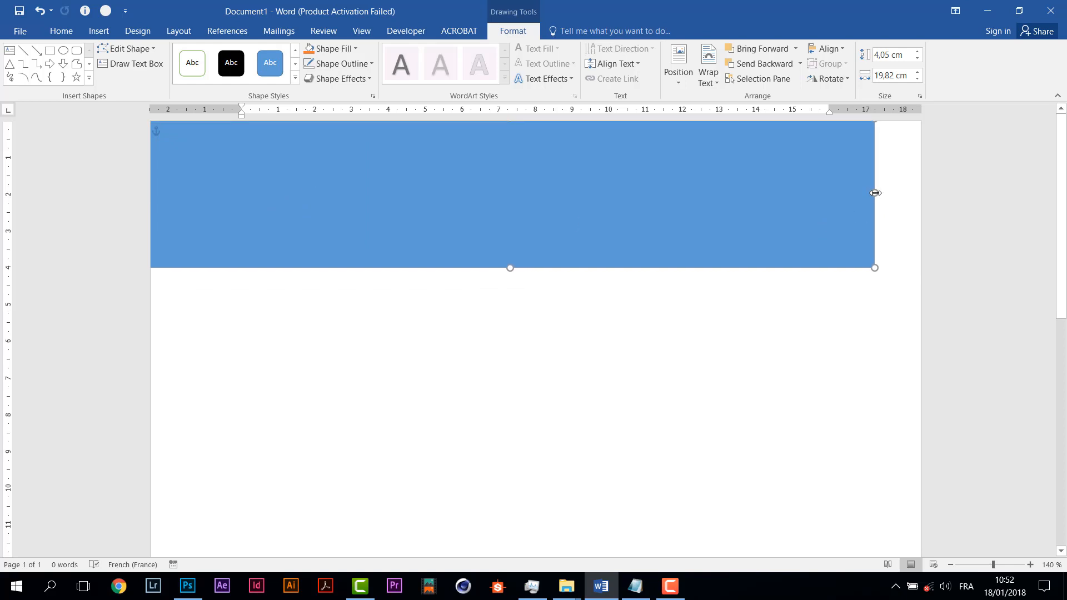
drag(874, 193, 920, 192)
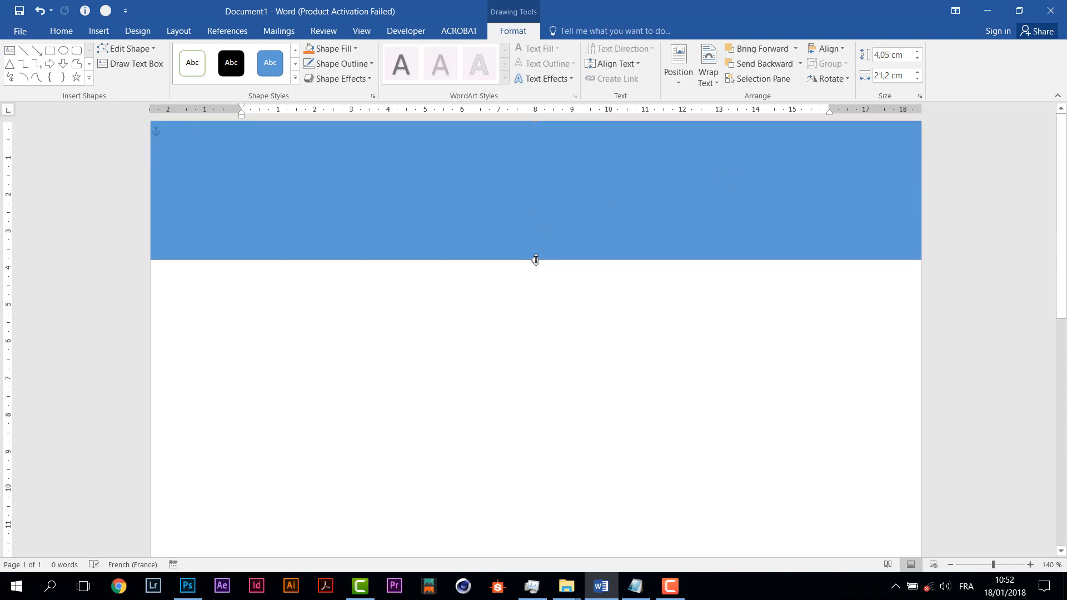
drag(534, 259, 534, 259)
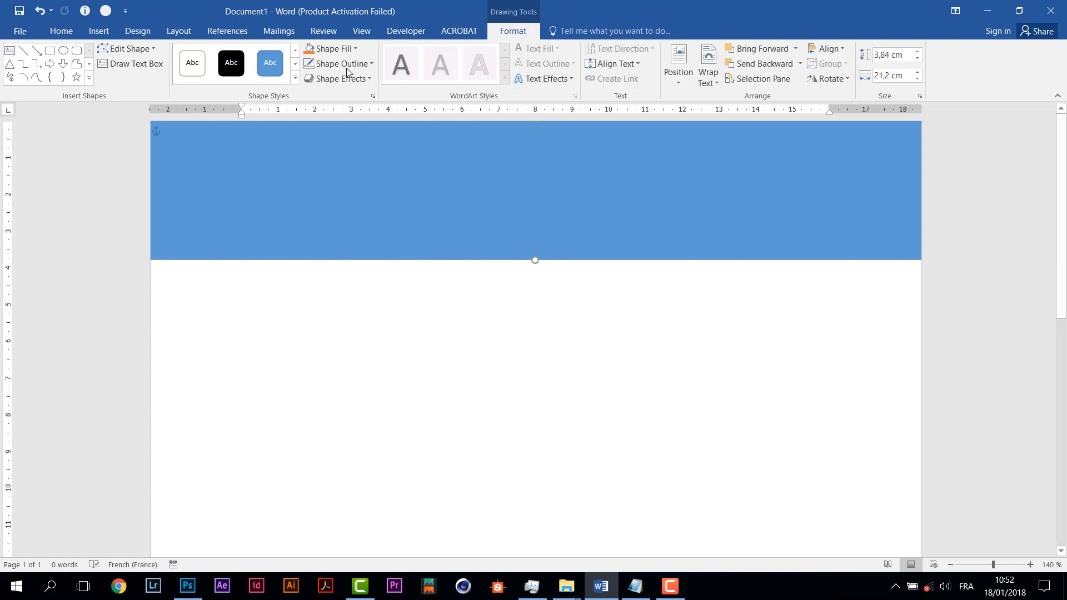
Recolour the band fill to very light gray RGB 241, 242, 244 via a custom fill colour.
click(334, 48)
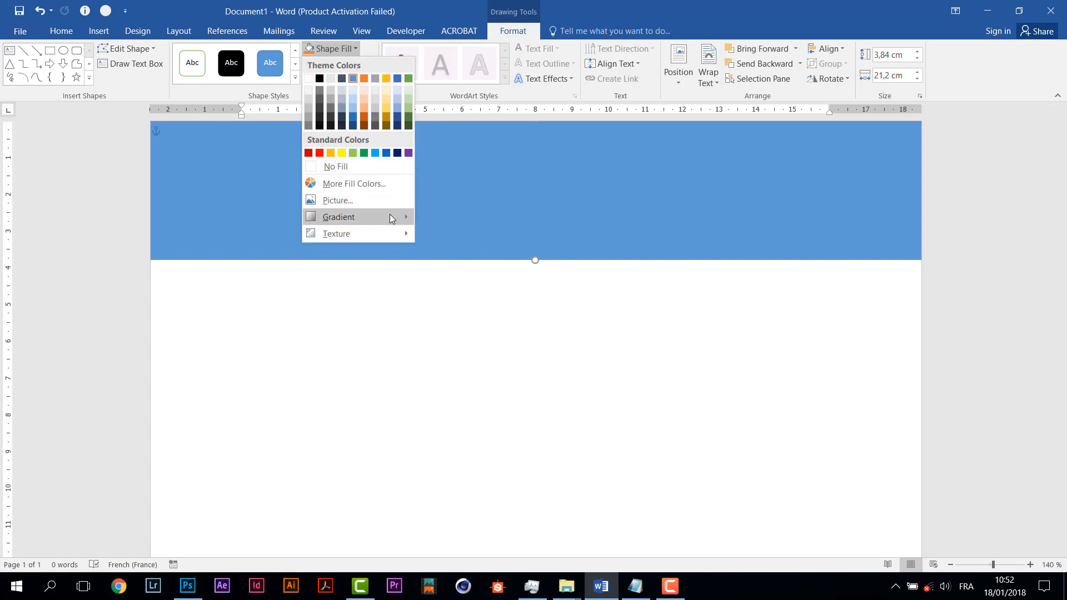
click(353, 183)
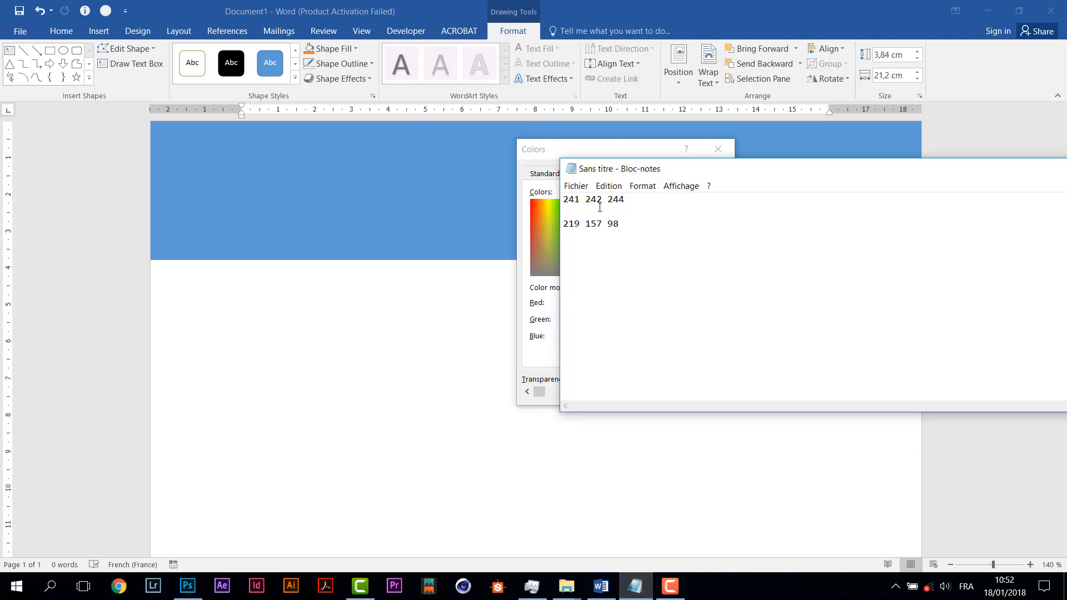
double_click(570, 199)
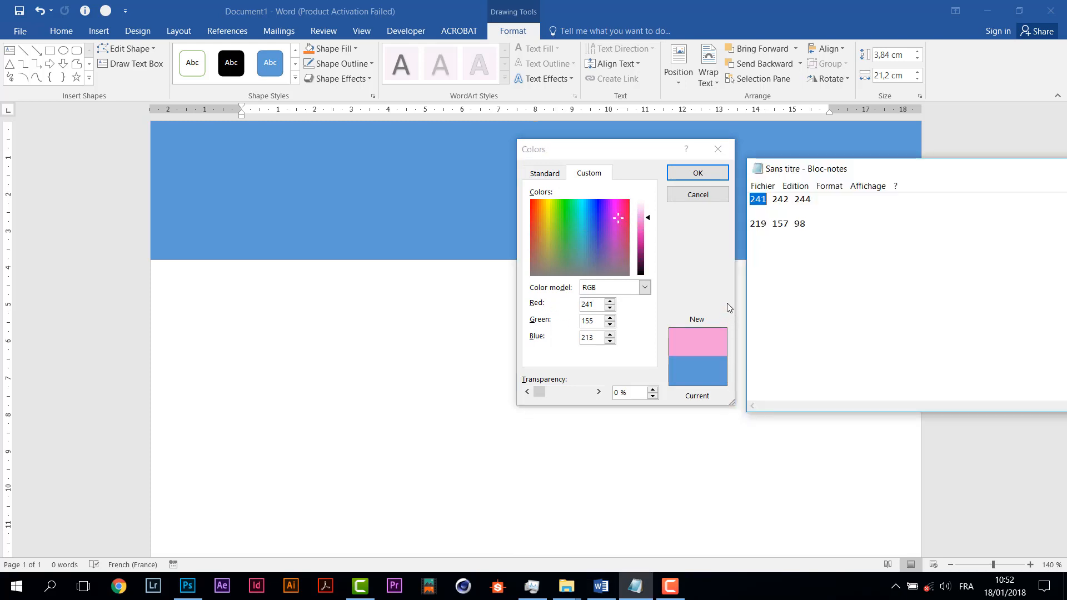
double_click(780, 199)
text(244)
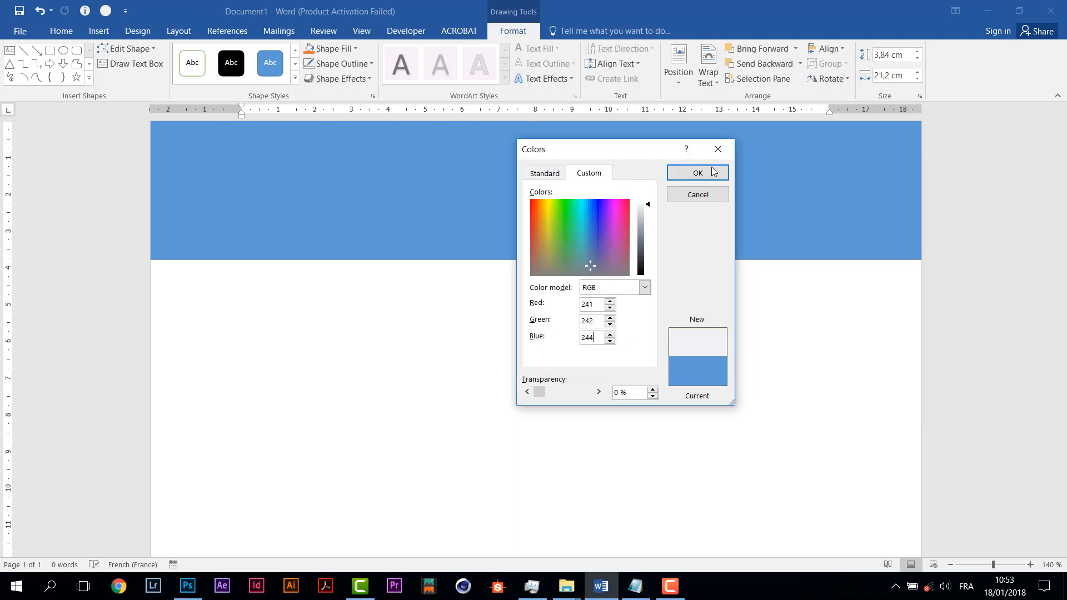
click(696, 172)
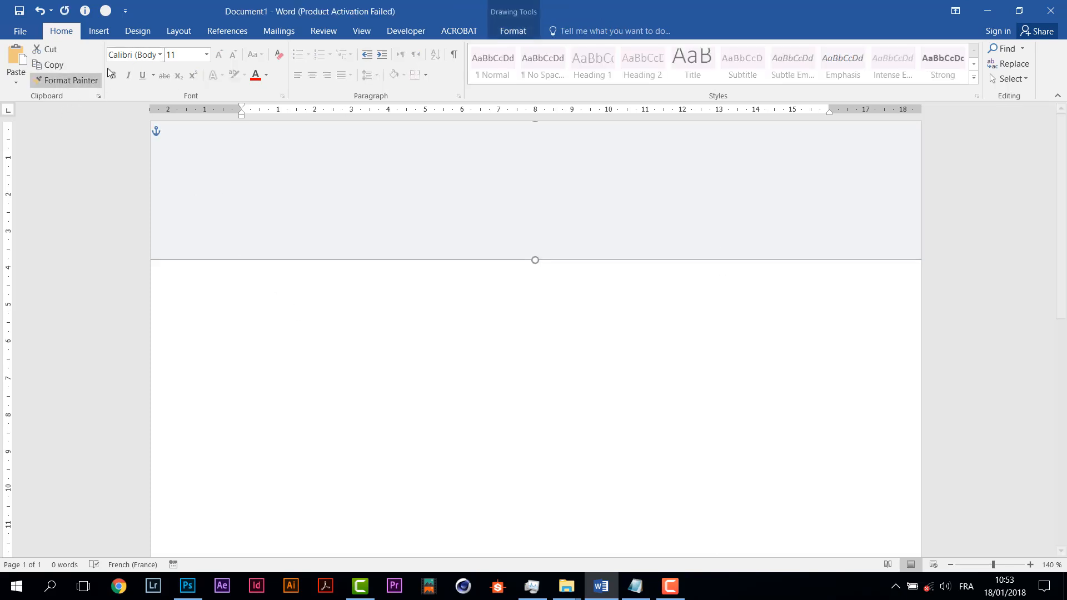
click(99, 31)
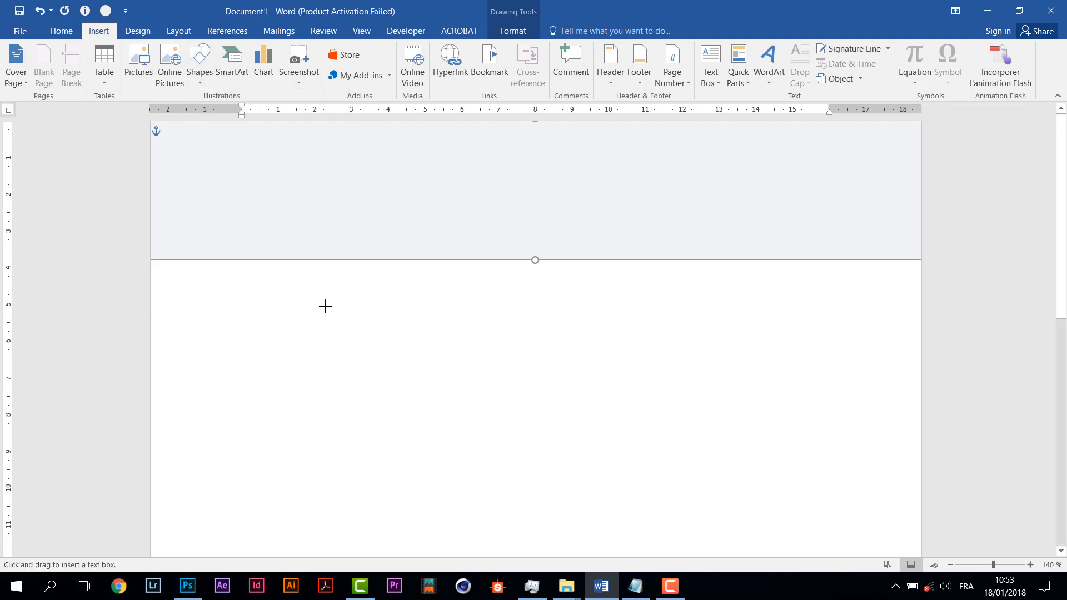
drag(326, 307, 536, 340)
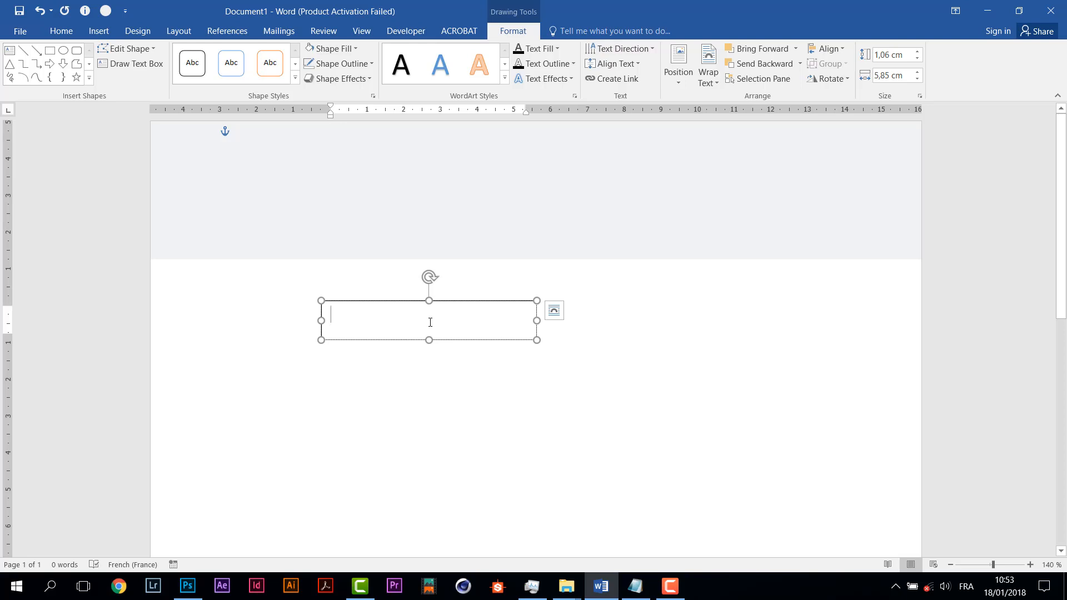
text(www.w)
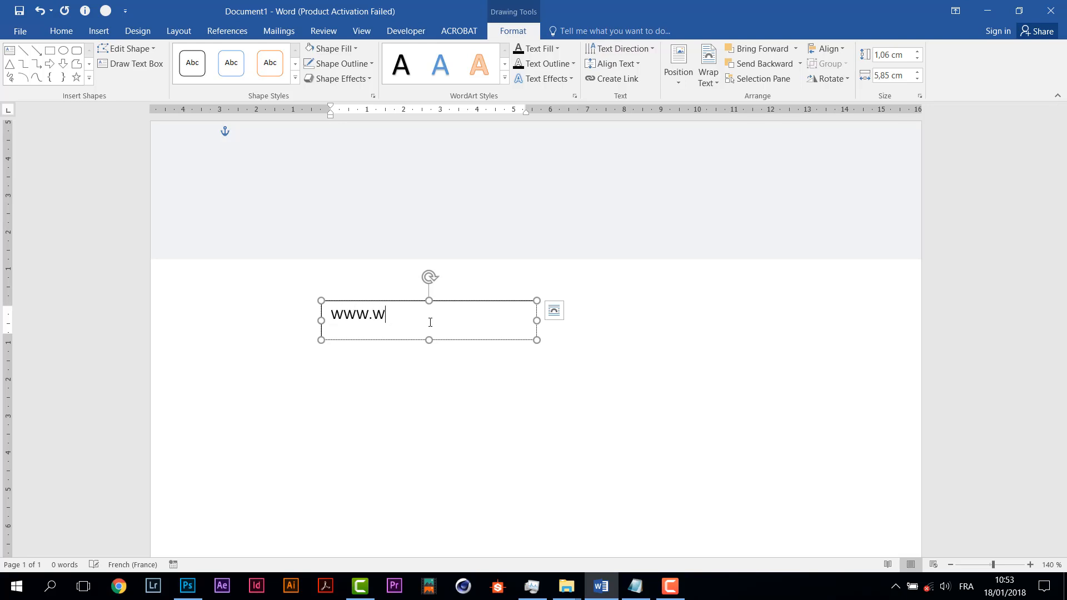
text(CODEPOWE)
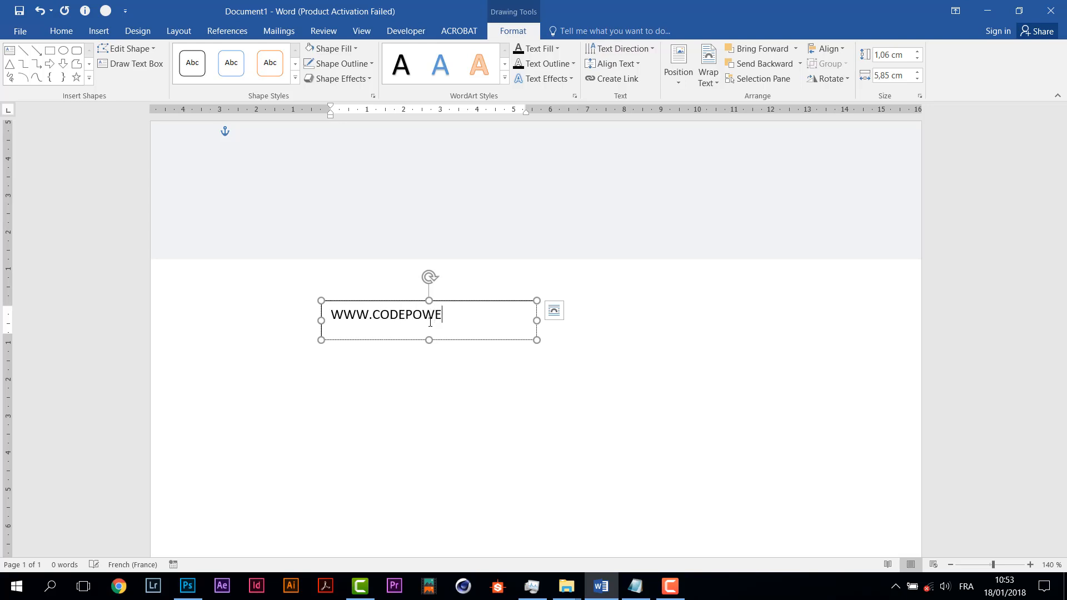
text(R.COM)
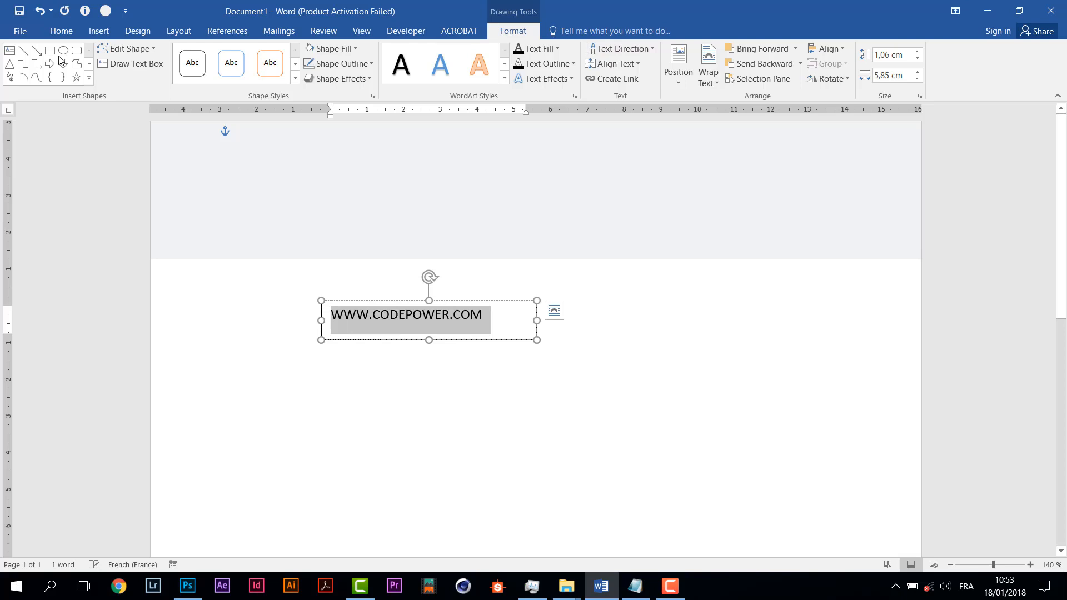
Choose CeraGR-Regular from the font list for the website text.
click(60, 32)
text(Cera)
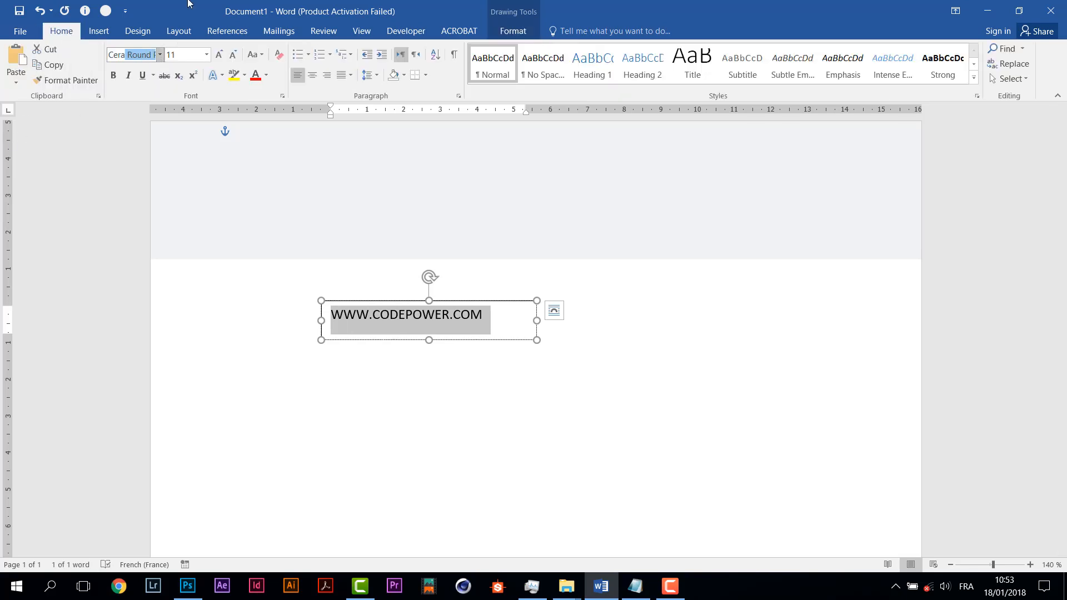
click(160, 54)
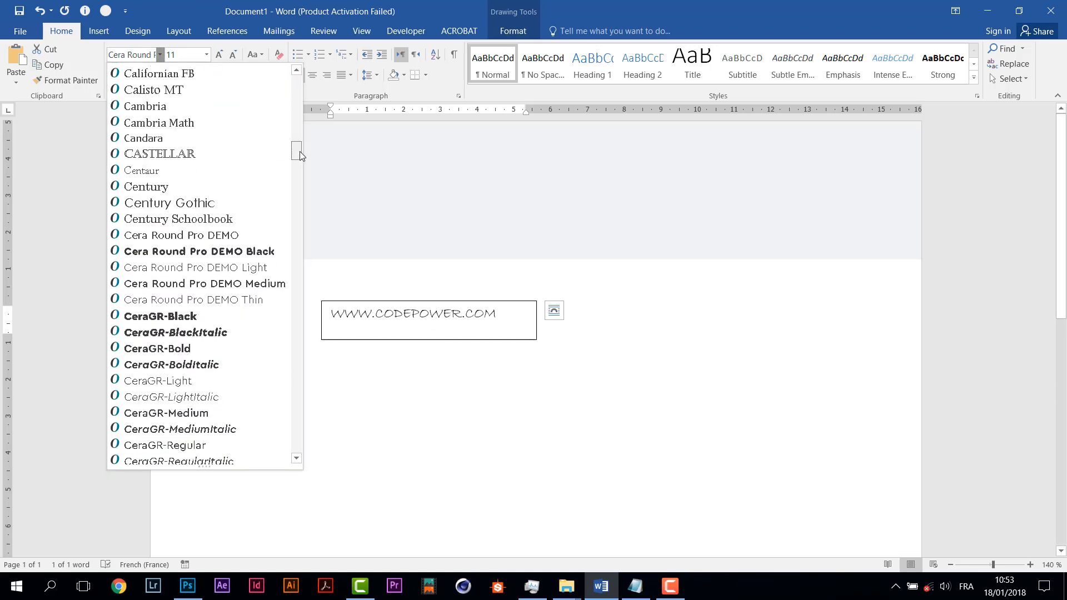
scroll(down, 3)
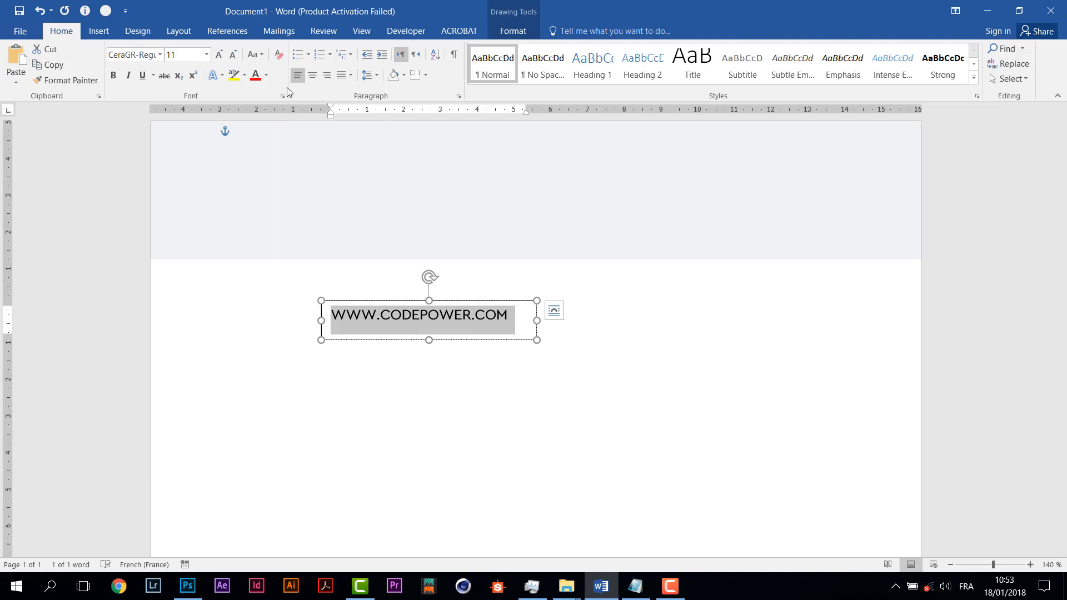
Expand the website text's character spacing by 0.3 pt in the Font dialog.
click(290, 96)
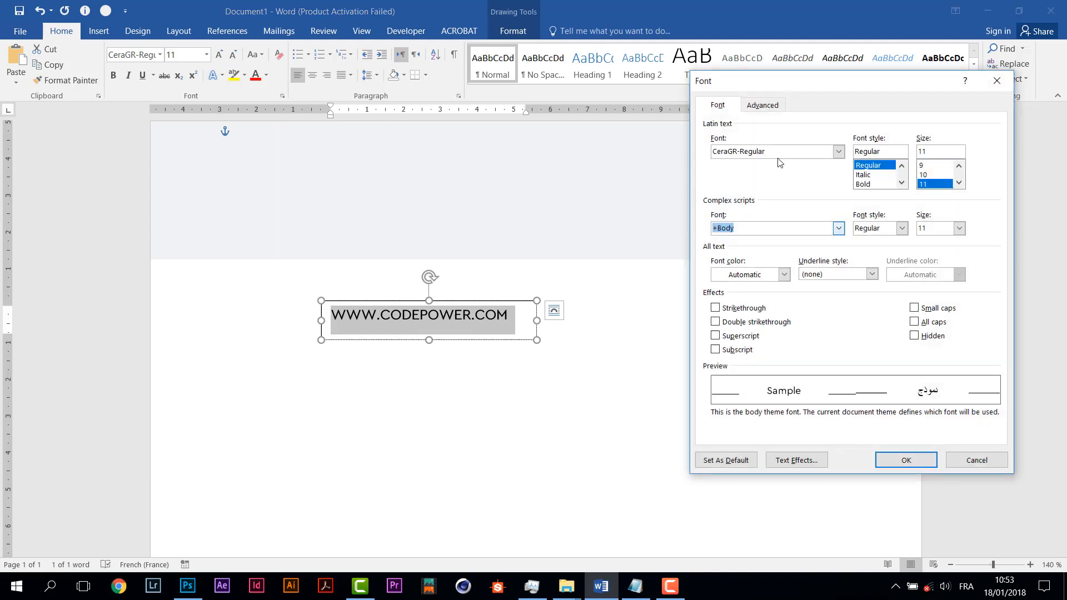
click(762, 105)
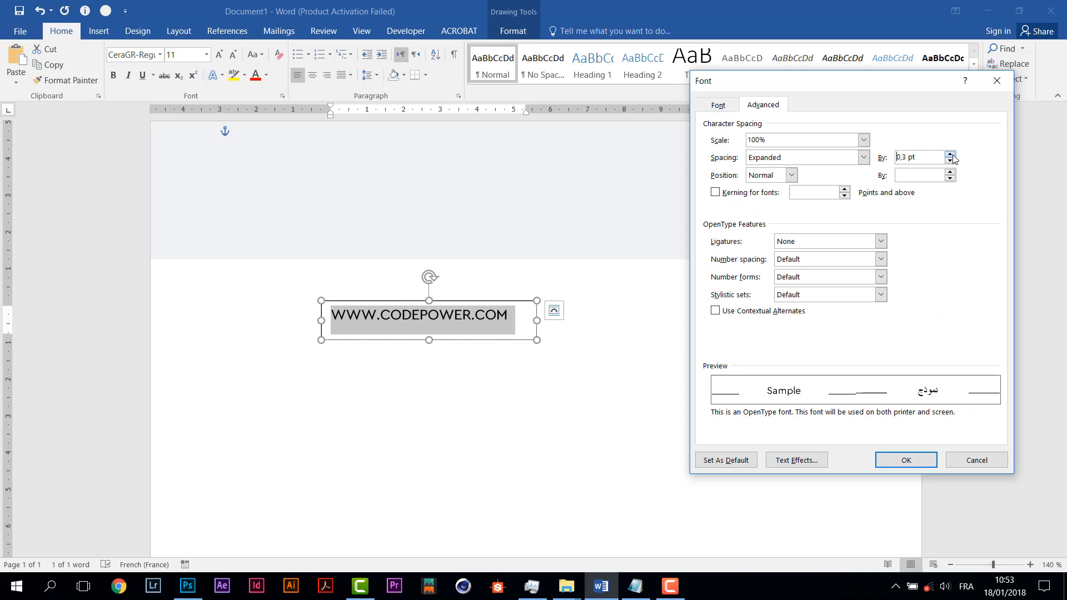
click(904, 459)
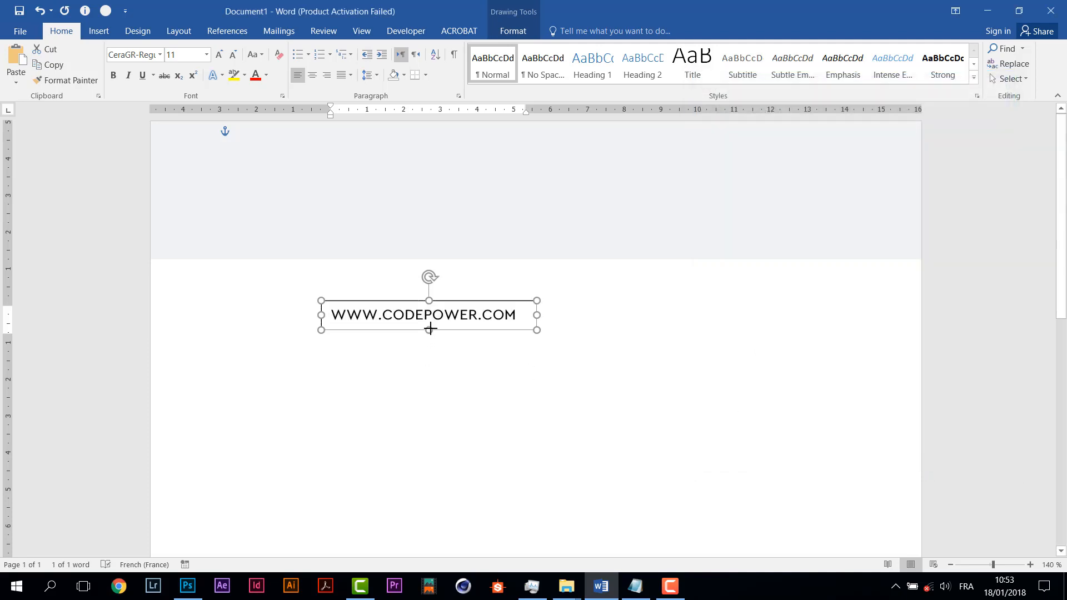
Move the website text to the band's upper left and remove its box outline.
drag(429, 315, 327, 178)
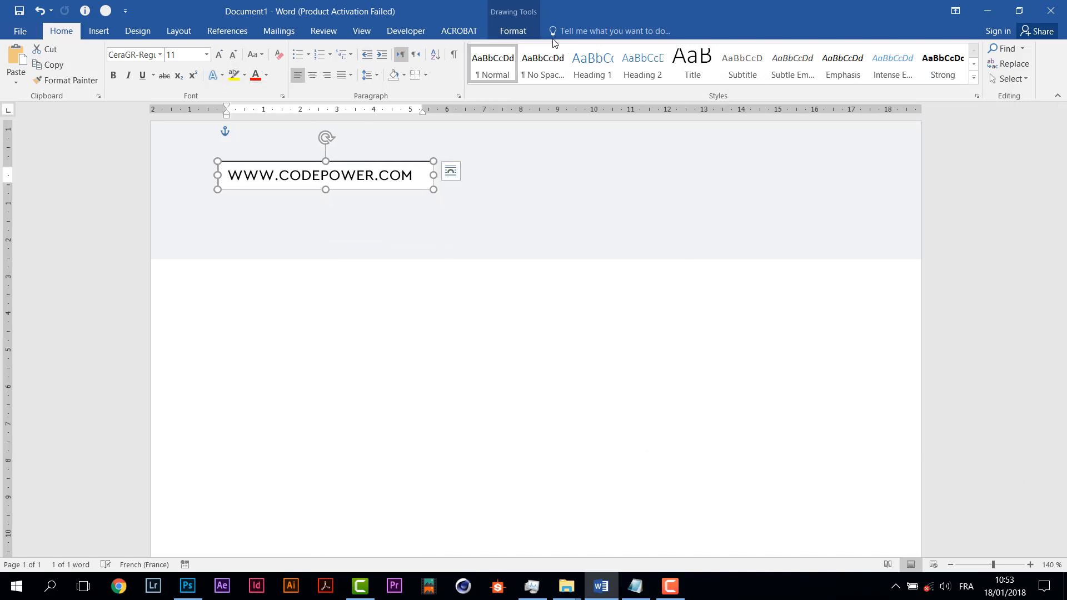
click(331, 48)
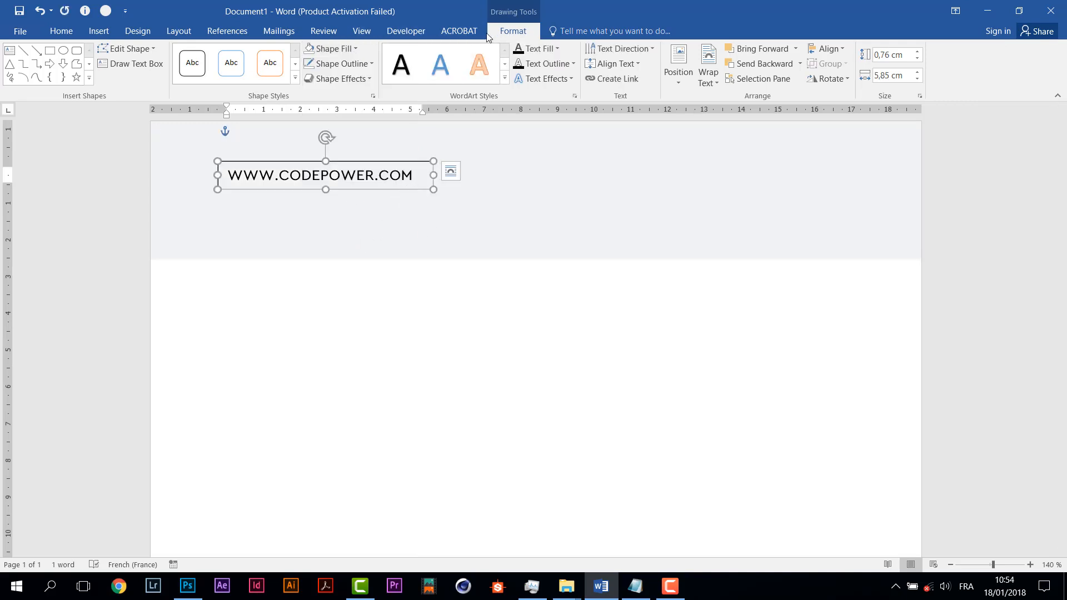
click(338, 63)
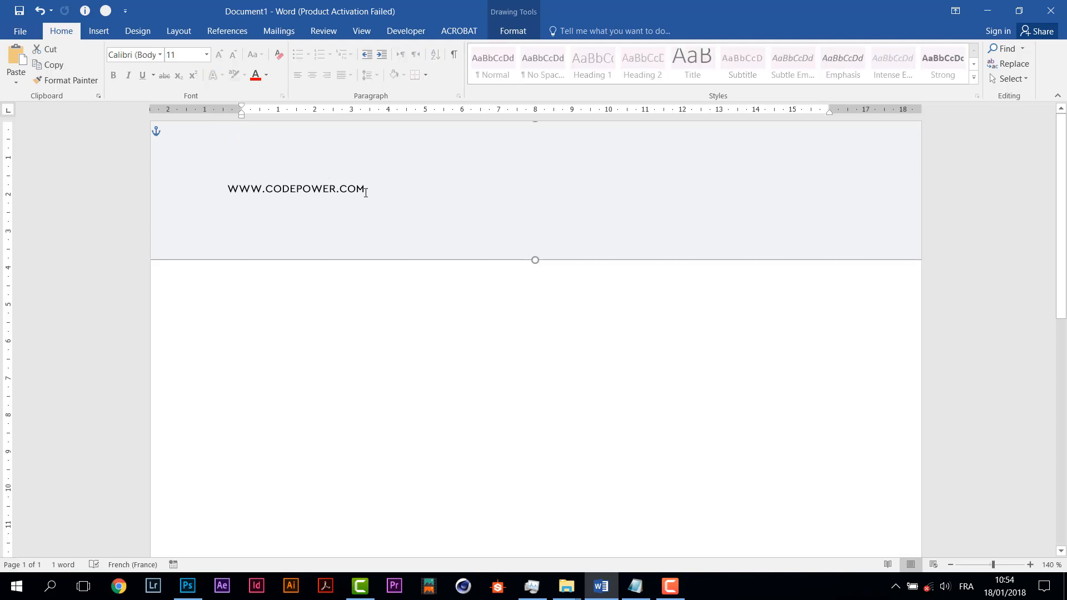
Colour the website text gray and pick up its box to duplicate it.
click(296, 189)
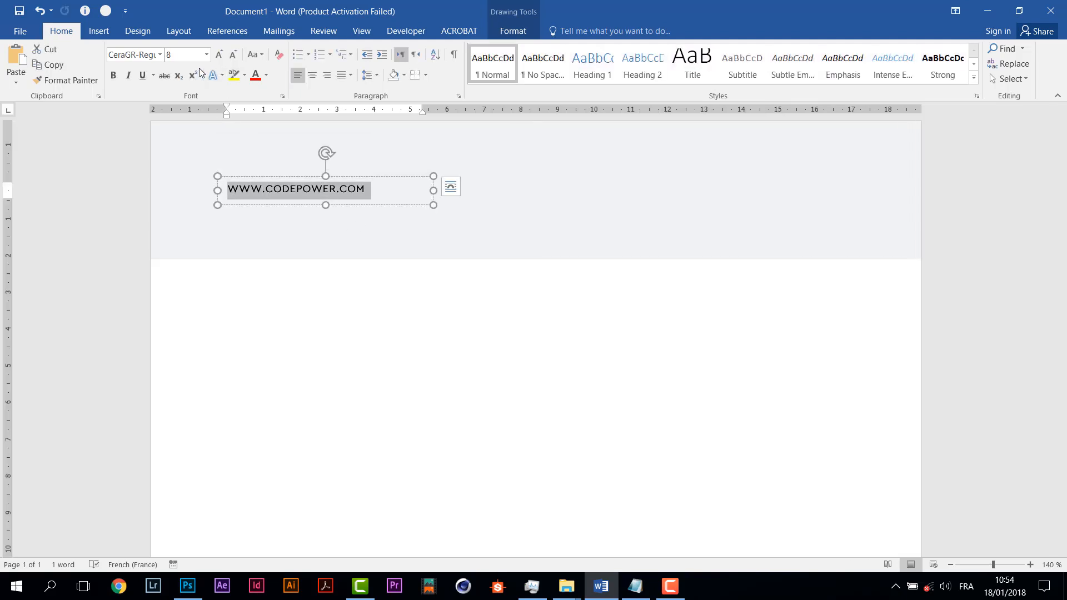
click(265, 75)
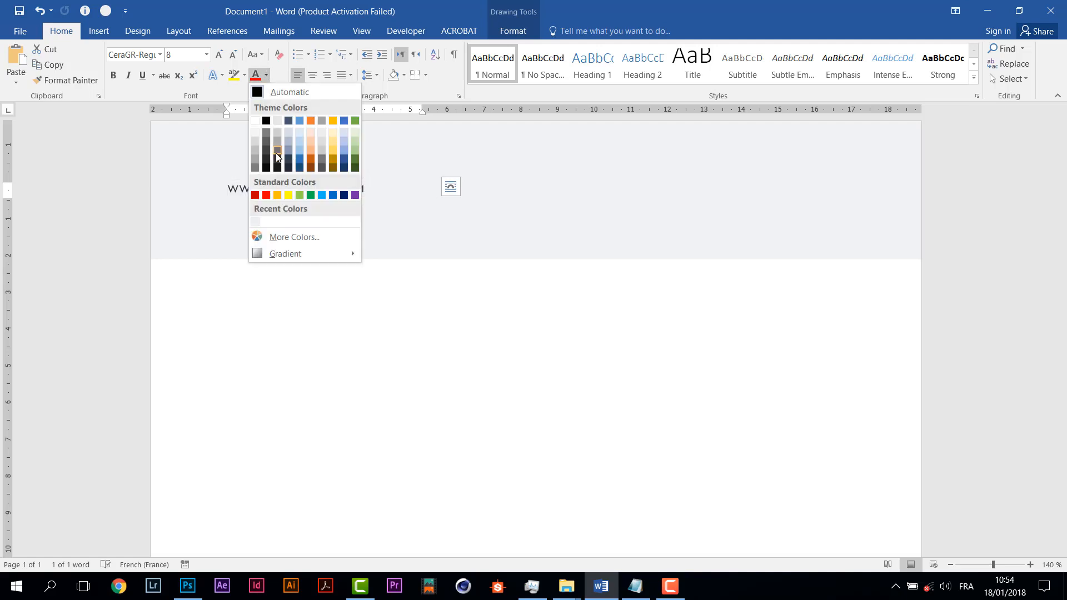
click(275, 150)
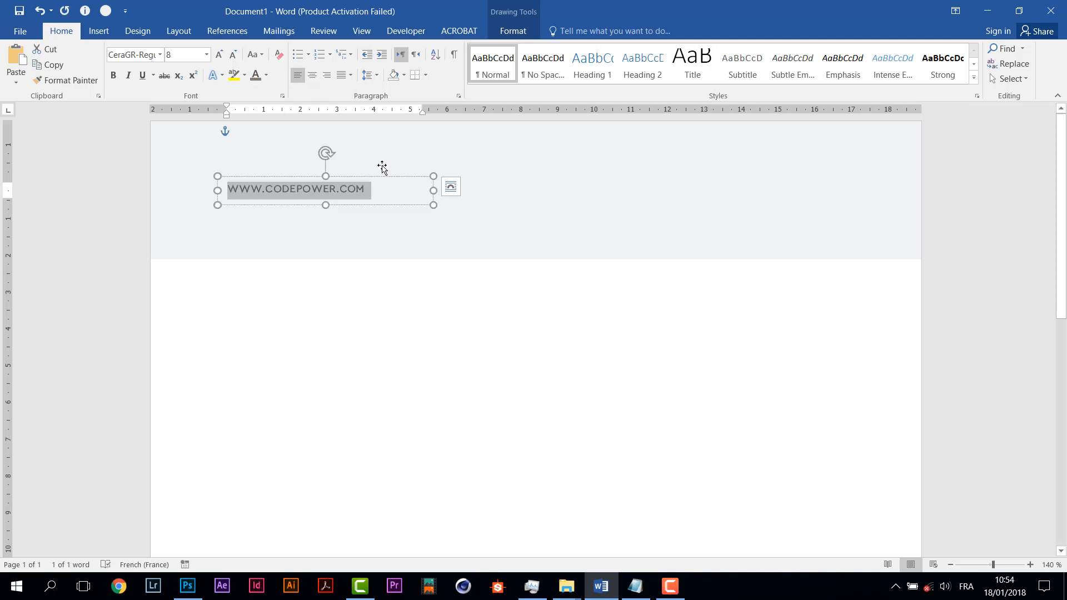
click(399, 195)
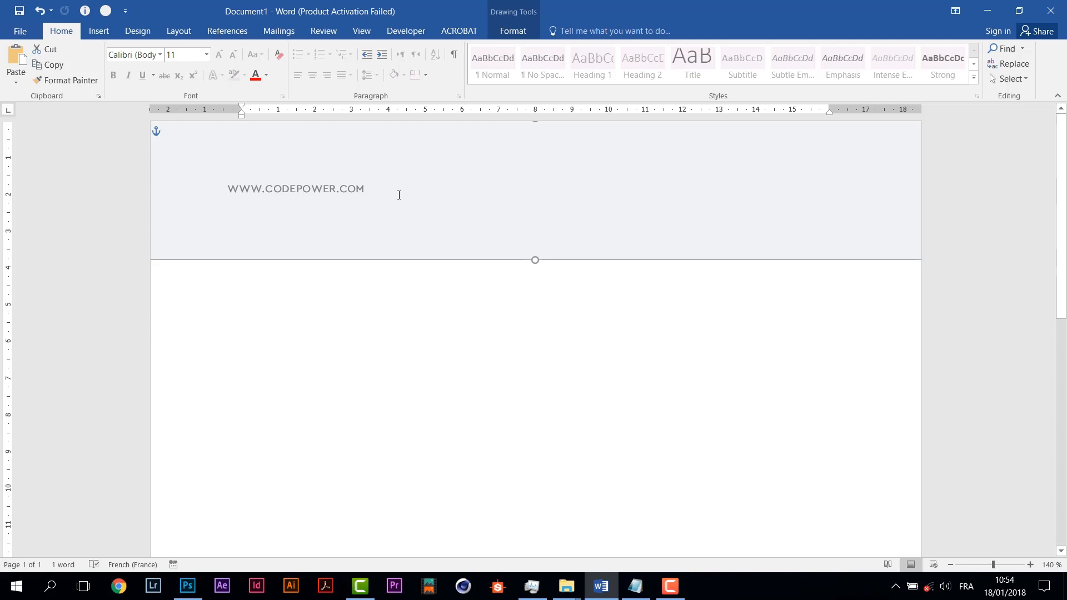
click(295, 189)
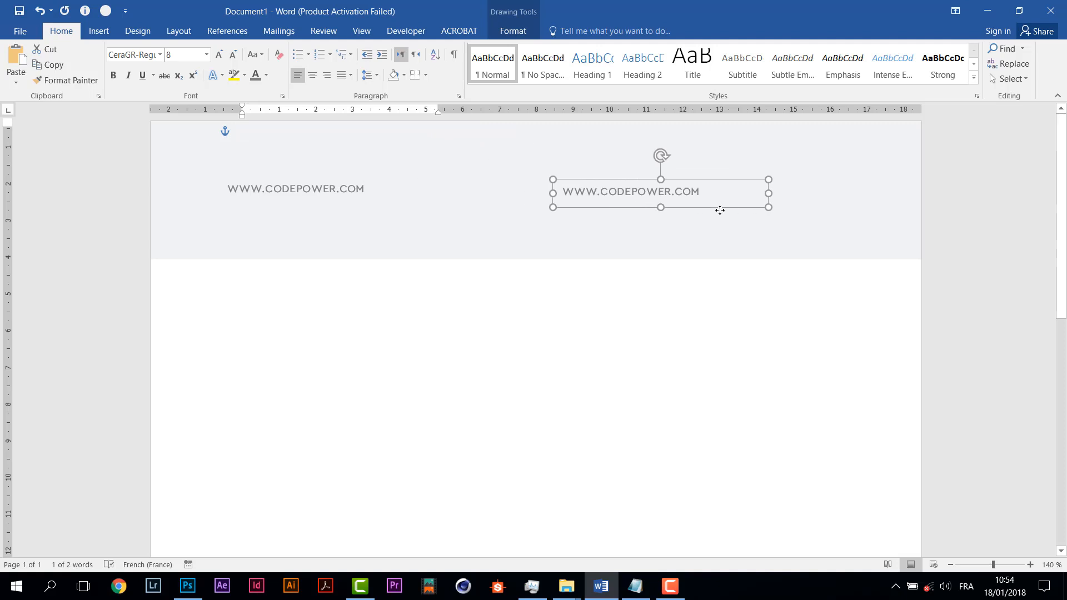
Place the copy at the band's right end and replace its text with PAGE 02 OF 30.
drag(660, 192, 776, 186)
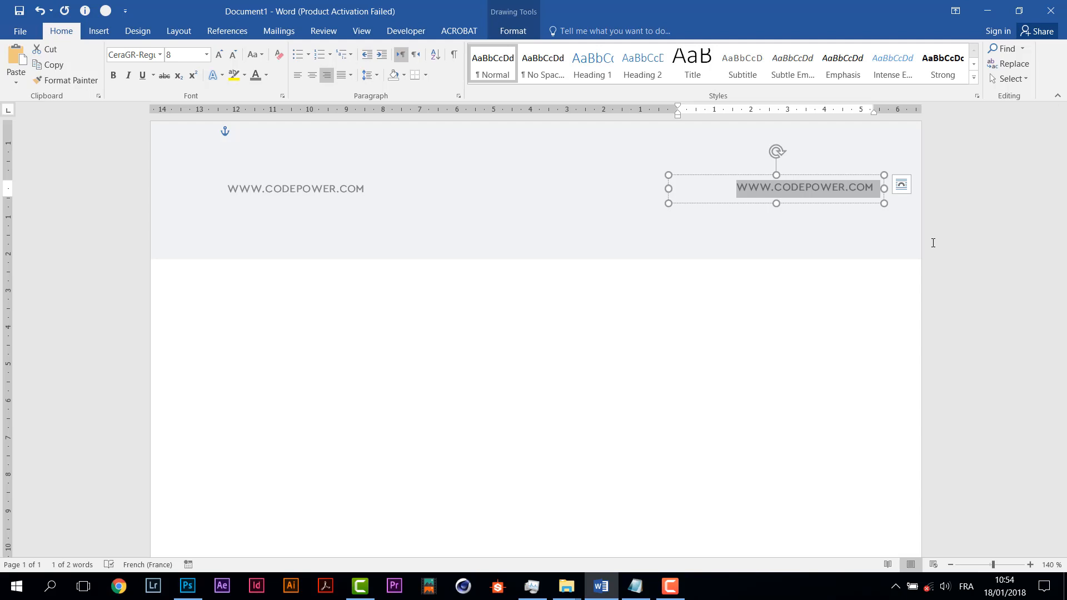
text(PAGE)
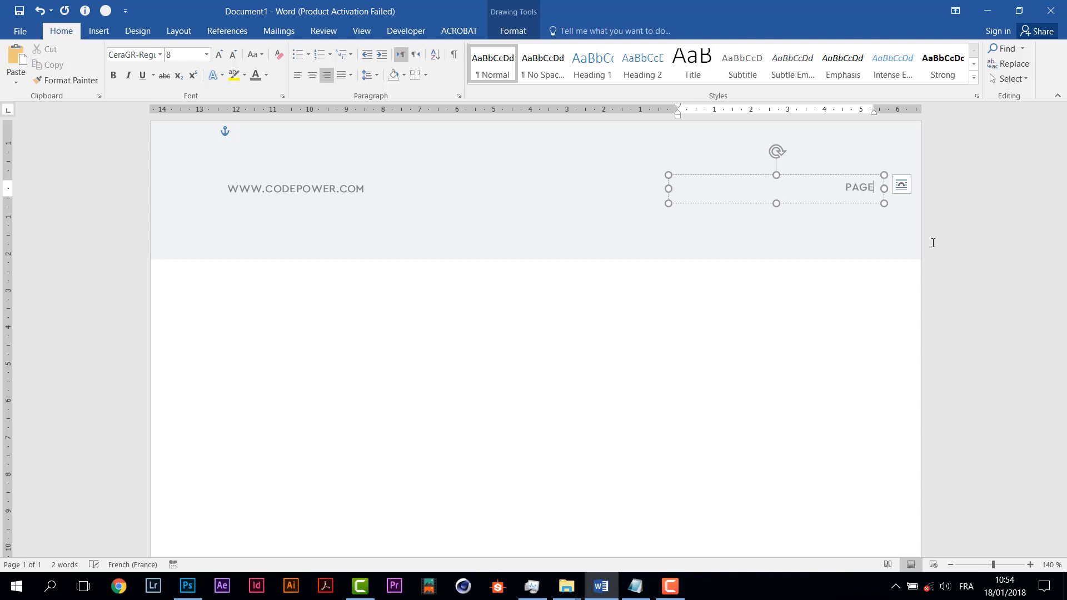
text(02)
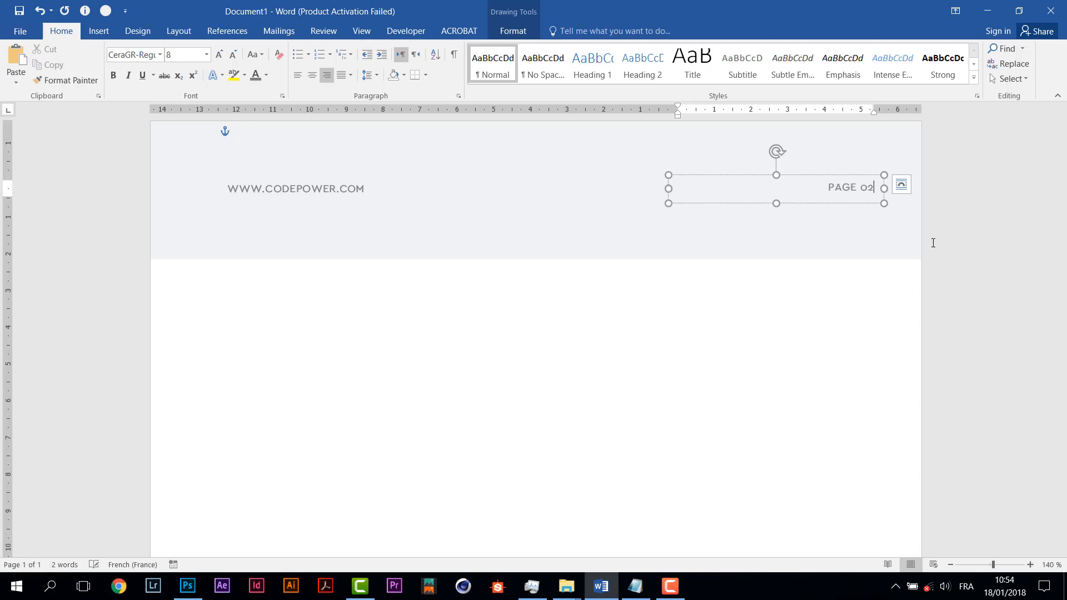
text(OF 30)
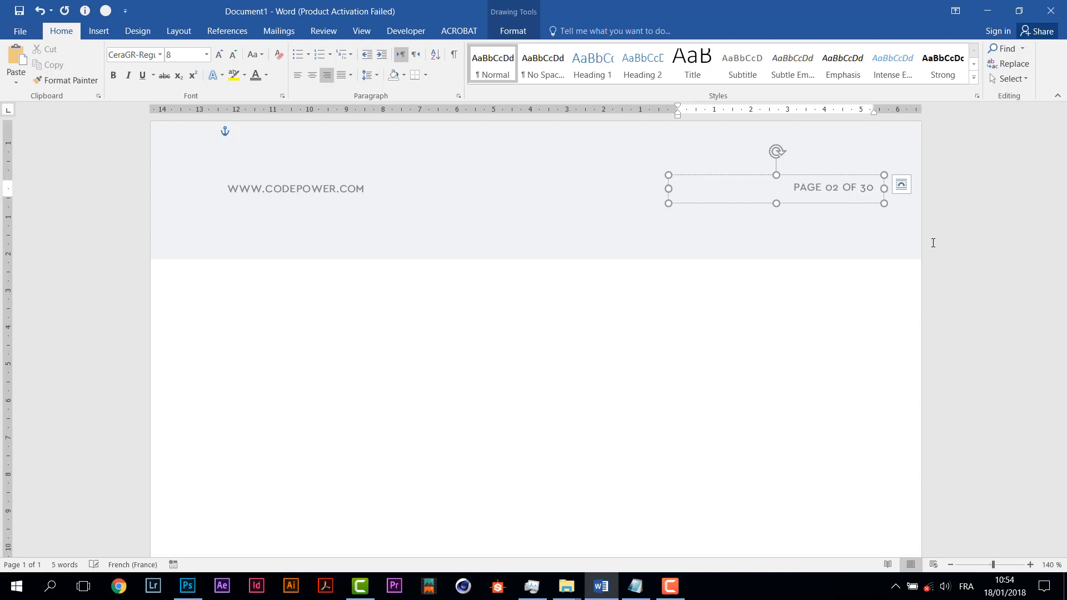
click(871, 186)
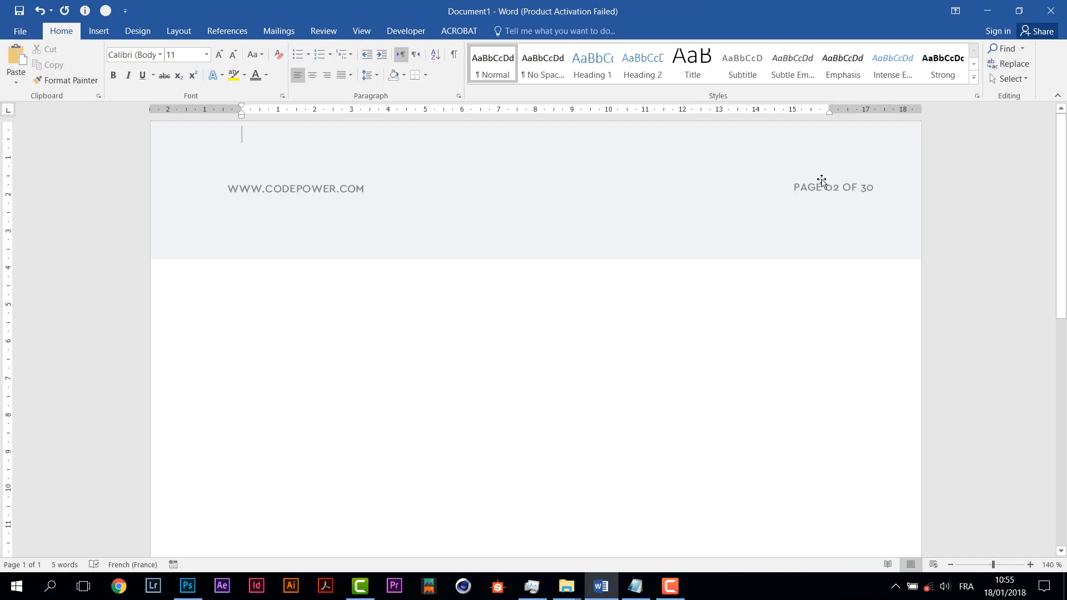
Paste a text box below the gray band and enlarge it for the title.
click(831, 189)
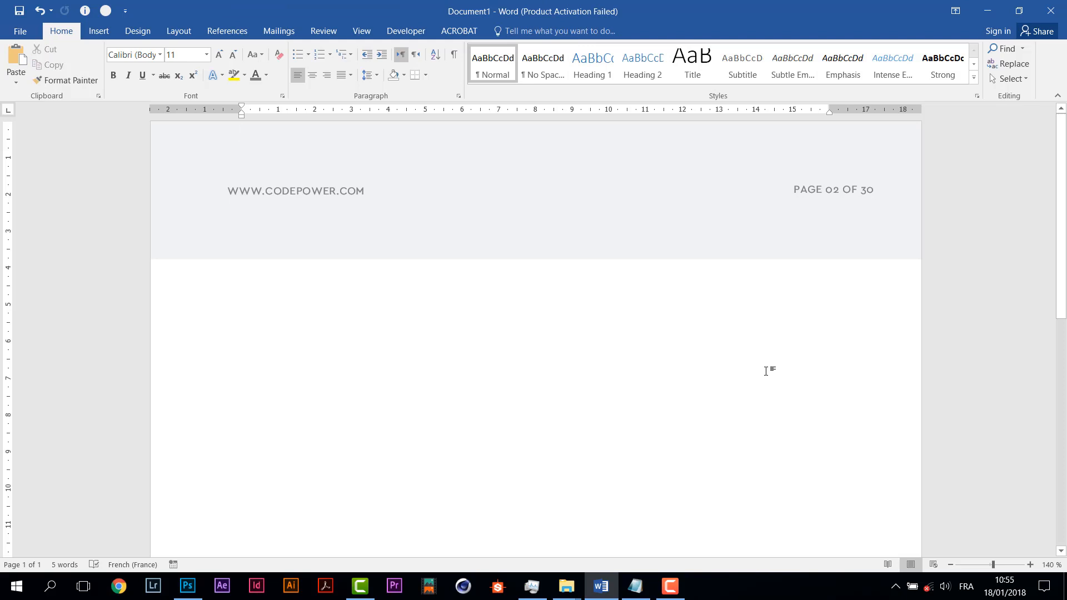
mouse_move(349, 374)
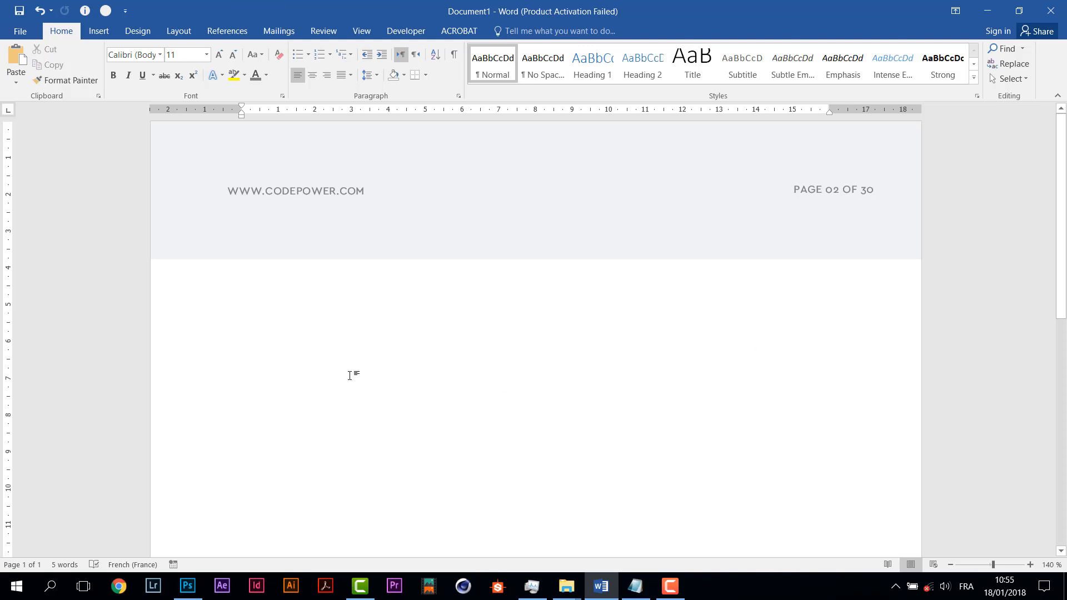
click(295, 190)
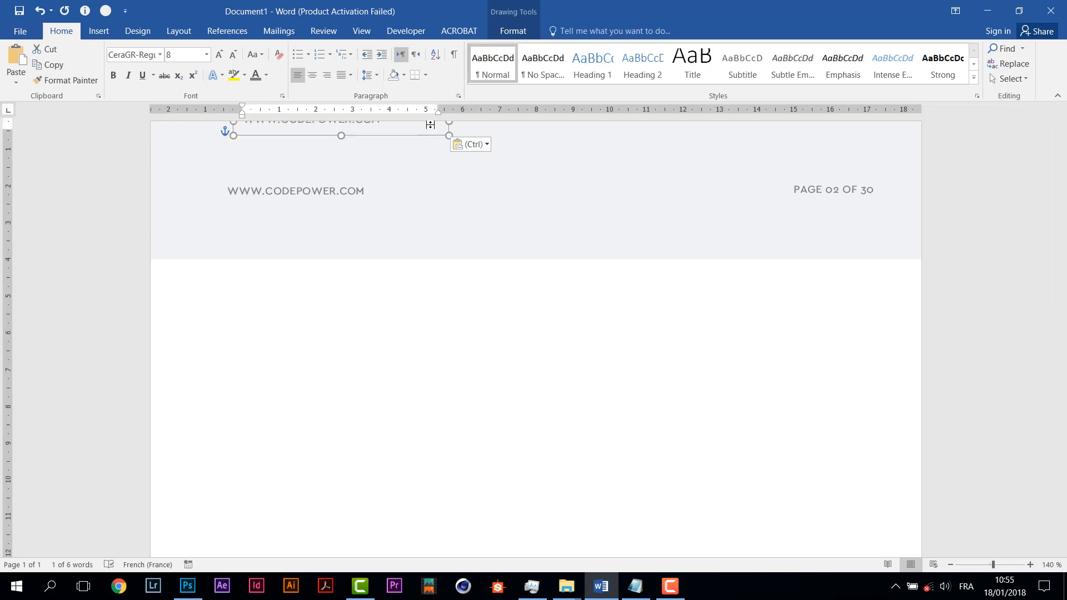
drag(340, 129, 328, 311)
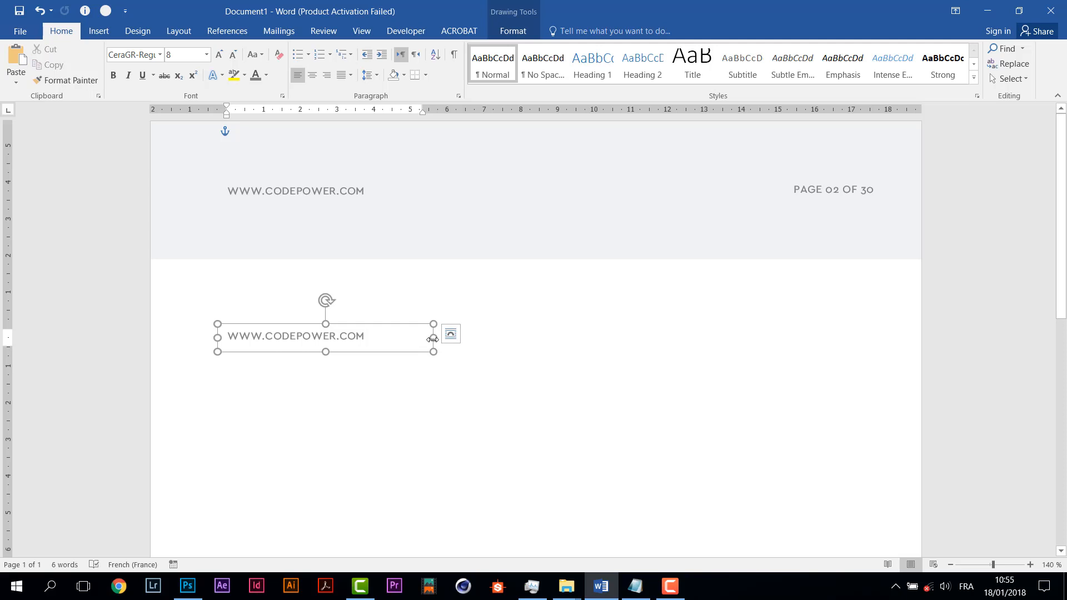
drag(433, 338, 598, 335)
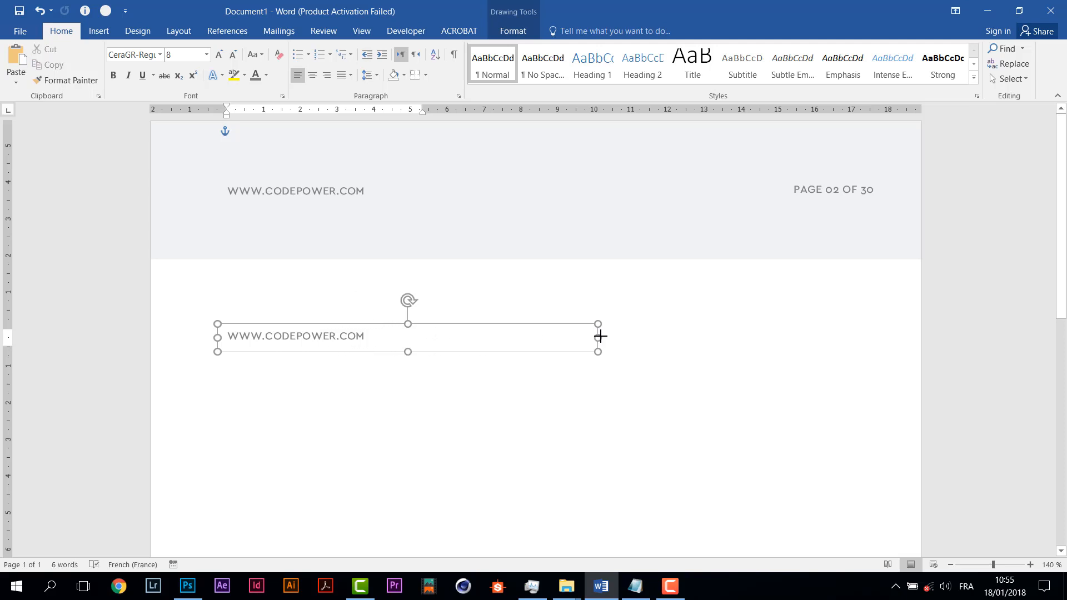
drag(598, 352, 600, 439)
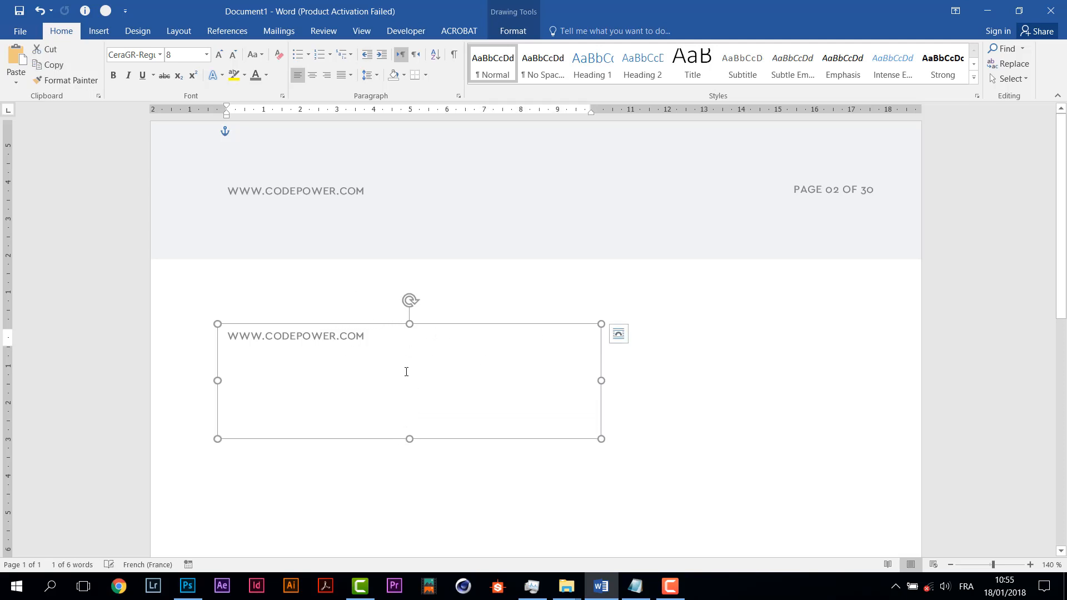
Replace its text with TABLE over OF CONTENT and set both lines to 30 pt.
drag(227, 335, 371, 432)
text(TABLE)
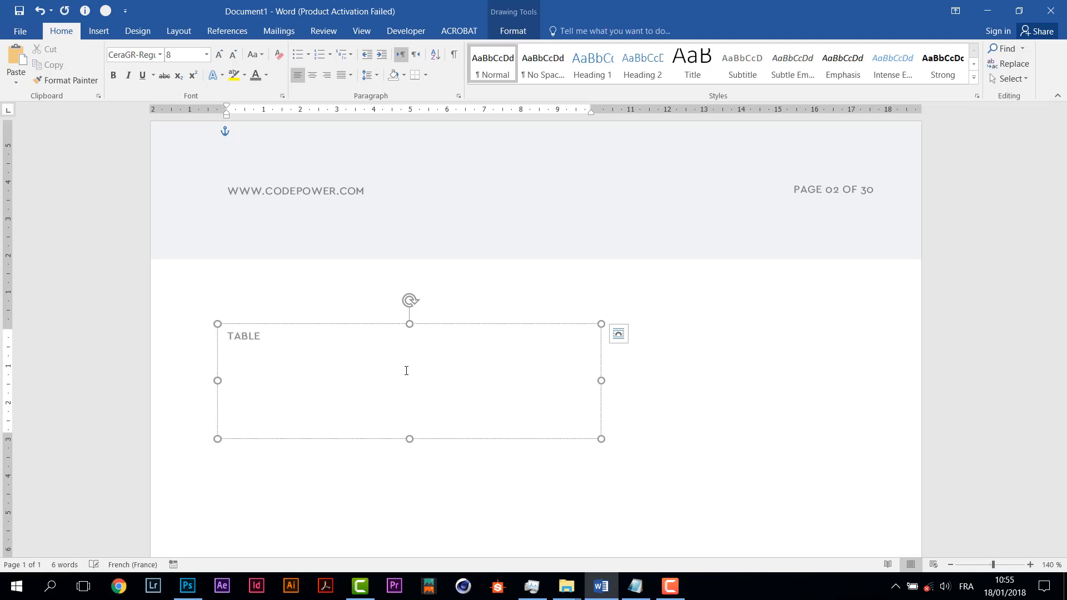
click(227, 359)
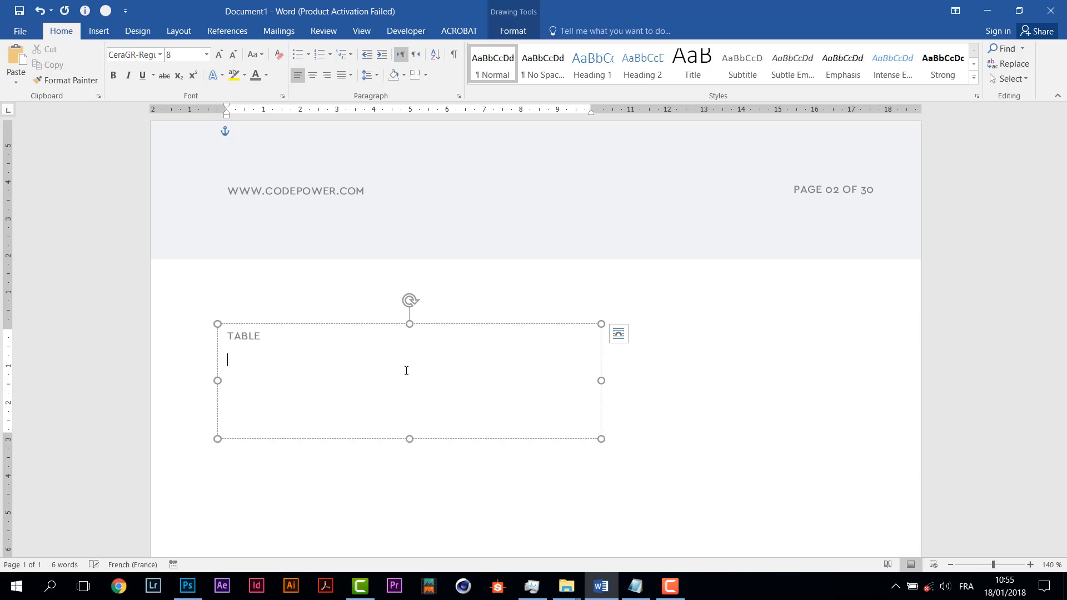
text(OF CONTENT)
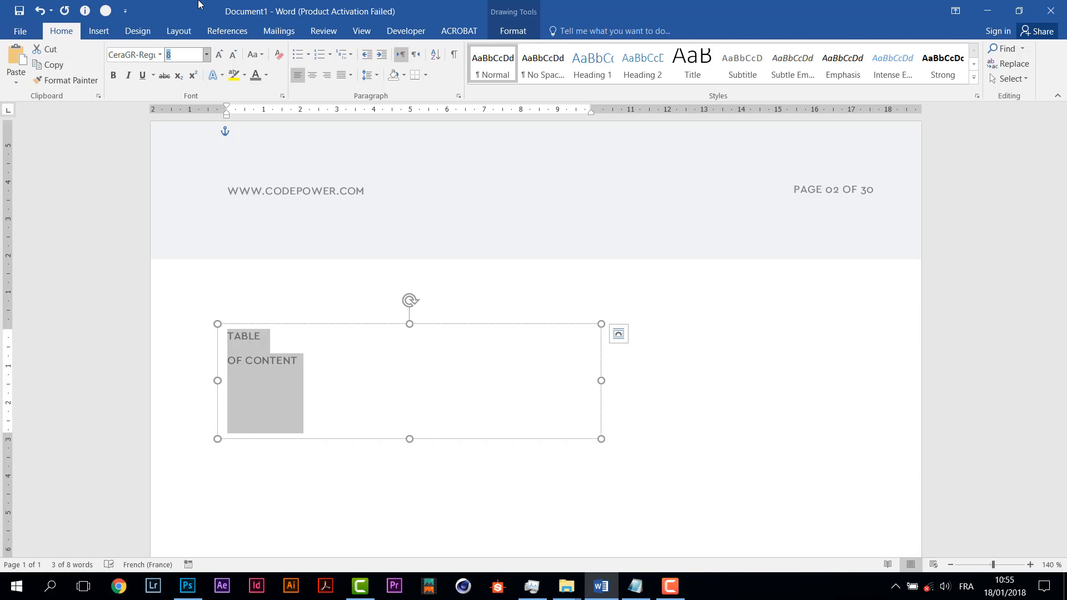
text(30)
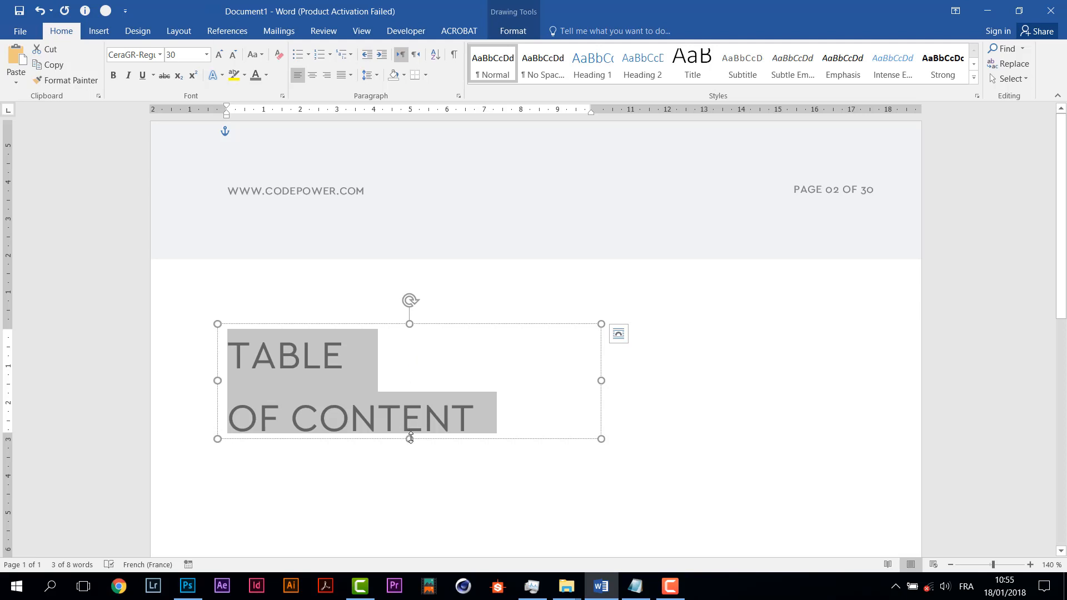
Apply CeraGR-Bold to the TABLE OF CONTENT title.
click(489, 430)
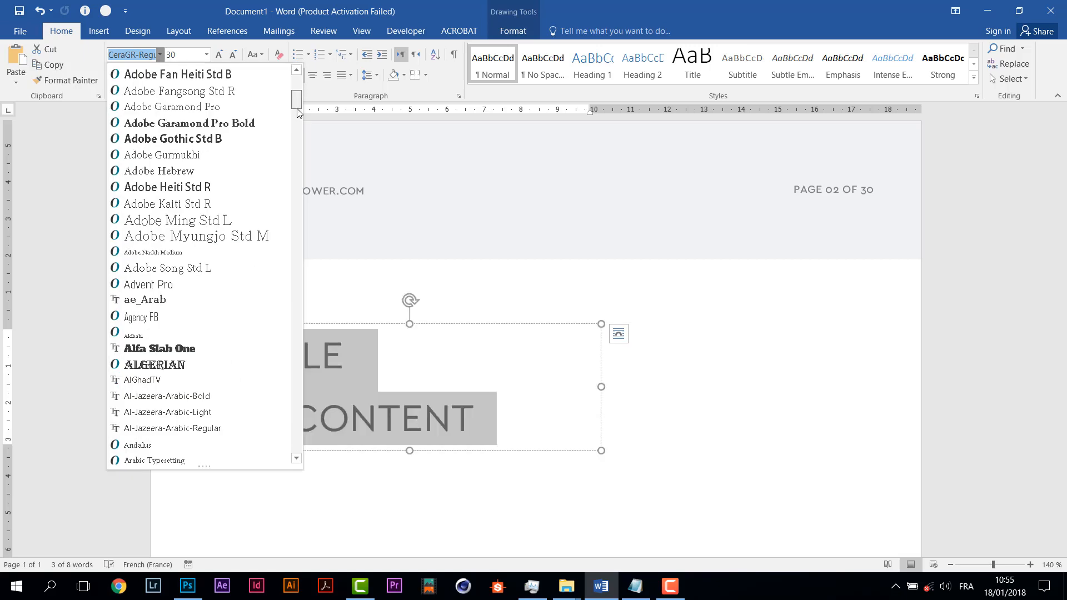
scroll(down, 3)
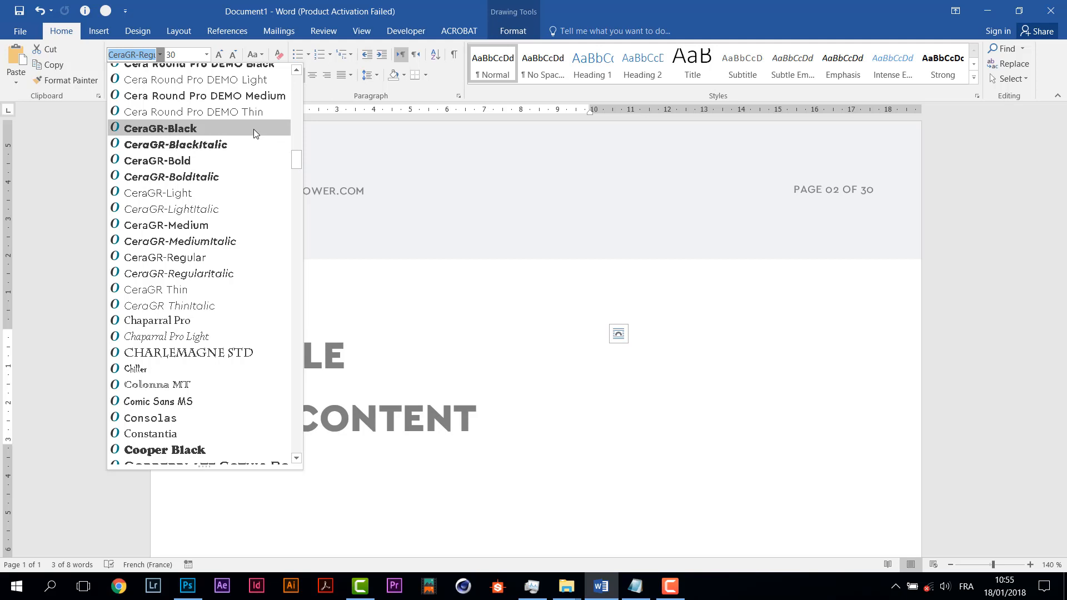
mouse_move(257, 148)
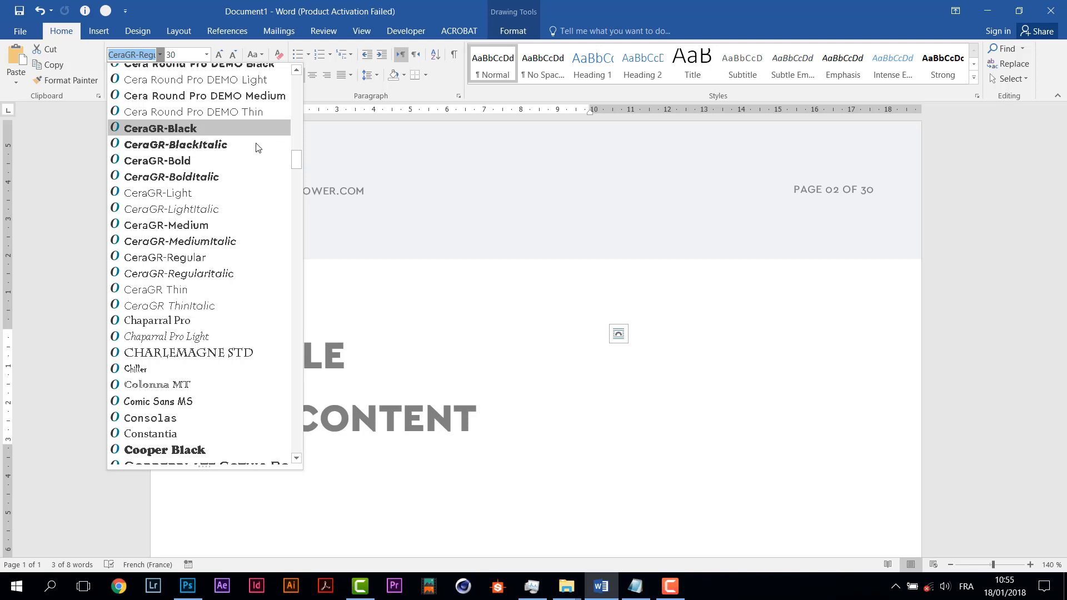
click(157, 160)
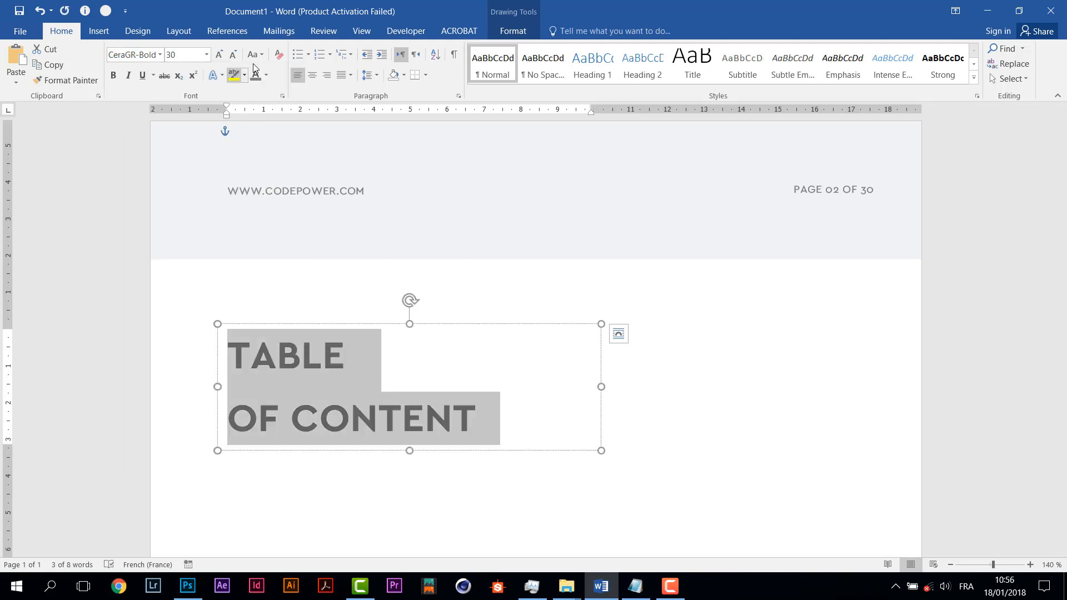
Set the title's line spacing to Multiple 0,9 in the Paragraph dialog to pull the lines closer.
click(267, 75)
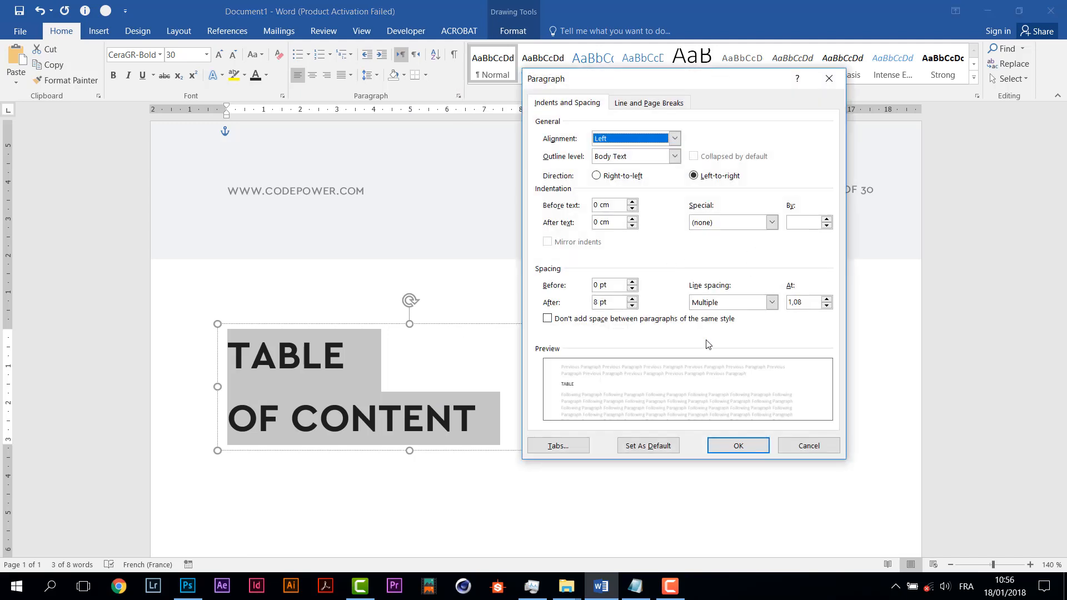
click(647, 103)
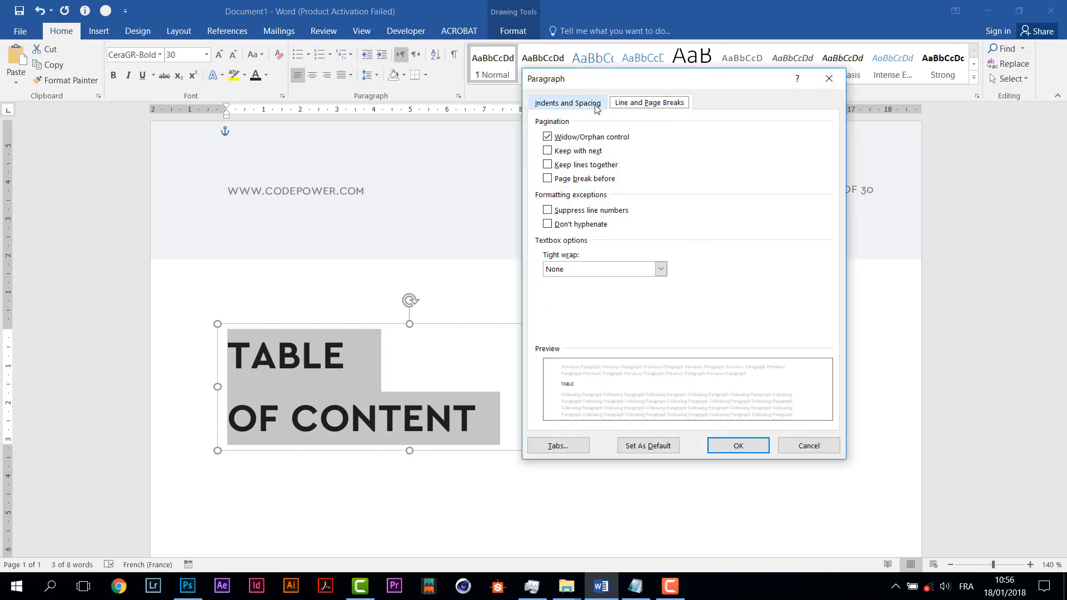
click(566, 102)
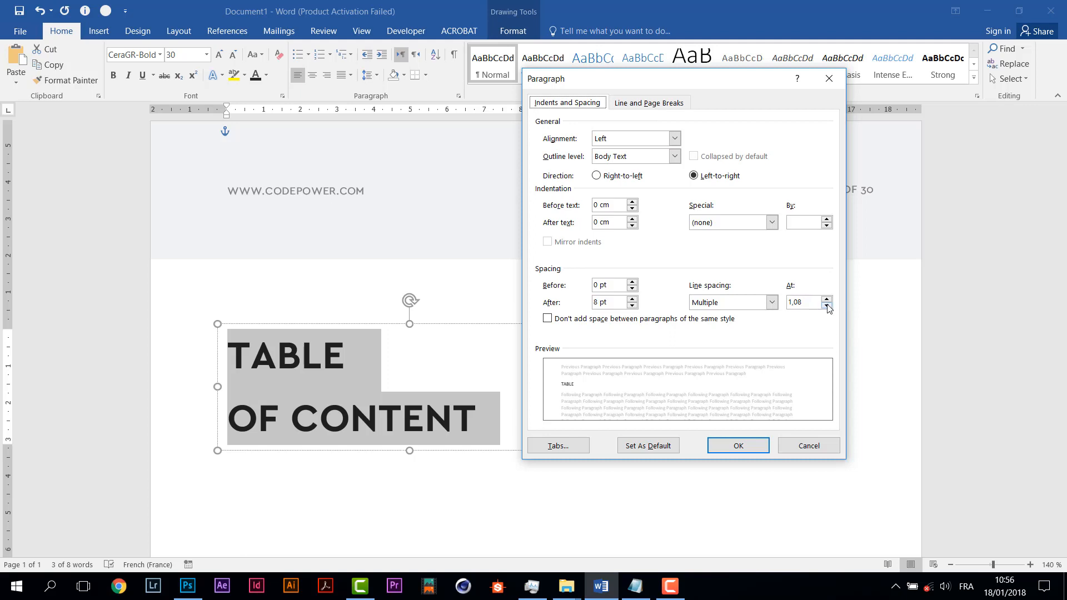
text(0,5)
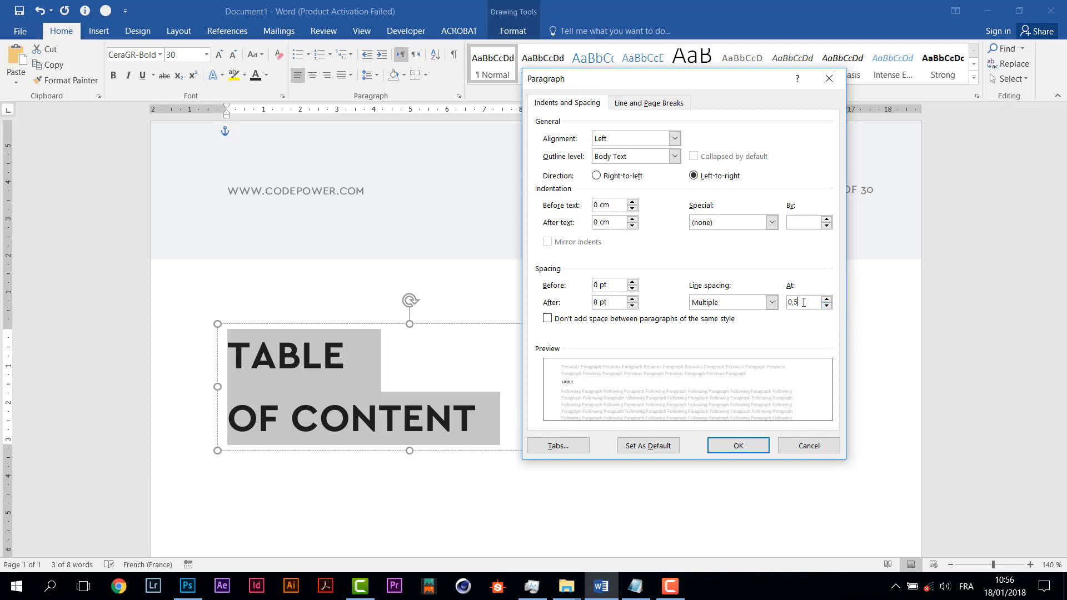
text(0,9)
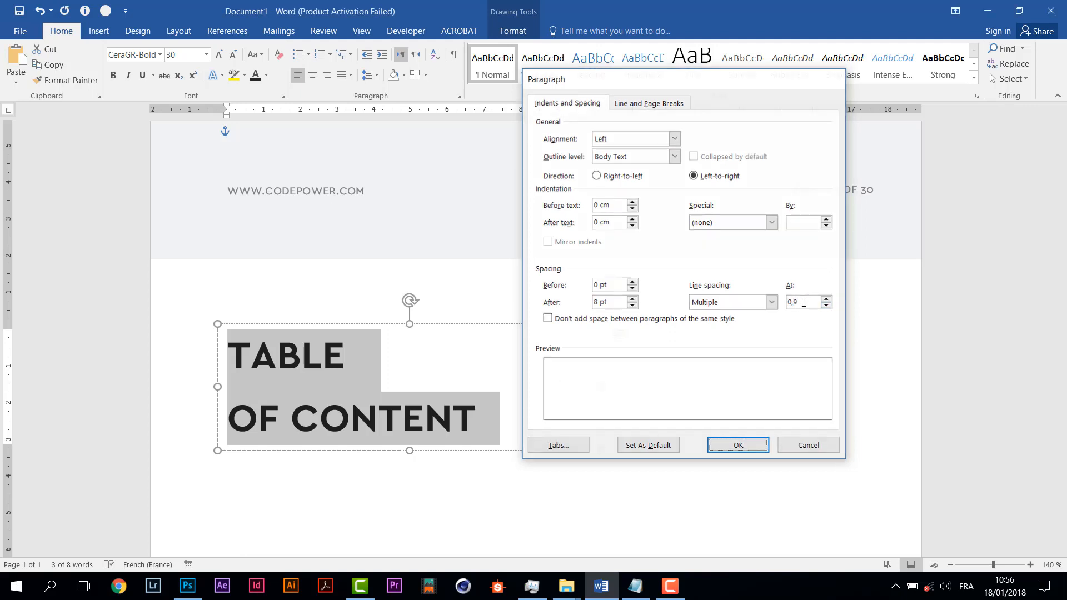
click(736, 445)
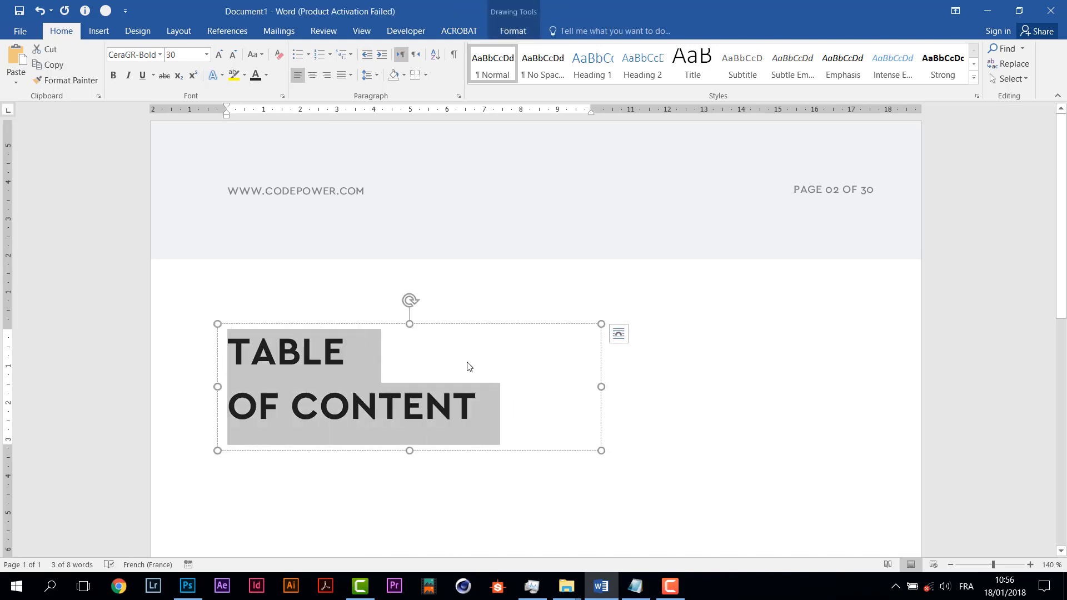
click(458, 96)
text(0,)
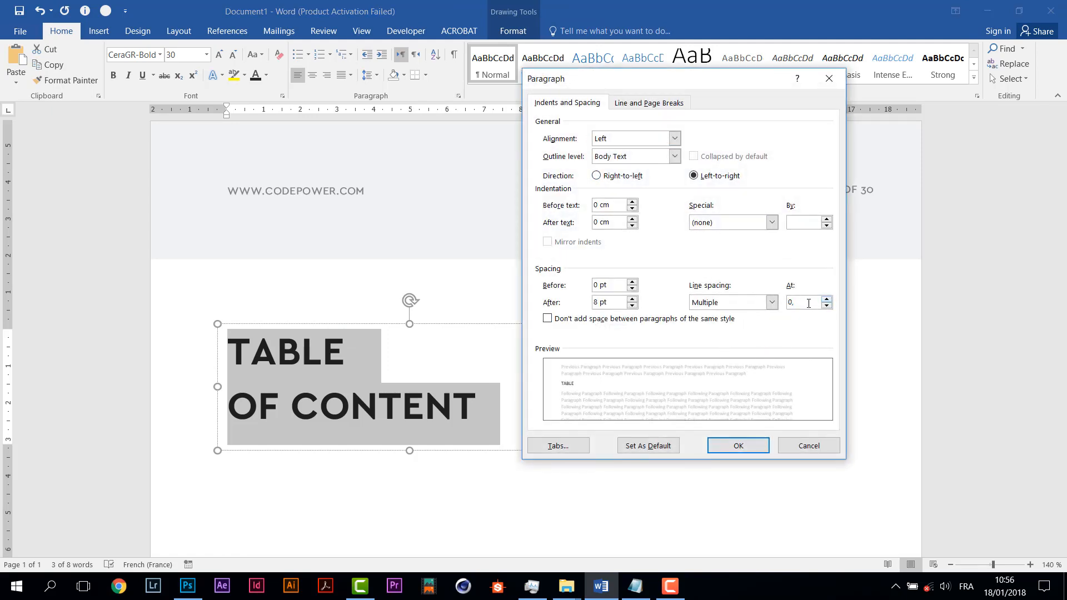
click(737, 445)
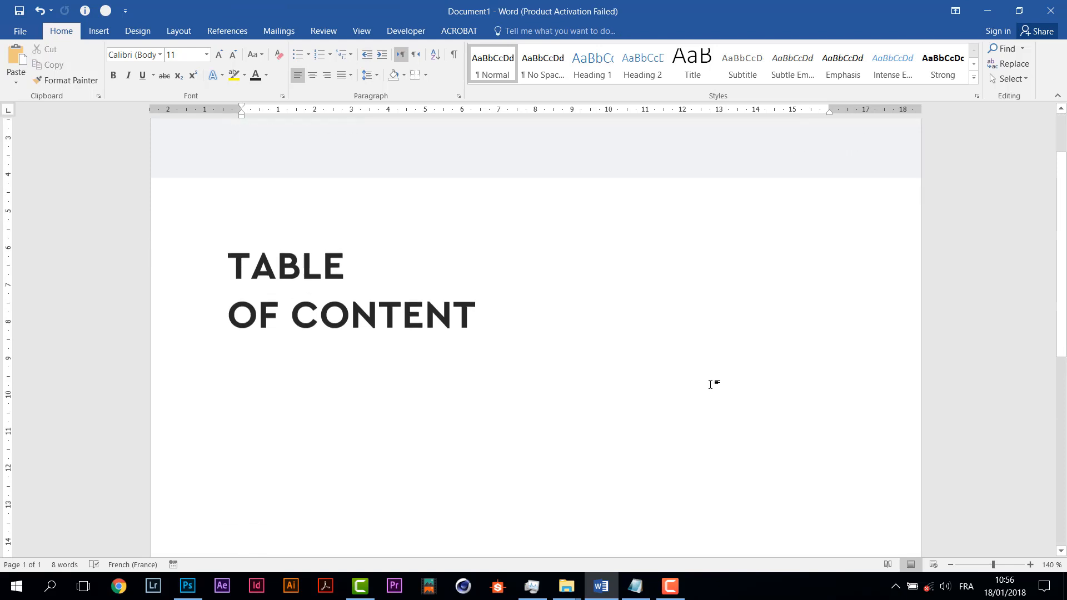
Draw a long horizontal line shape and place it just below the OF CONTENT line.
click(98, 31)
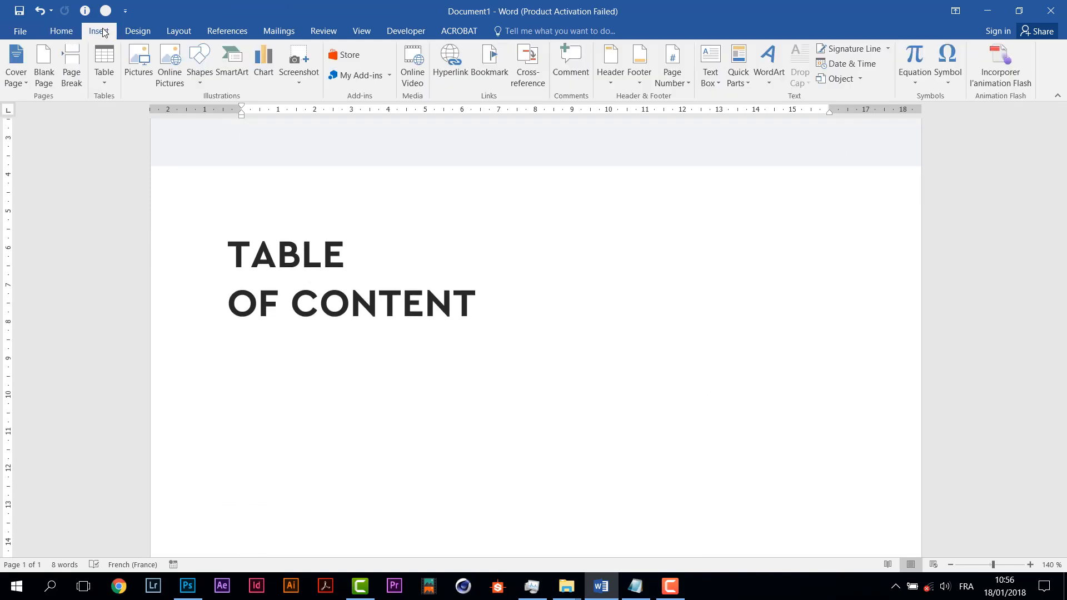
click(199, 61)
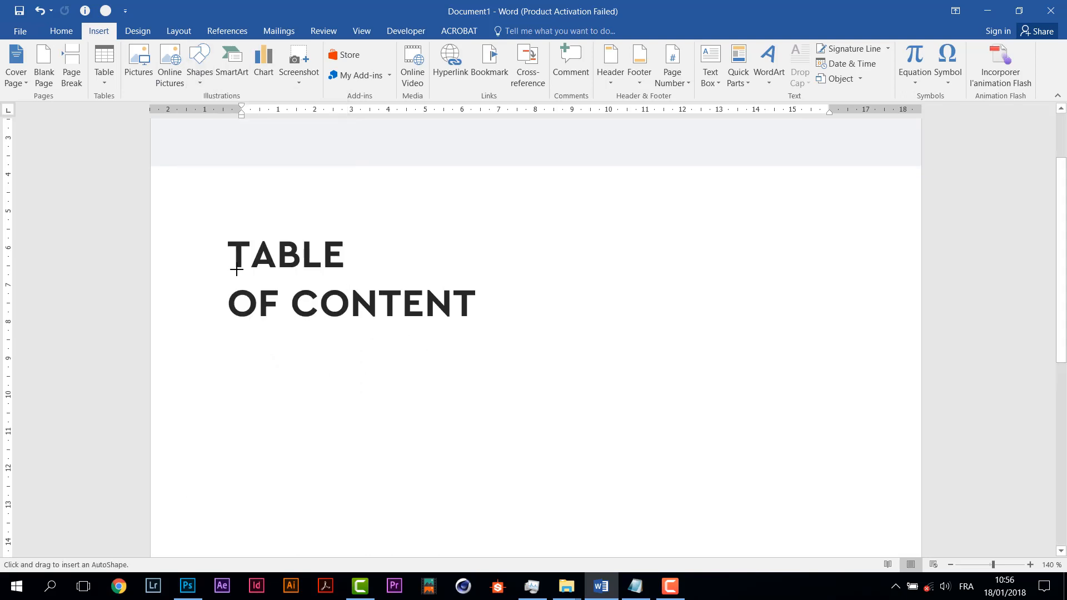
drag(227, 253, 540, 259)
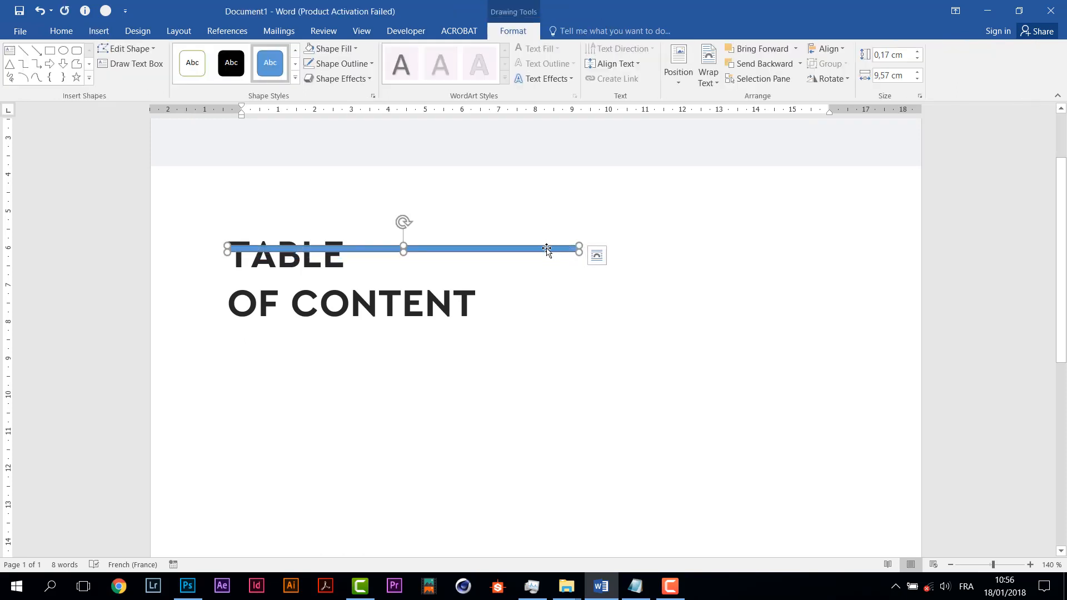
drag(546, 248, 550, 331)
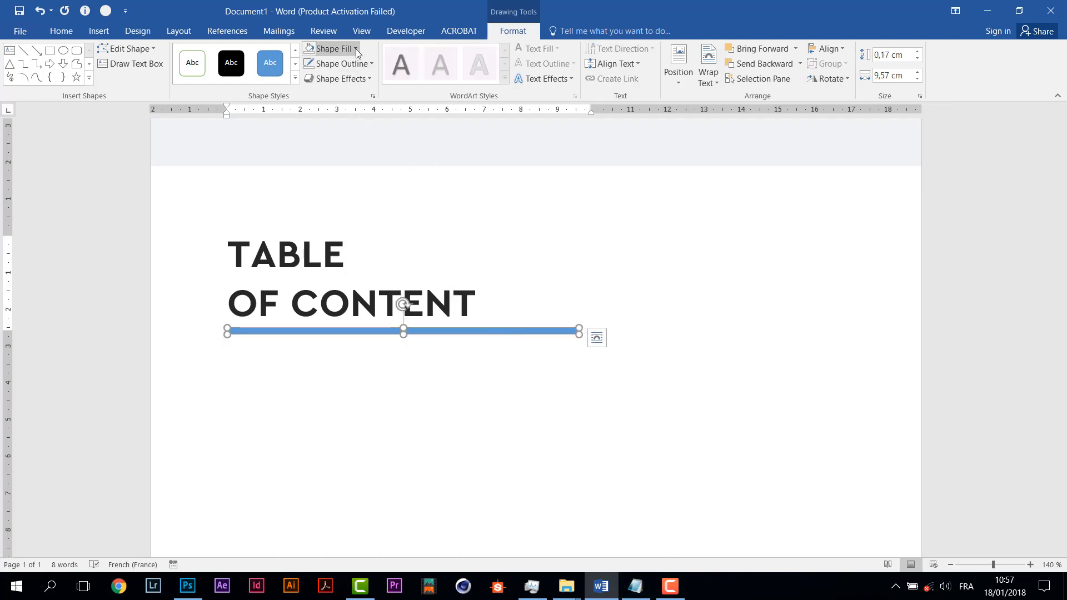
click(332, 48)
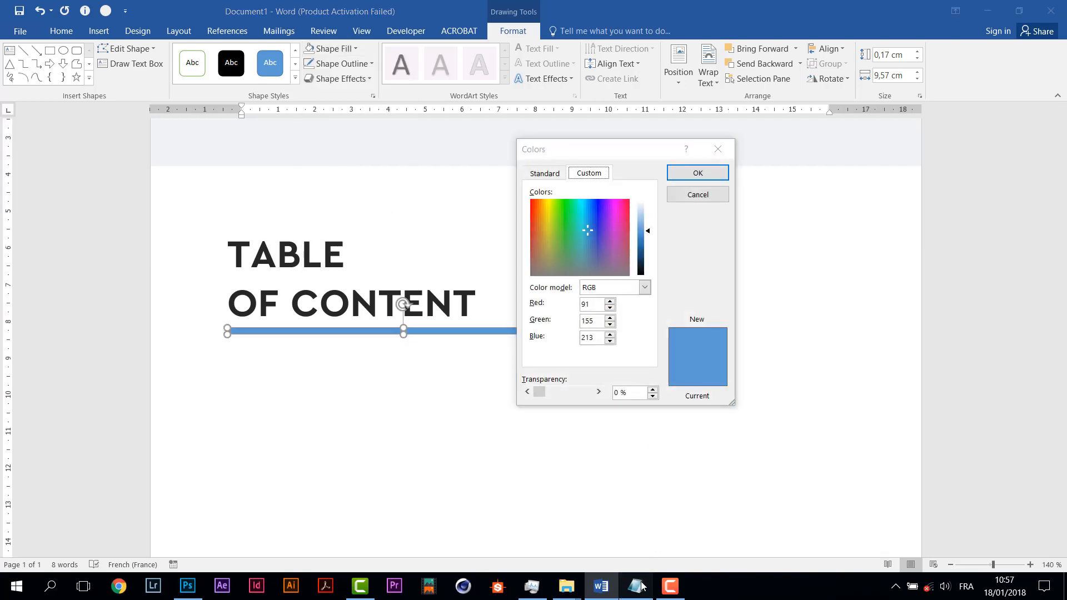
Fill the bar with gold RGB 219, 157, 98 taken from the notes and view the result.
click(634, 585)
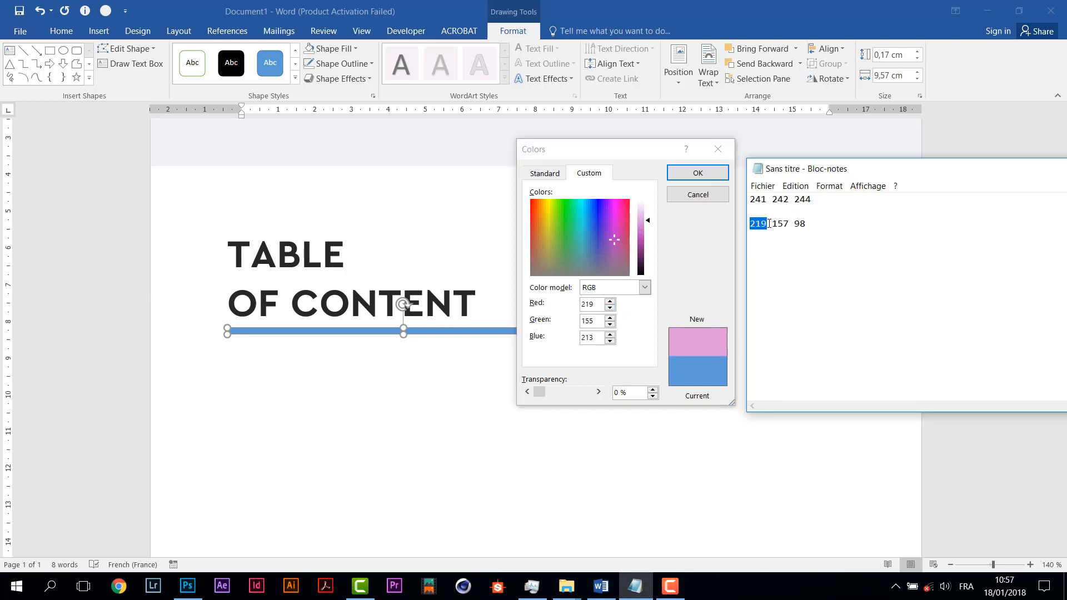
double_click(780, 224)
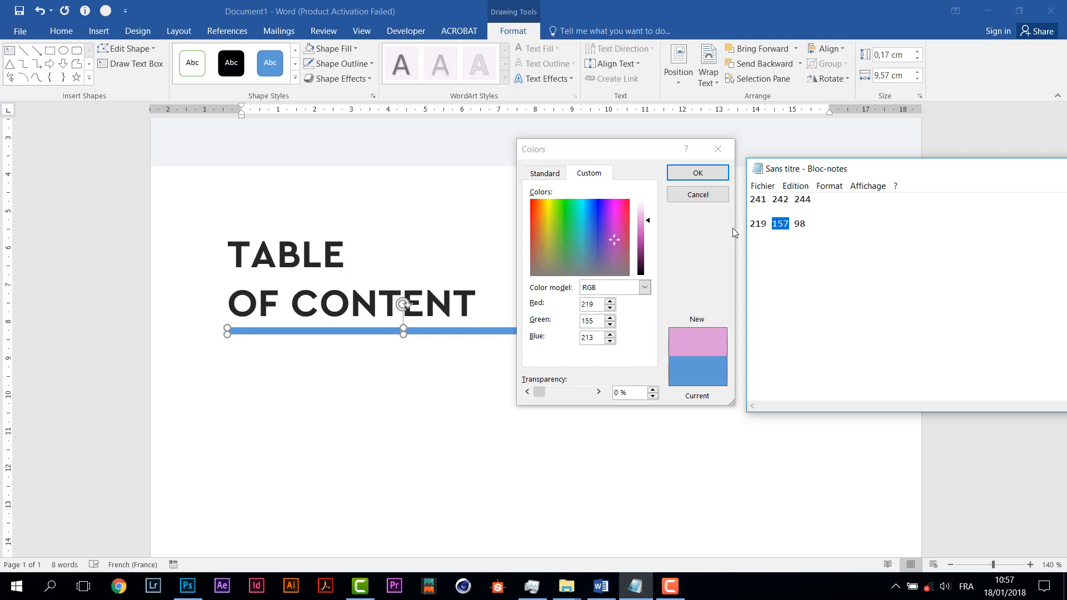
click(590, 320)
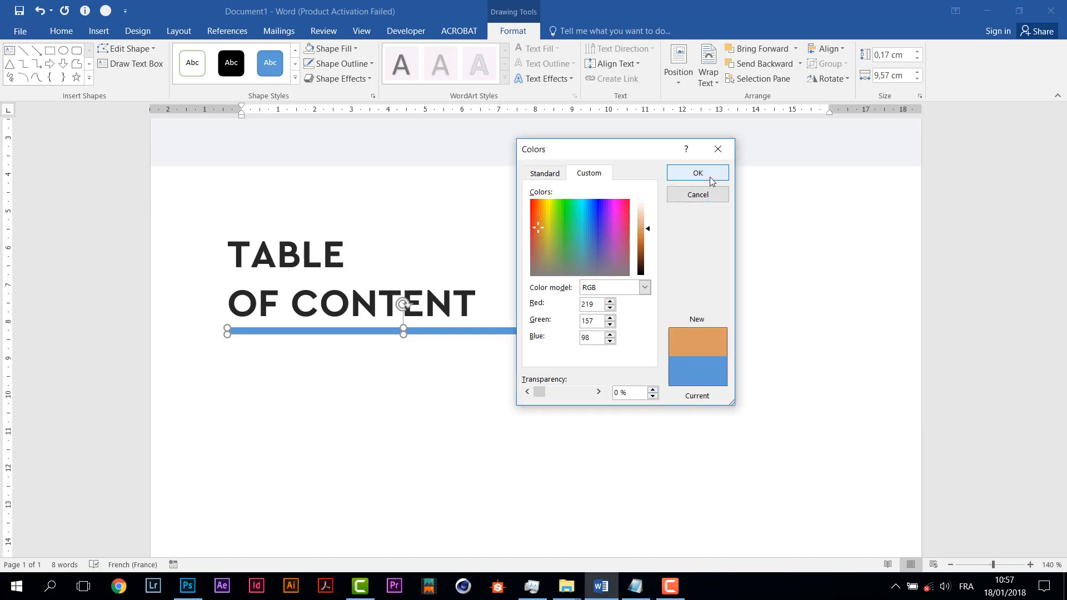
click(697, 173)
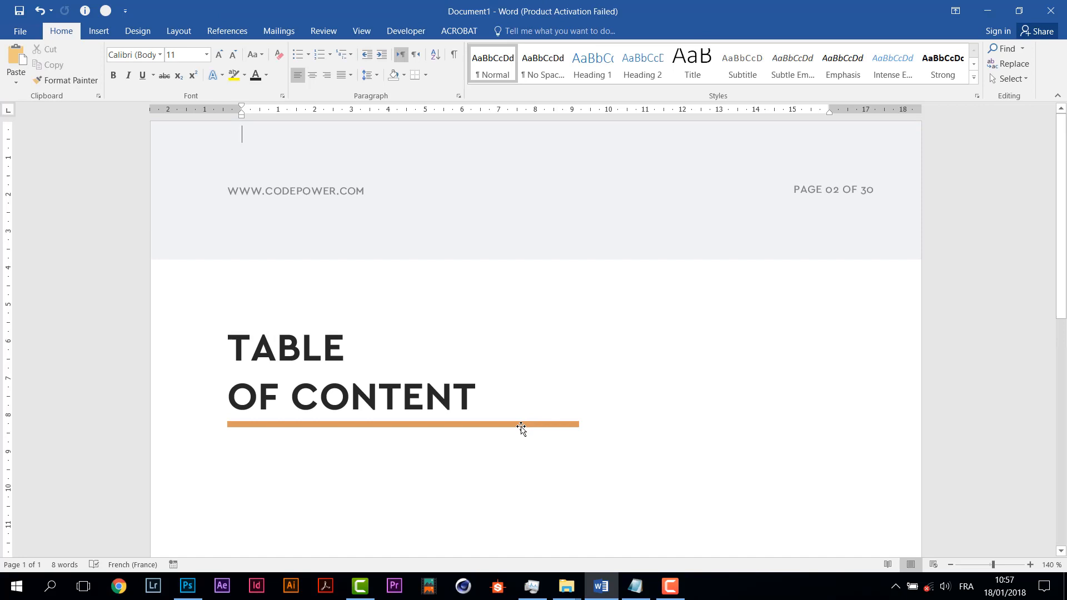
click(520, 425)
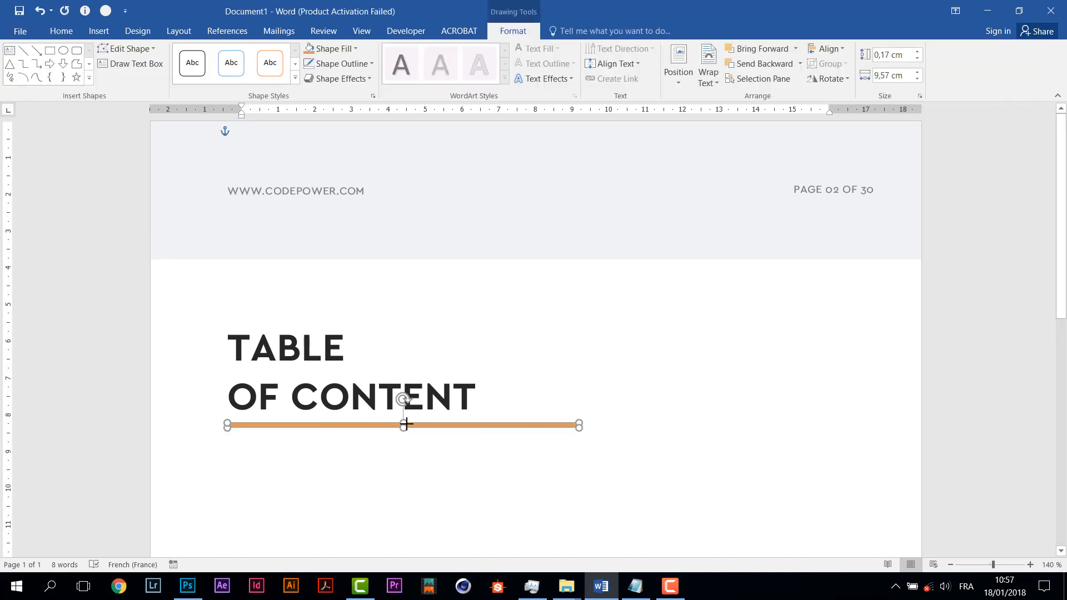
click(699, 403)
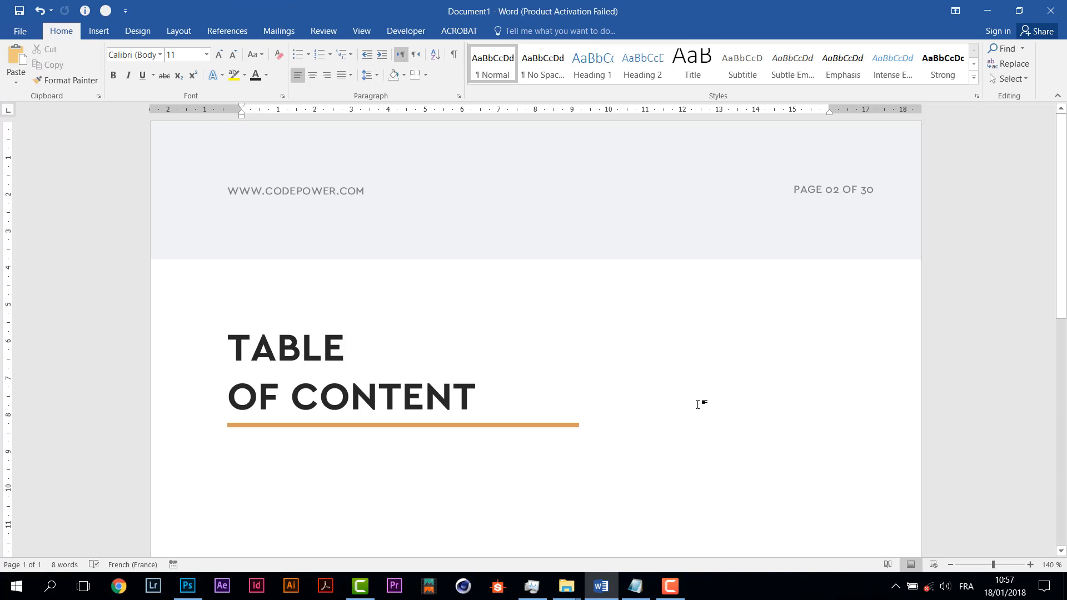
mouse_move(715, 388)
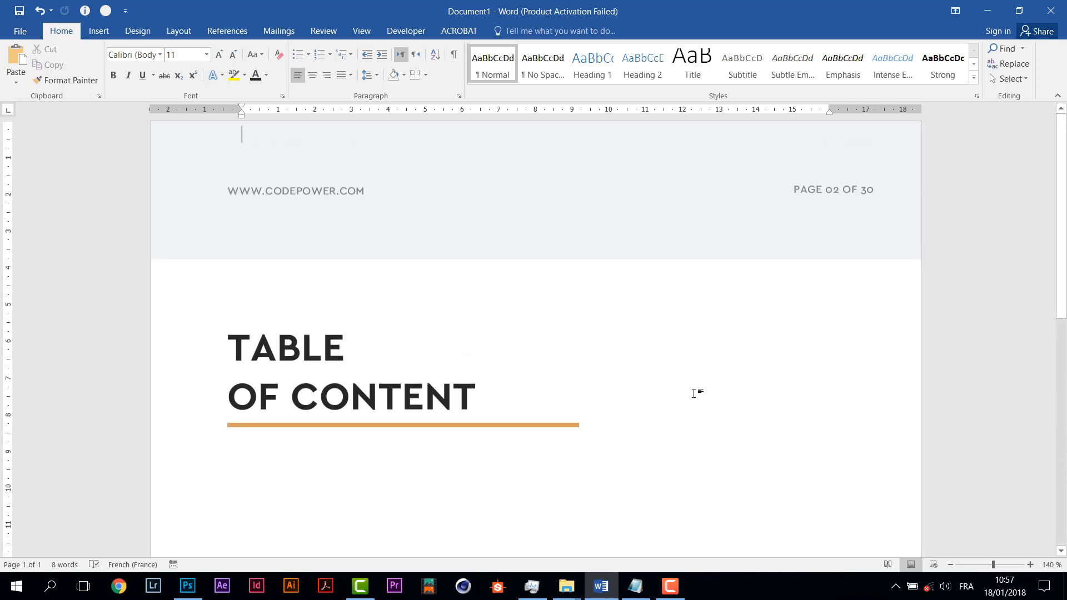
Draw a rectangle bar below the TABLE OF CONTENT title and drag it thicker.
scroll(down, 3)
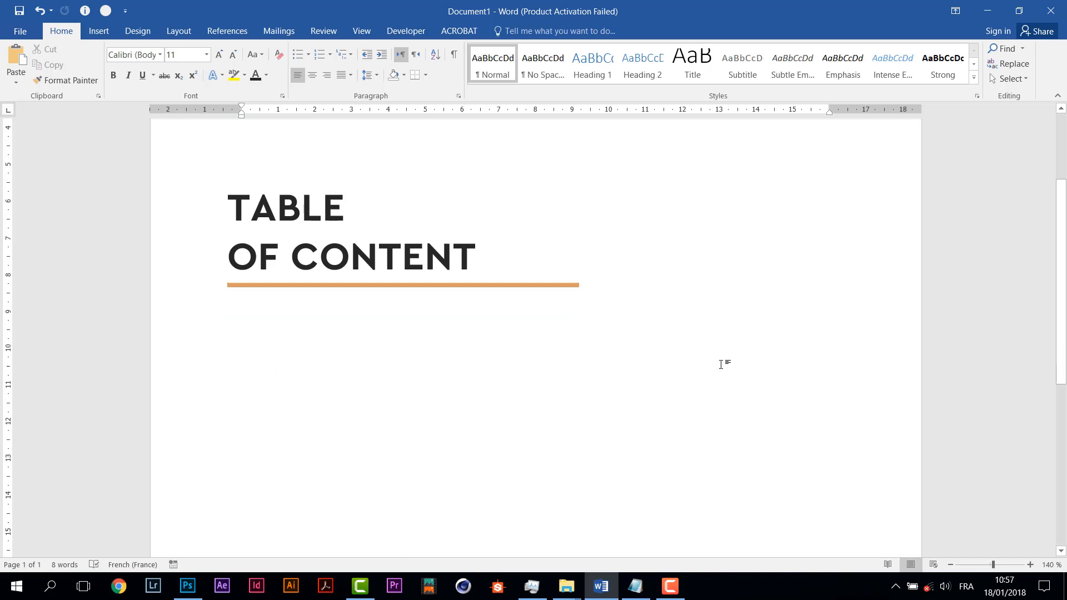
click(98, 32)
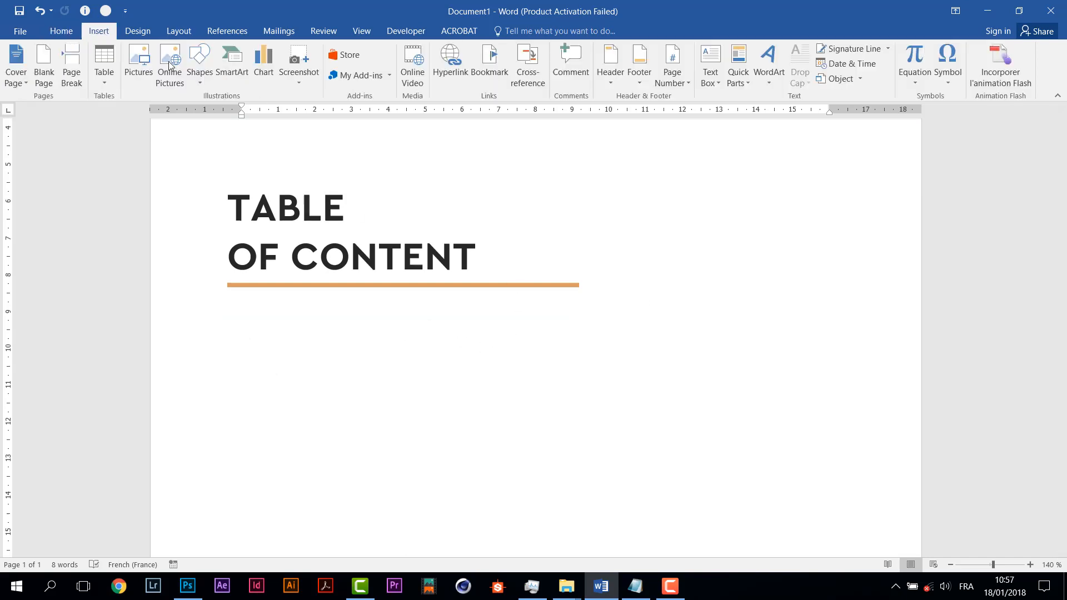
click(199, 62)
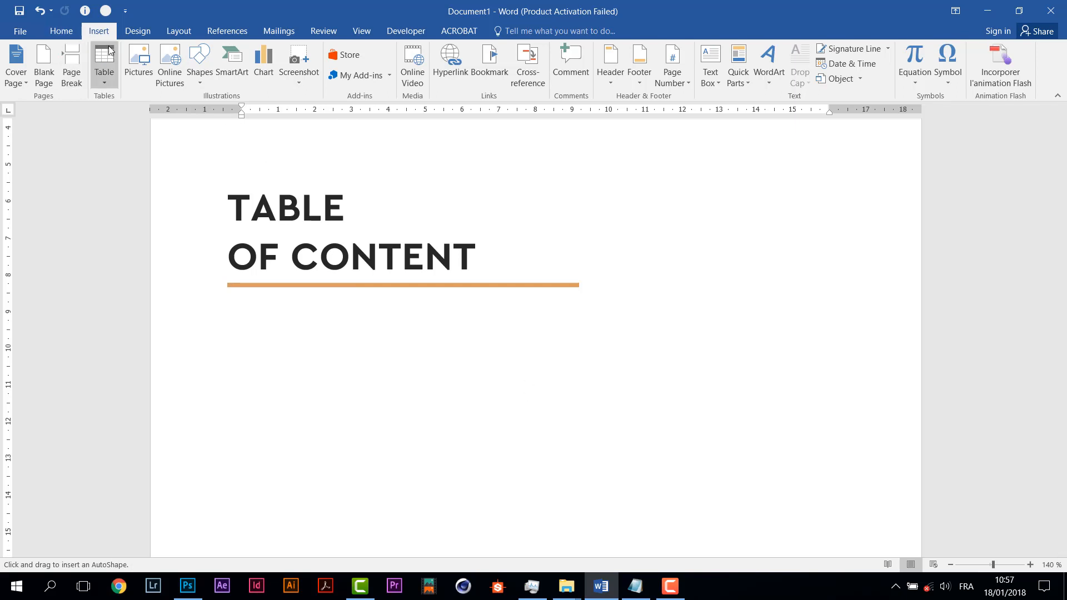
click(60, 31)
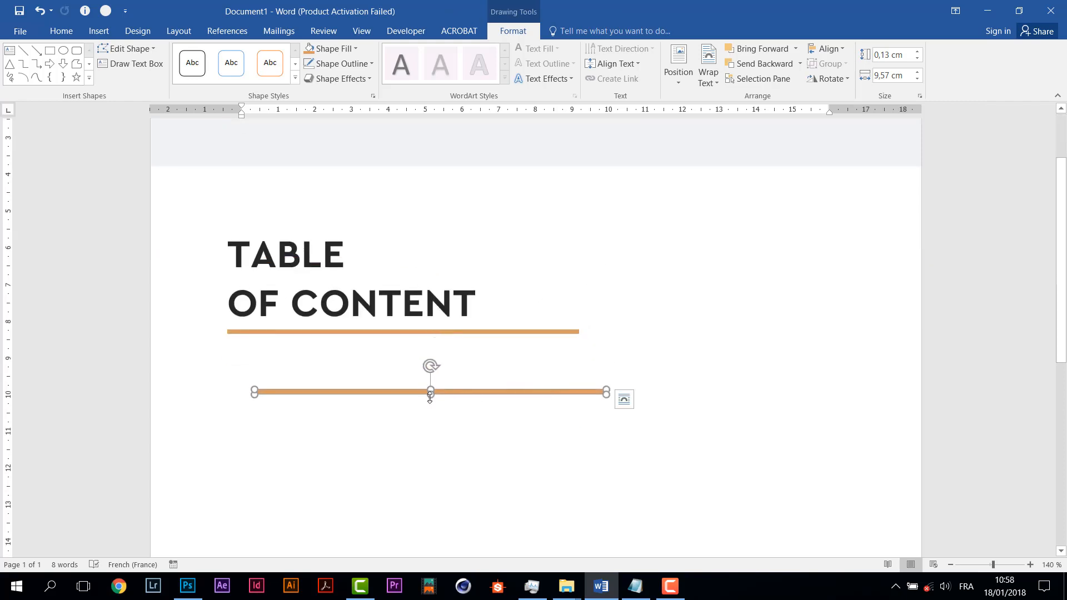
drag(429, 391, 429, 407)
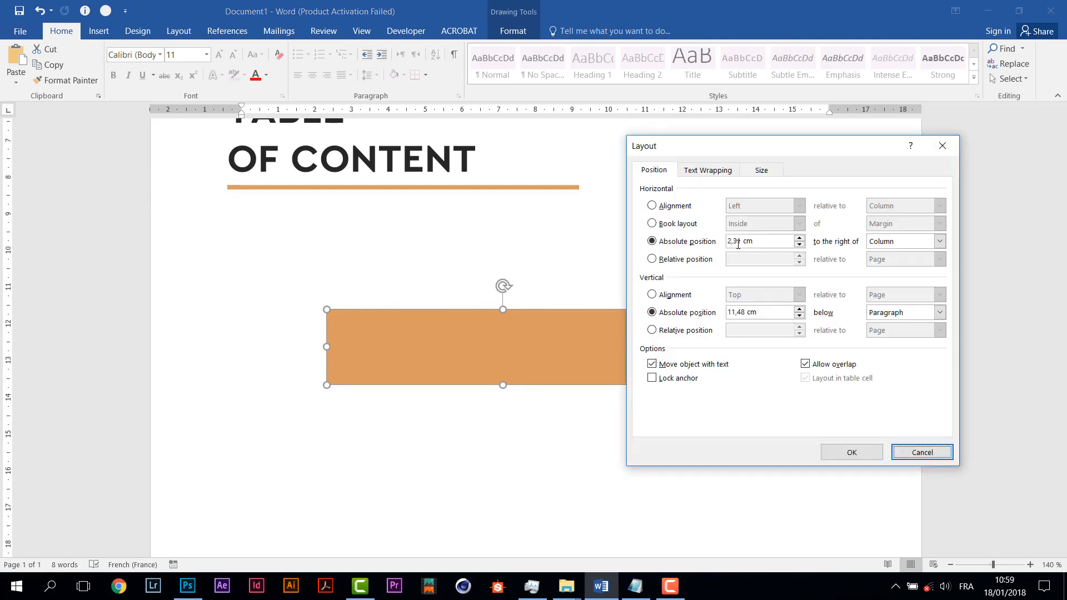
Rotate the bar 45° in Layout > Size, then rotate its copy the opposite way.
click(760, 169)
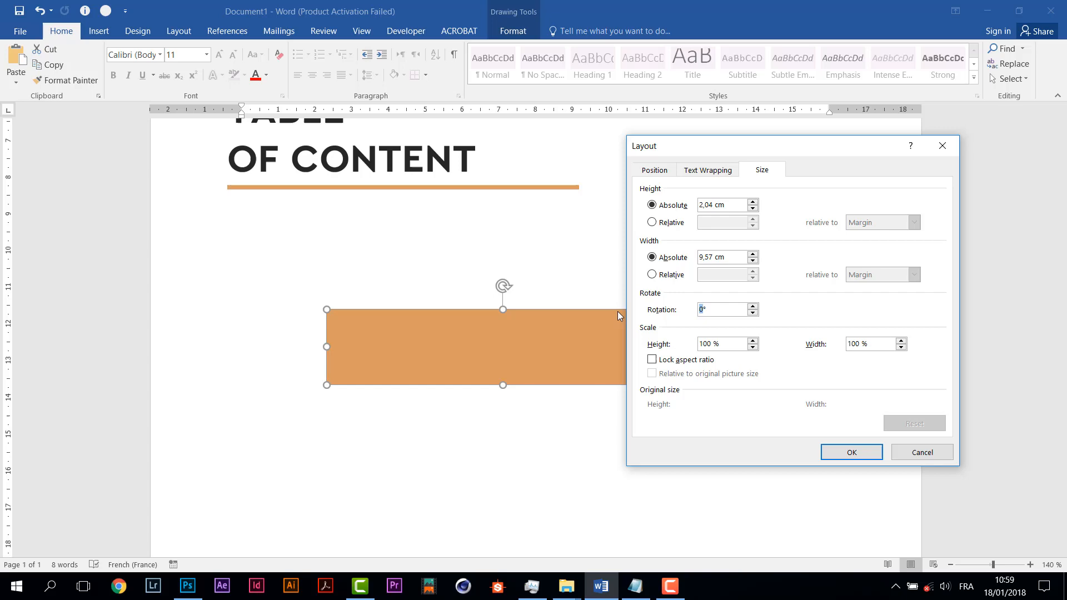
text(45)
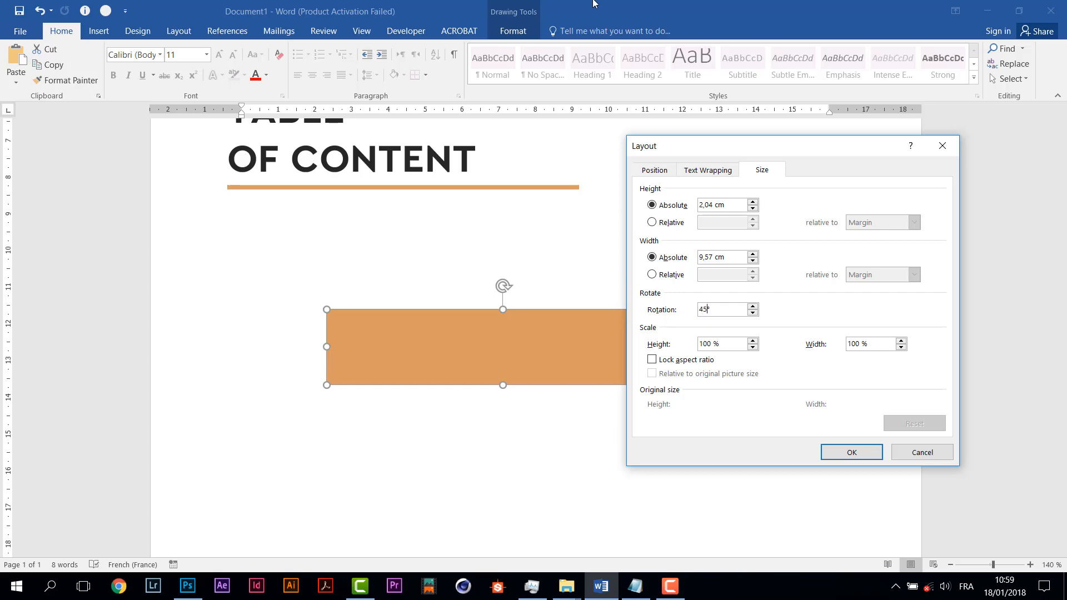
click(850, 452)
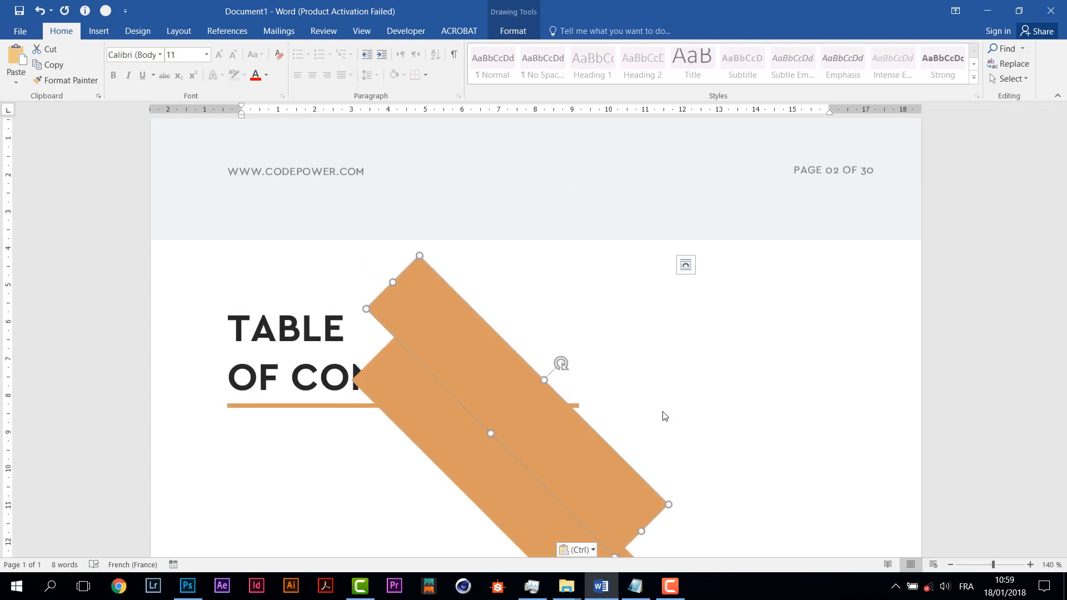
click(560, 362)
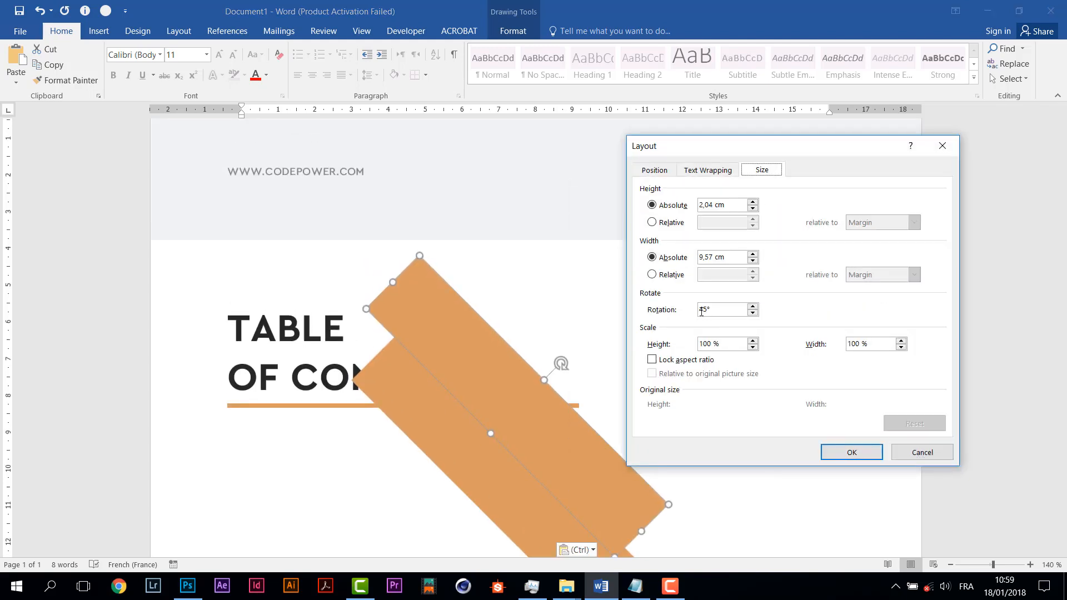
click(850, 452)
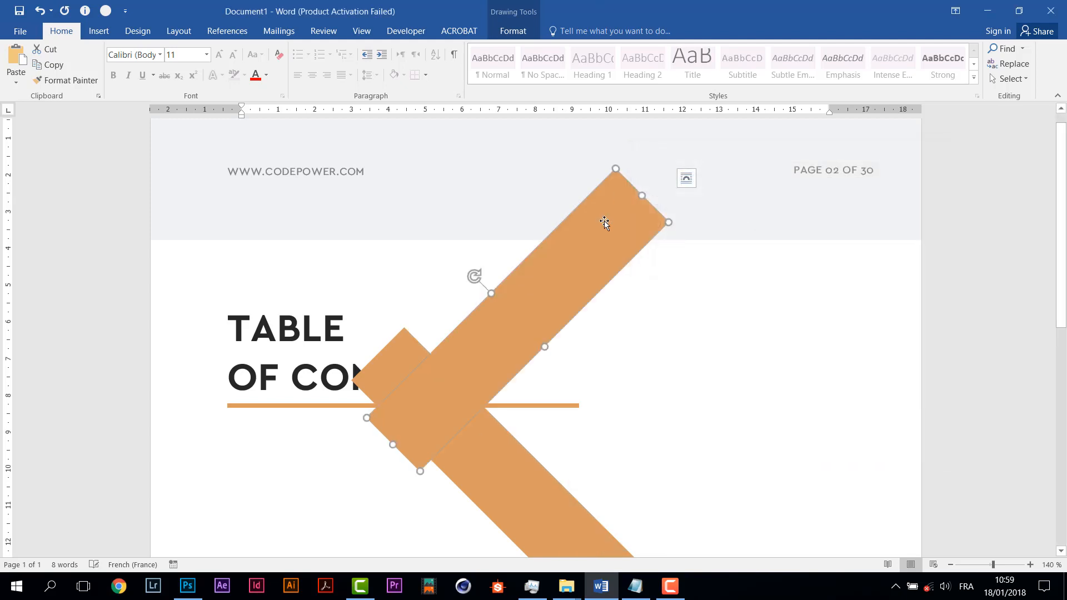
Group the two bars into a chevron, shrink it small and place a copy lower down.
scroll(down, 3)
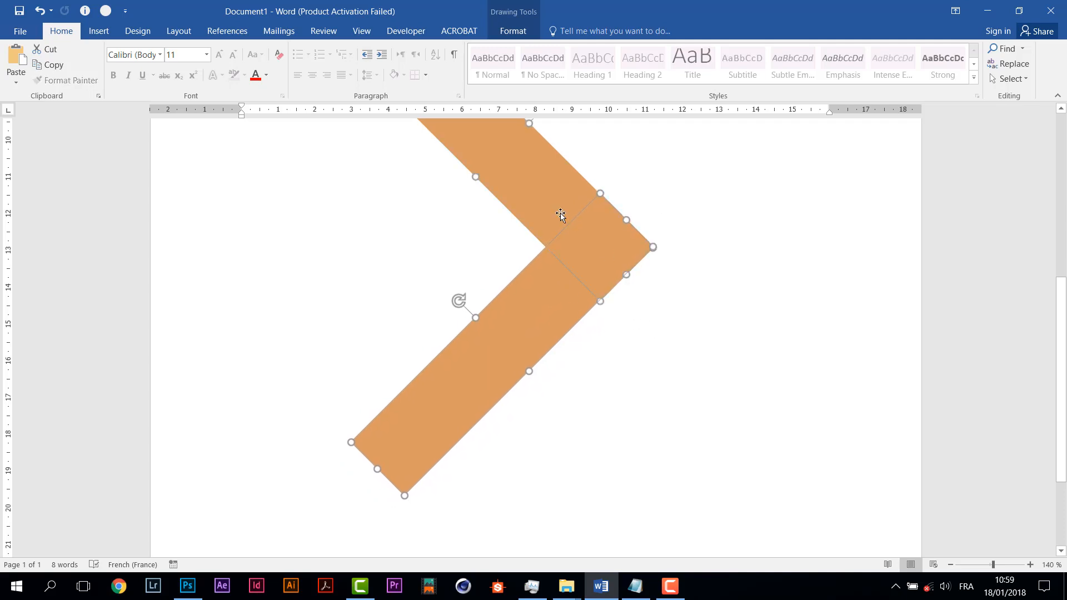
right_click(559, 213)
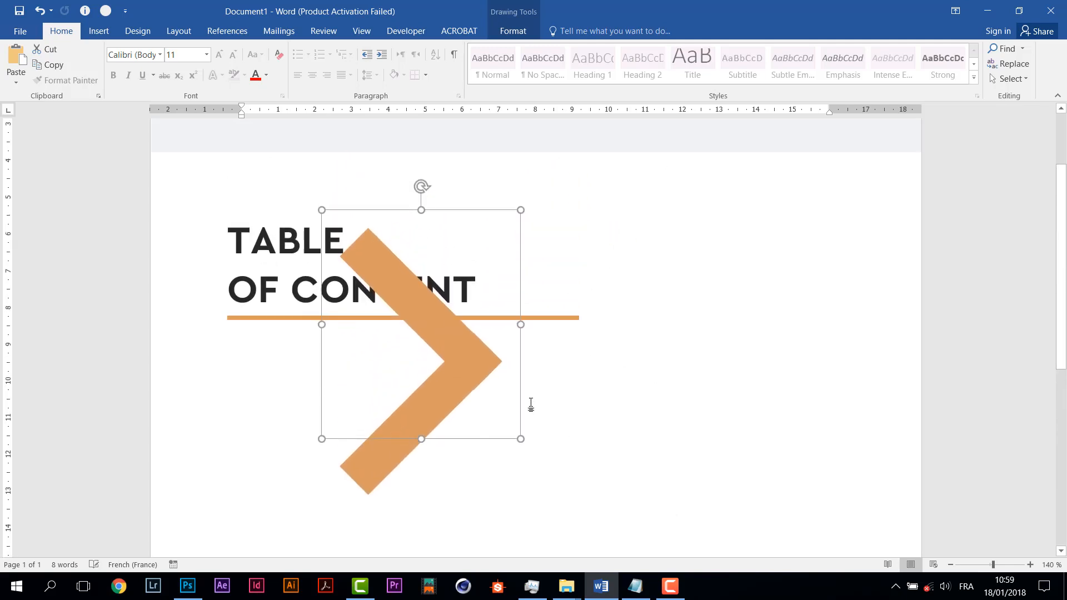
drag(520, 439, 373, 257)
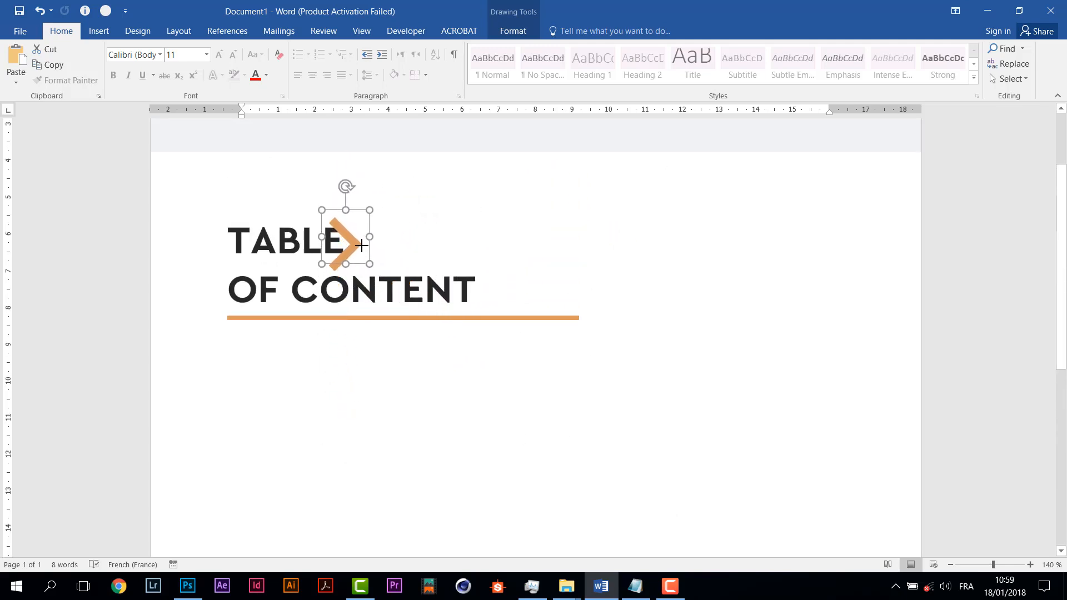
drag(360, 243, 350, 235)
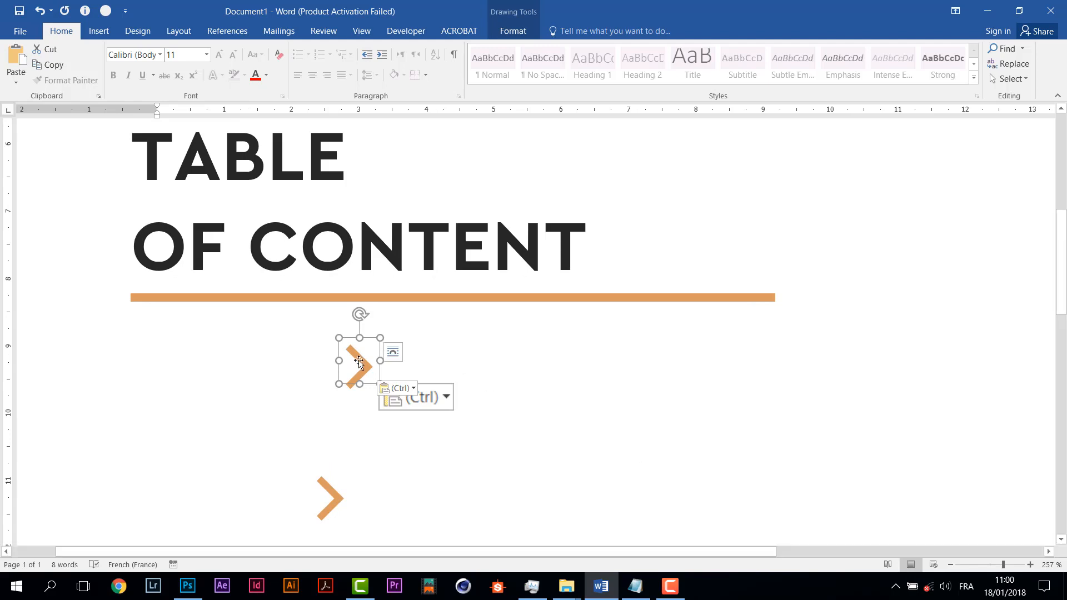
Move one chevron beside the other and group them into a double arrow.
drag(359, 360, 310, 495)
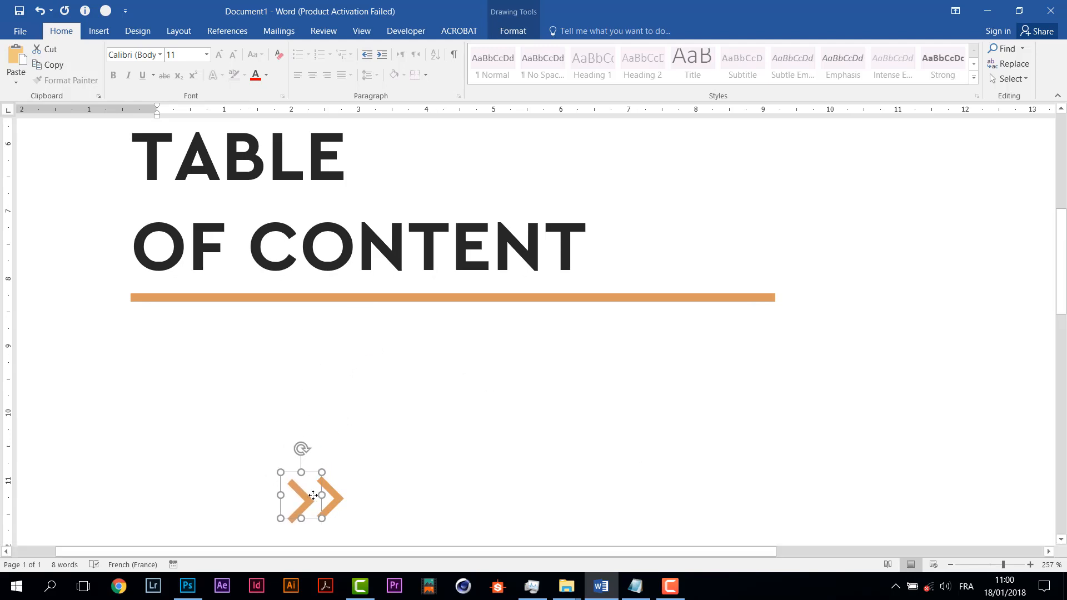
drag(310, 494, 317, 494)
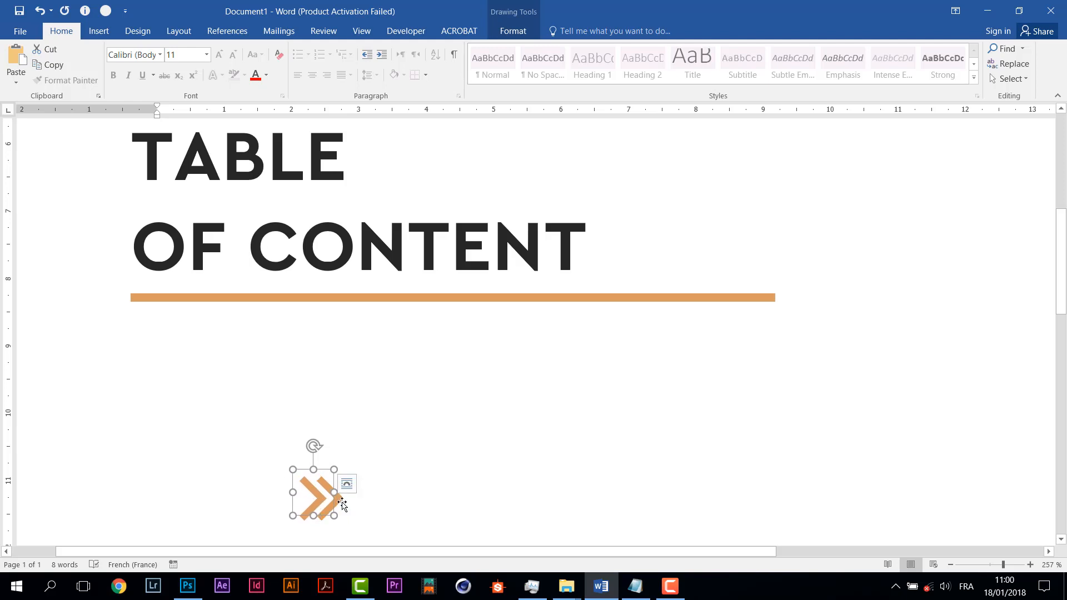
right_click(343, 503)
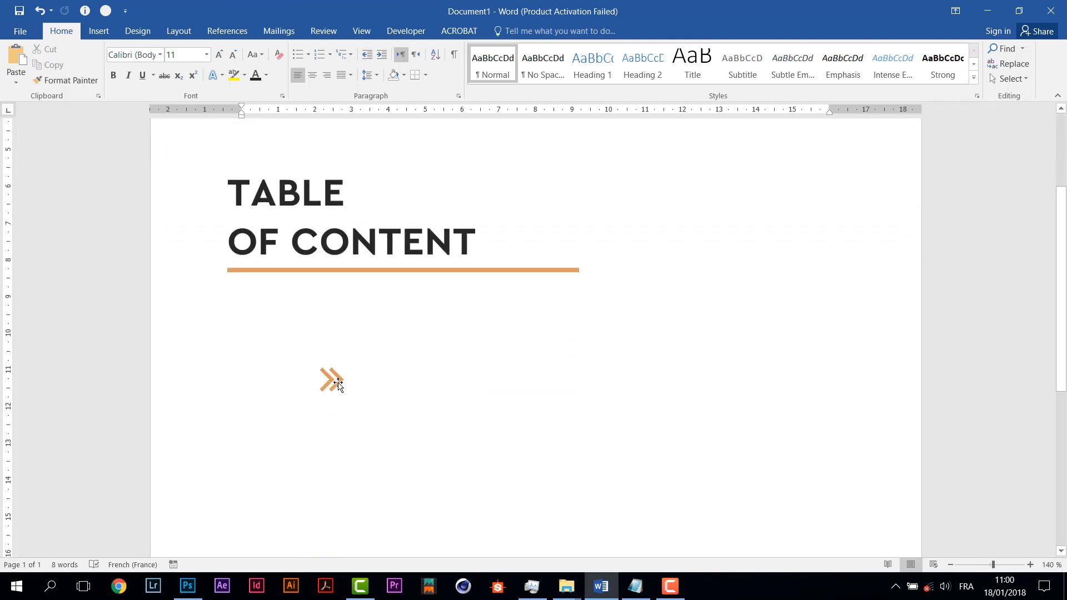
Position the double arrow at the start of the first contents row.
click(331, 380)
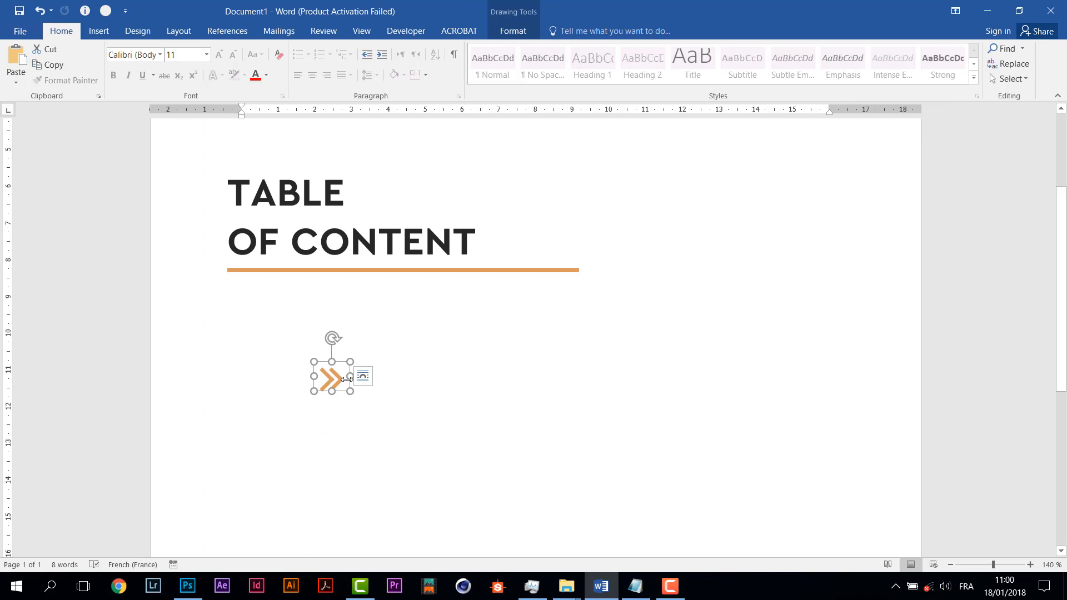
drag(331, 376, 439, 377)
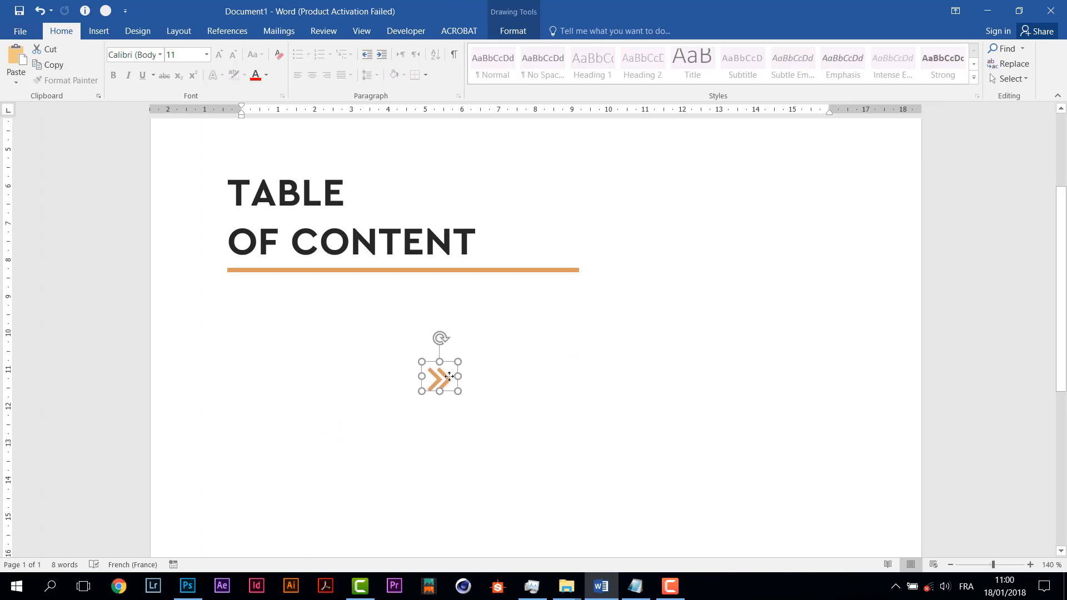
drag(440, 377, 412, 378)
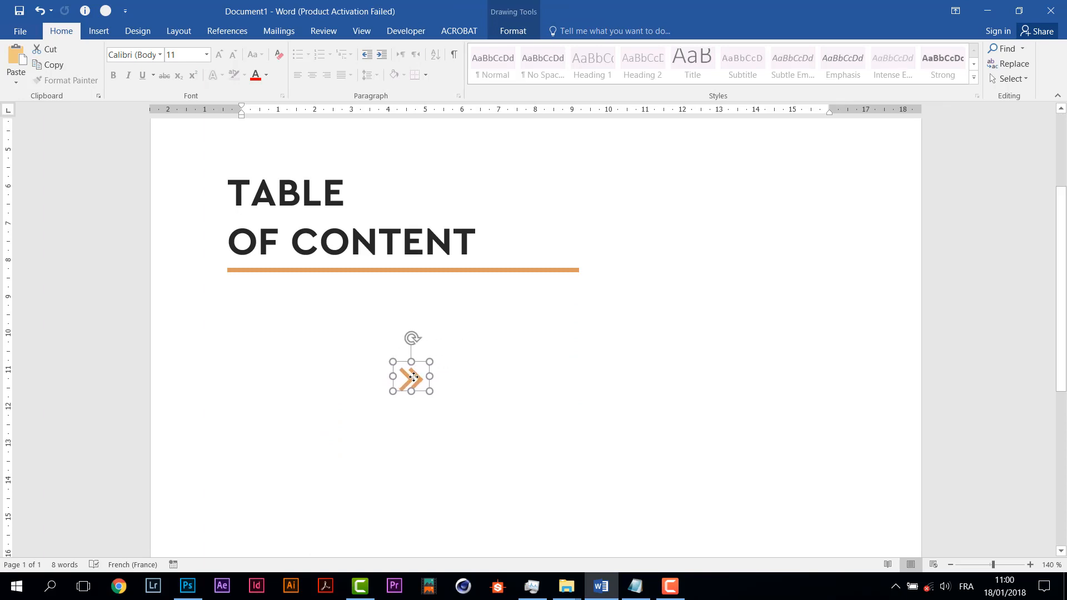
drag(411, 378, 394, 380)
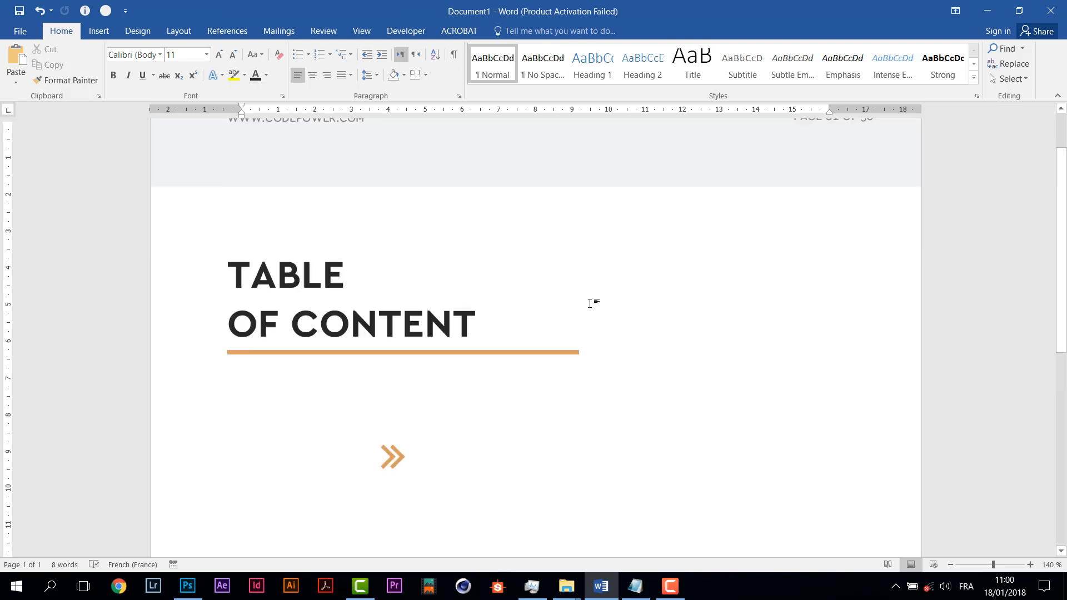
Copy the header's website text box beside the double arrow and clear its text.
click(296, 190)
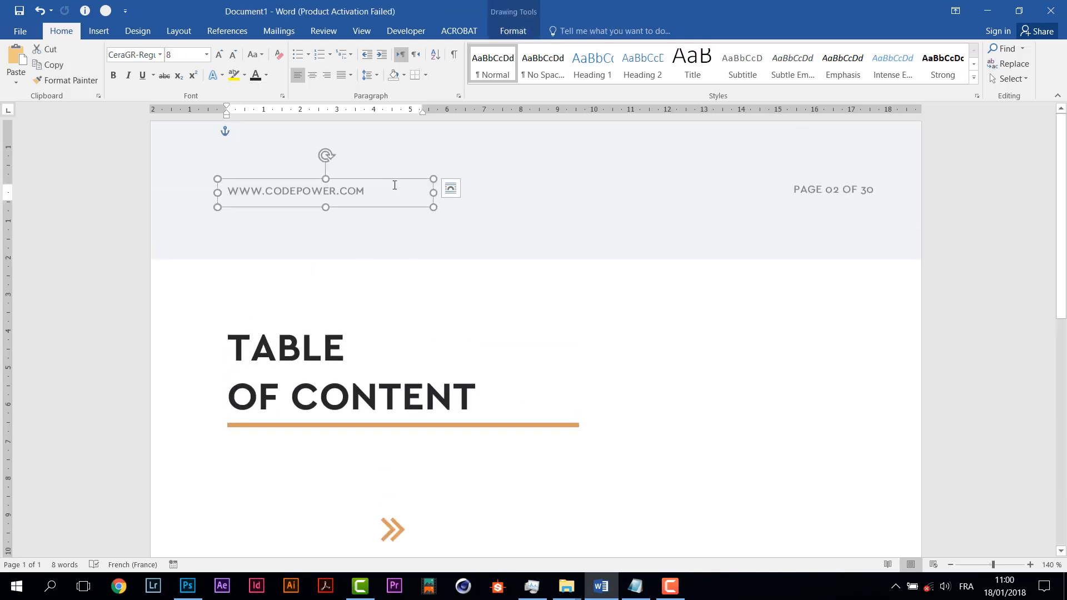
drag(293, 190, 521, 498)
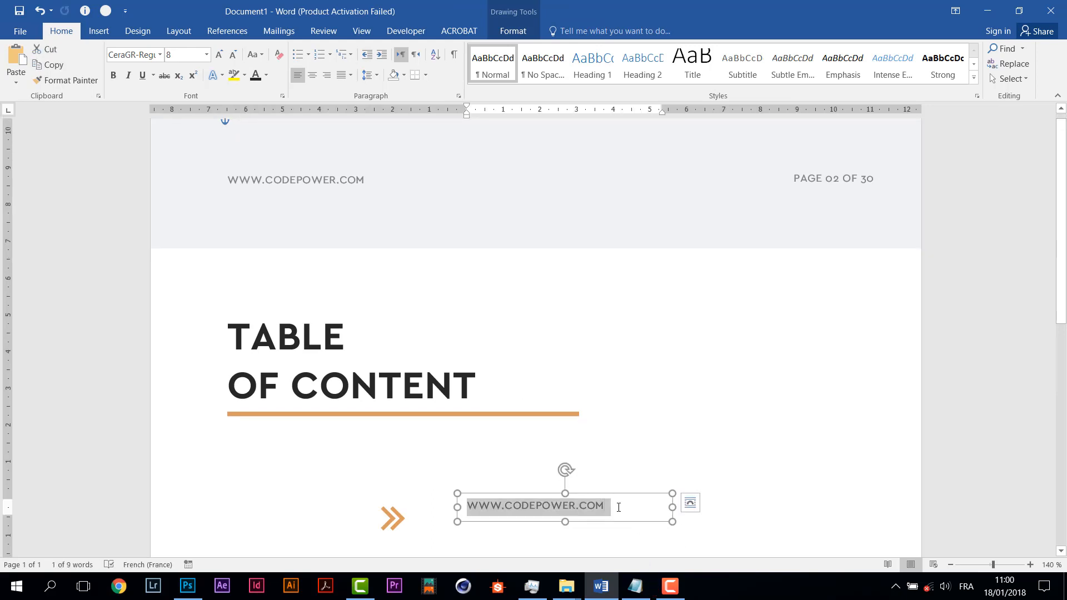
key(delete)
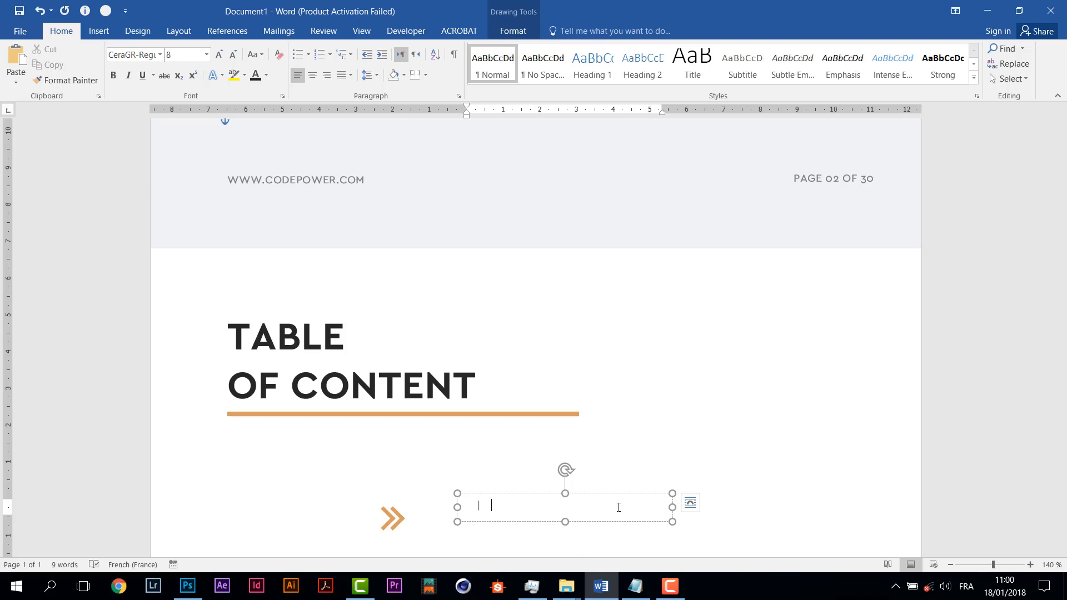
Enter ABOUT US / OUR AGENCY and widen the text box so it fits on one line.
text(a)
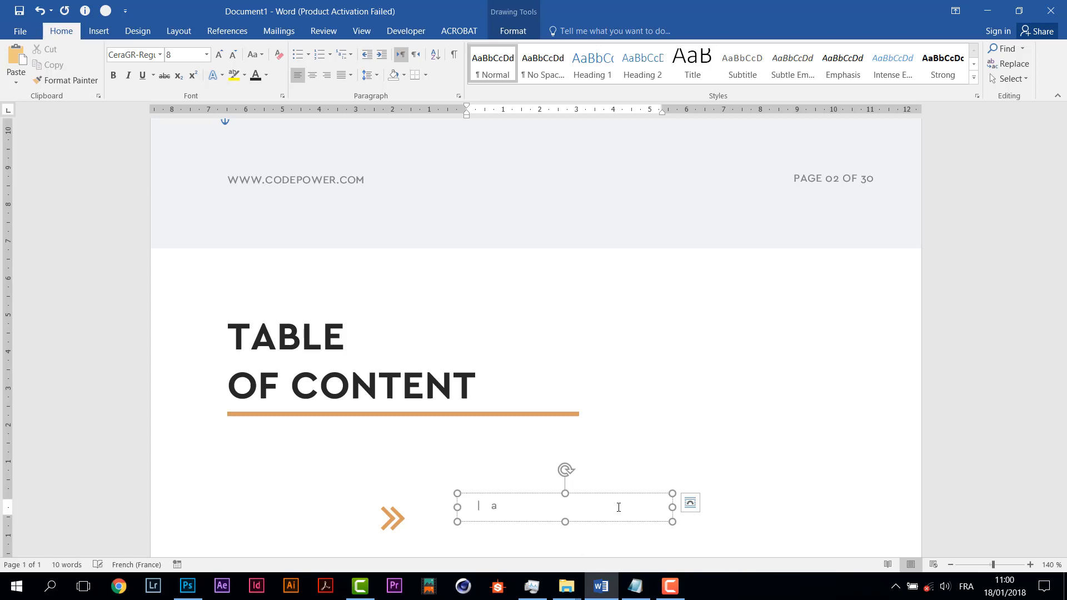
text(bout)
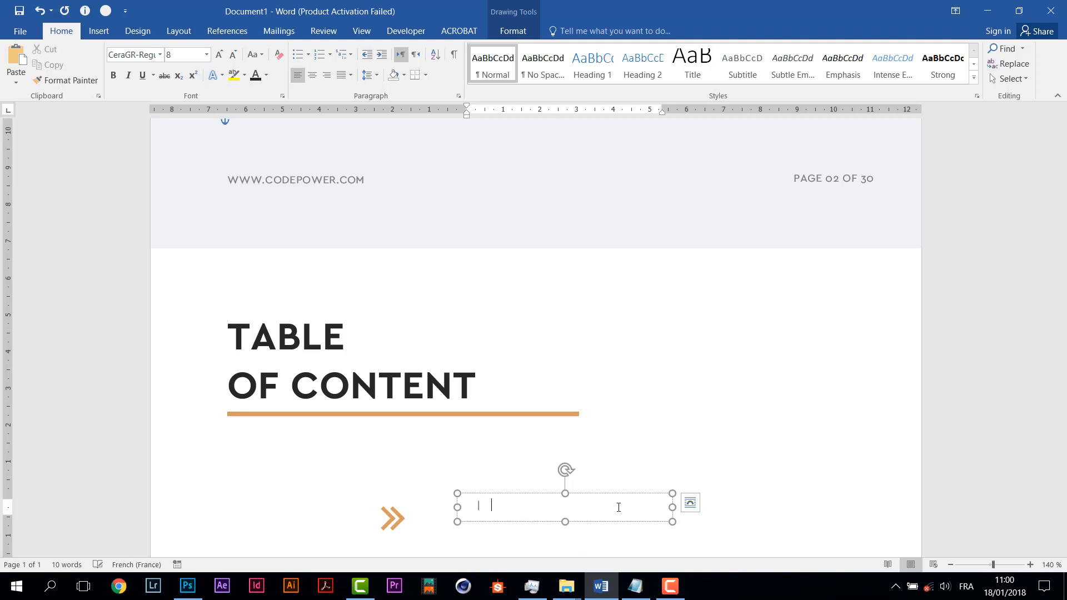
text(ABOUT)
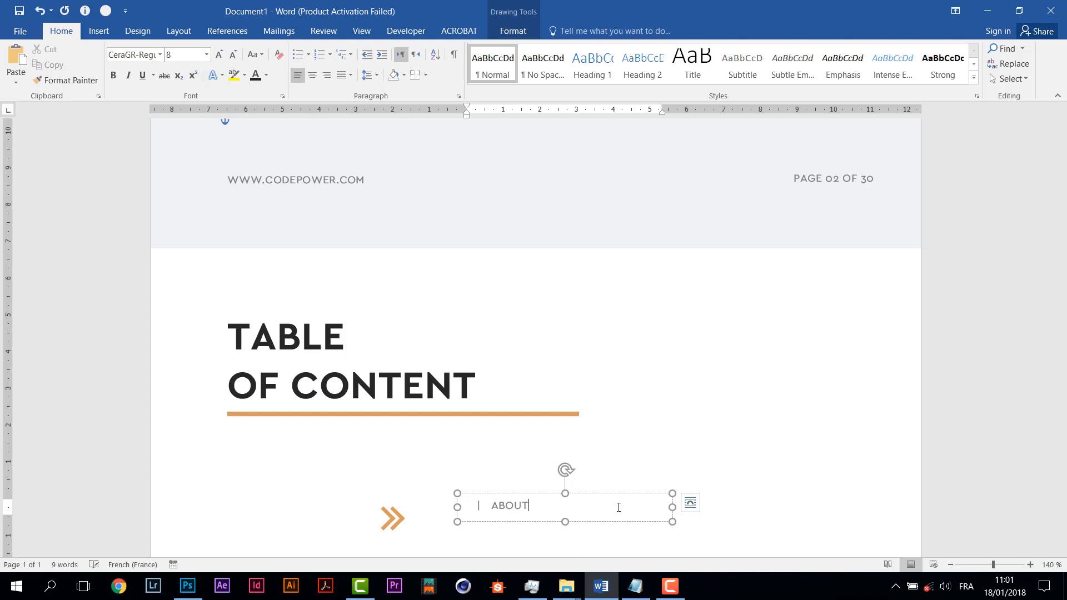
text(US)
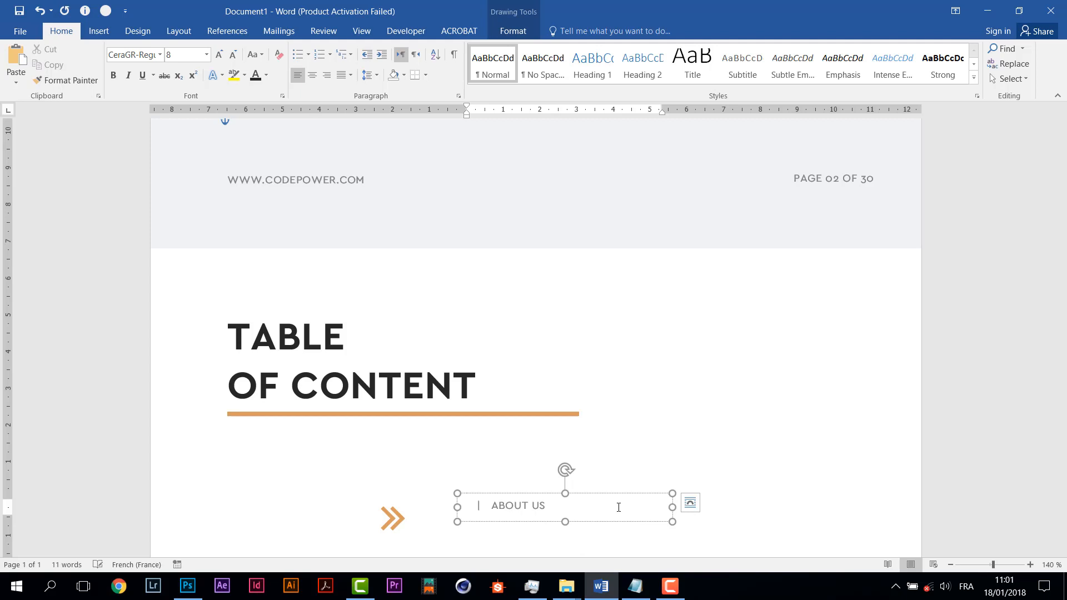
text(/ OUR)
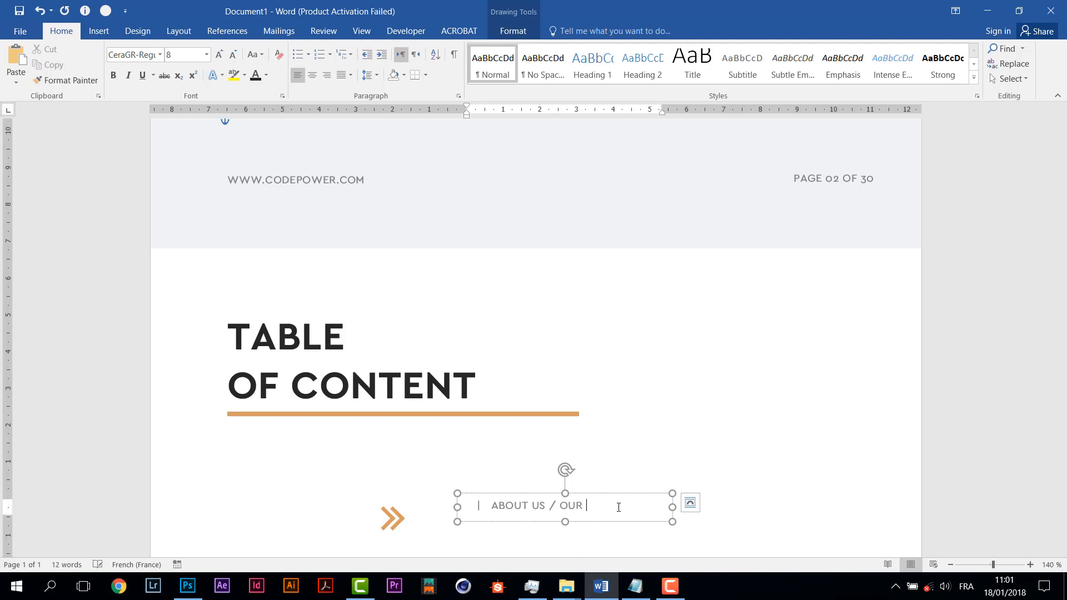
text(AG)
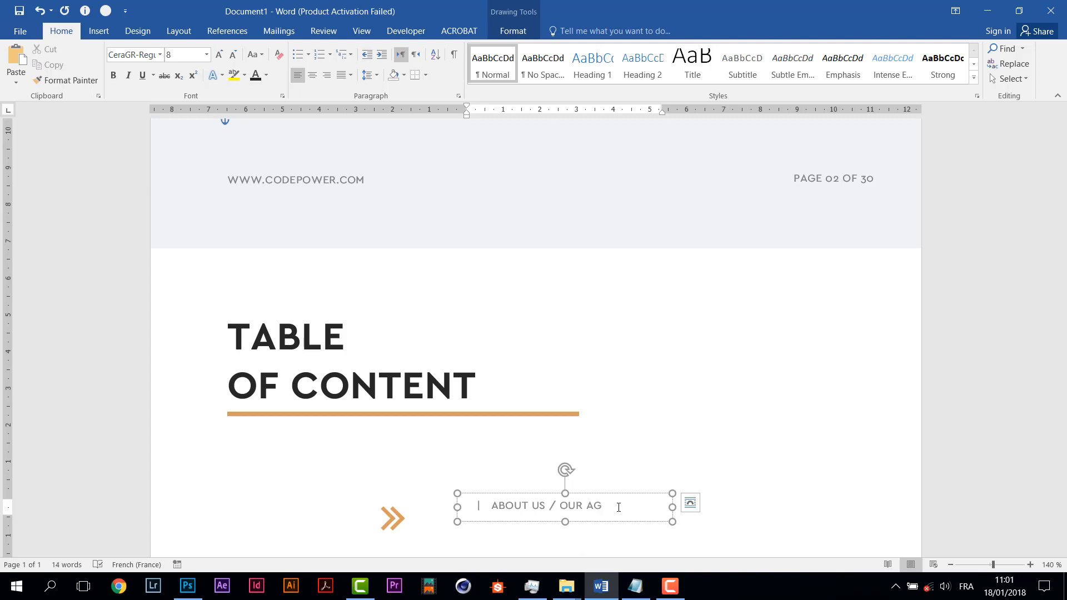
text(ENCY)
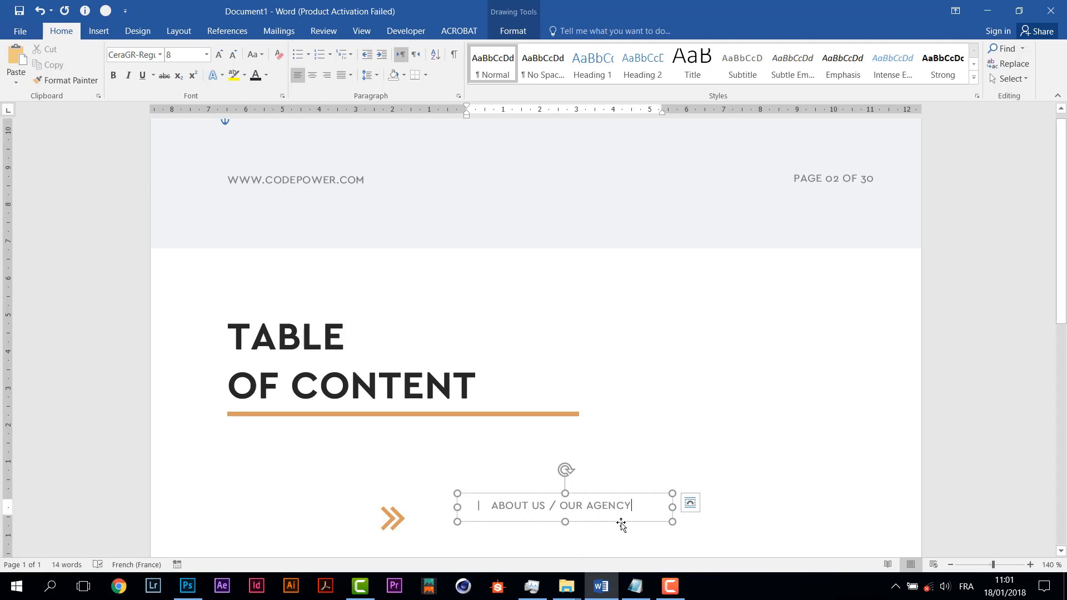
mouse_move(651, 494)
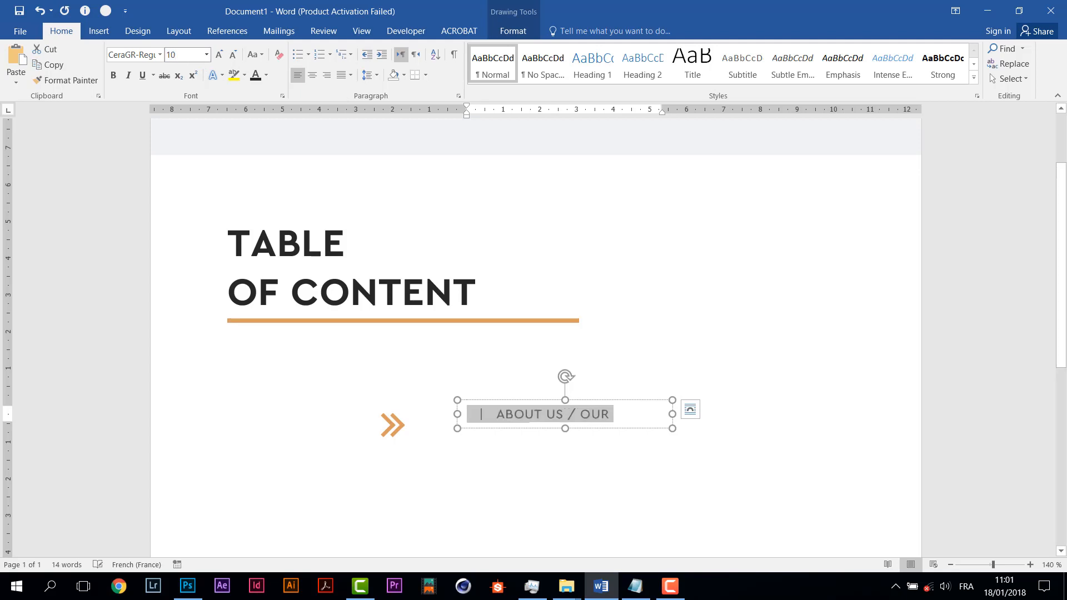
text(AGENCY)
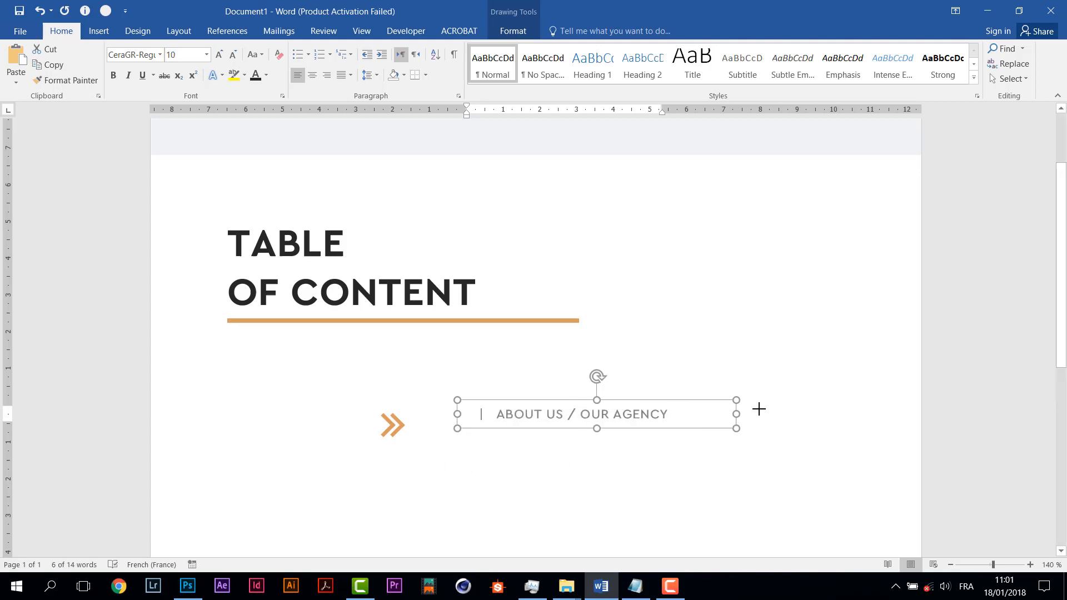
drag(596, 413, 563, 427)
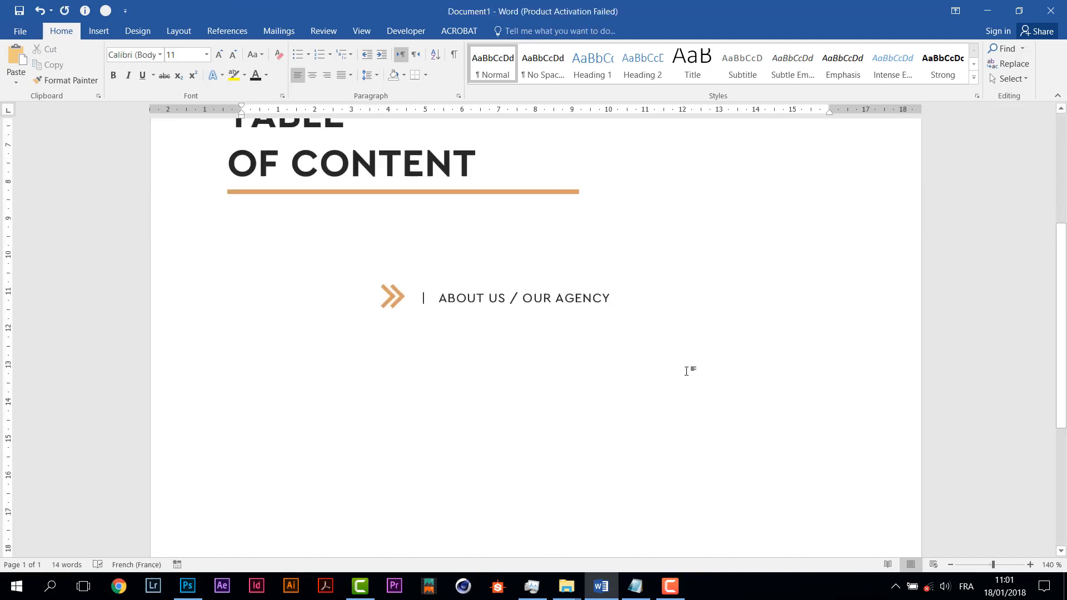
Set the ABOUT US / OUR AGENCY text in the CeraGR Medium font.
click(524, 298)
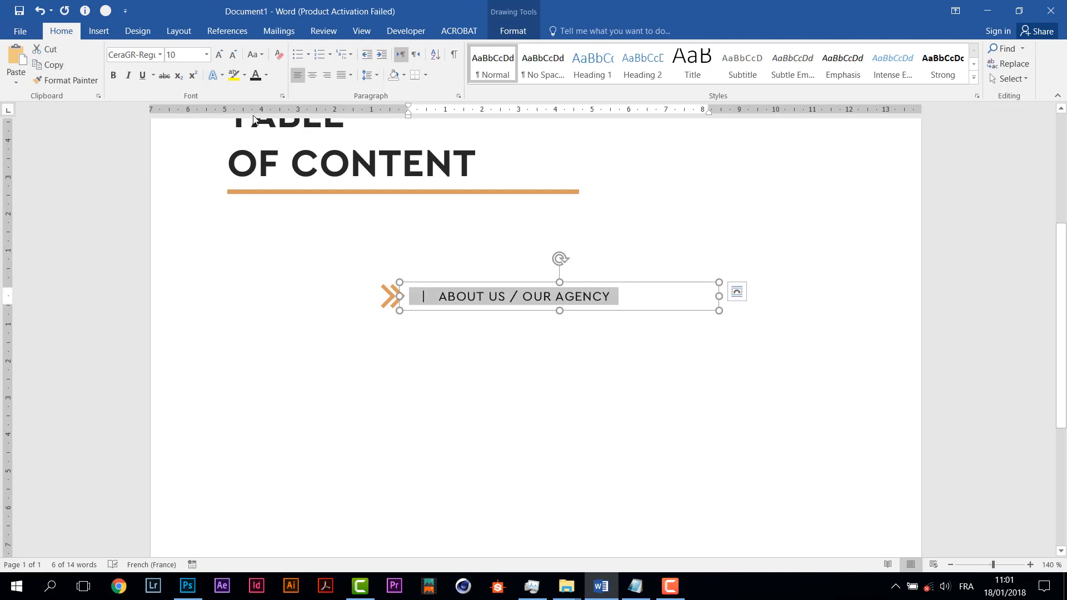
click(159, 55)
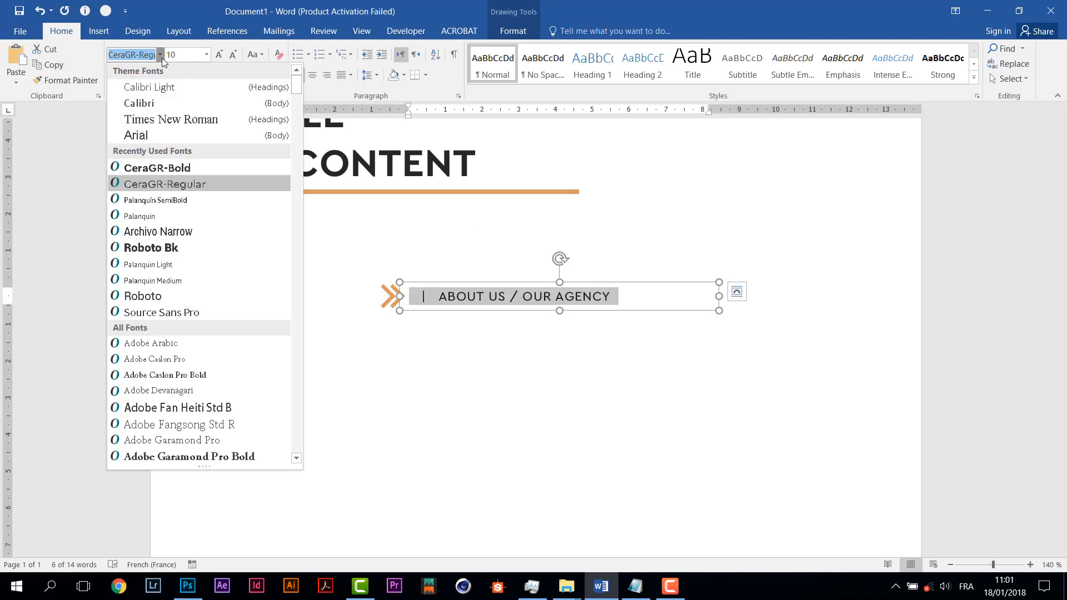
scroll(down, 3)
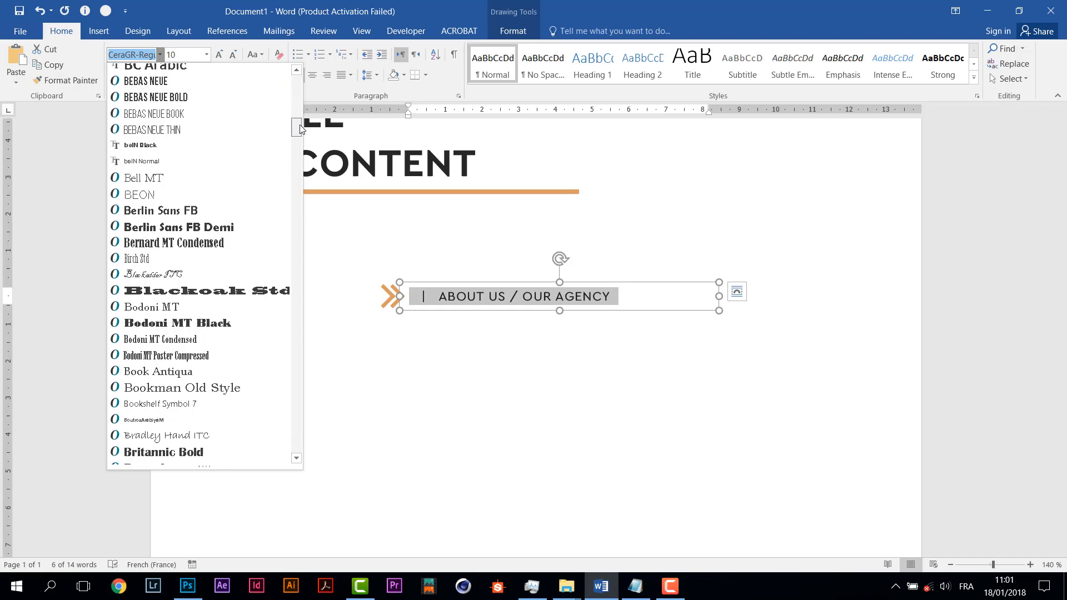
scroll(down, 3)
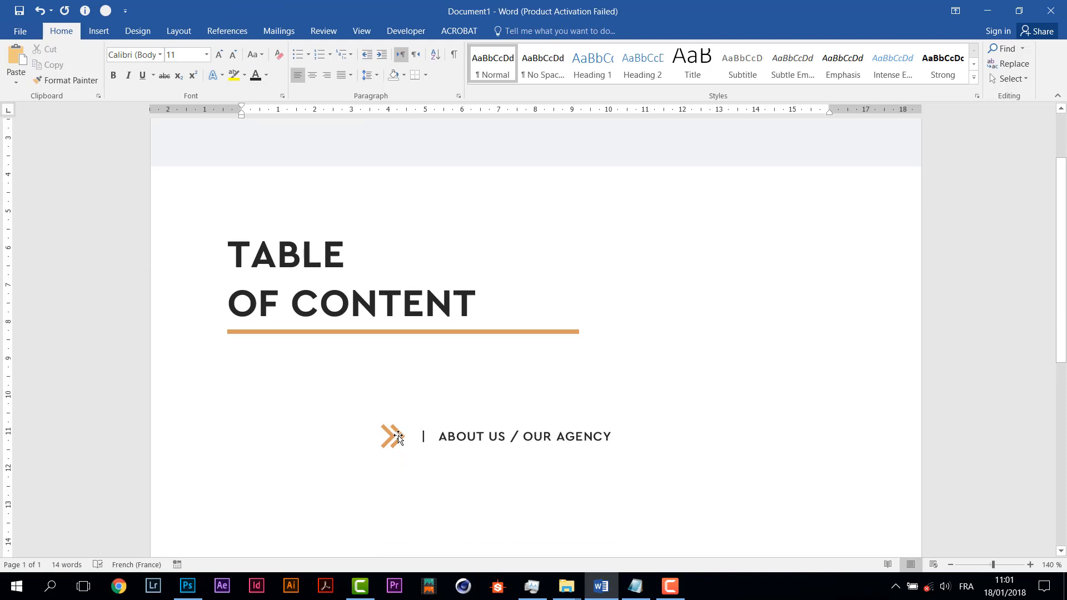
click(393, 435)
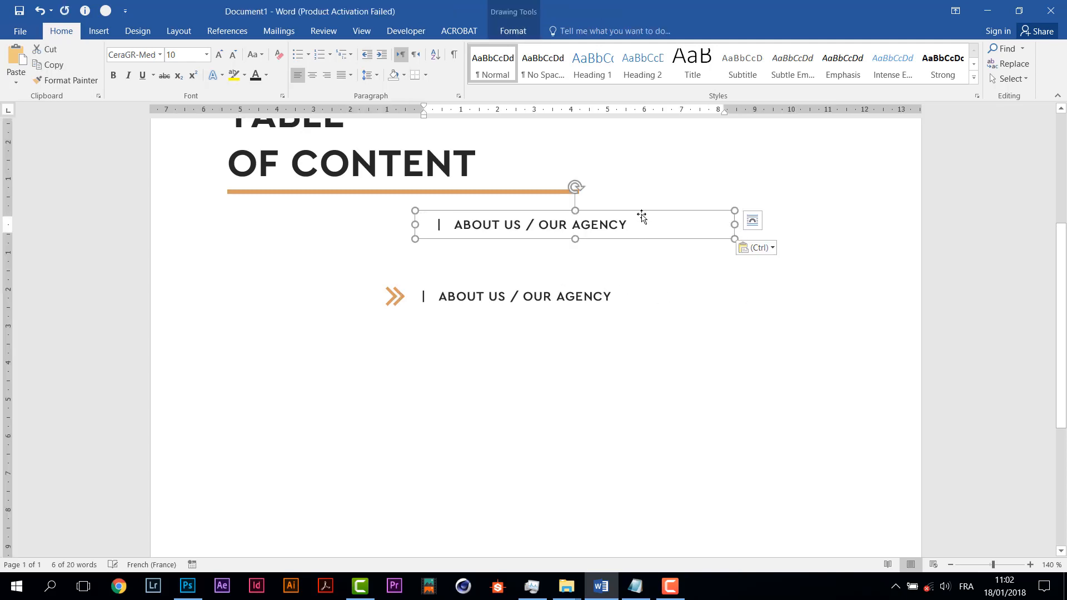
Enter page number 05 in the copied text box and place it at the row's right end.
click(625, 225)
text(o)
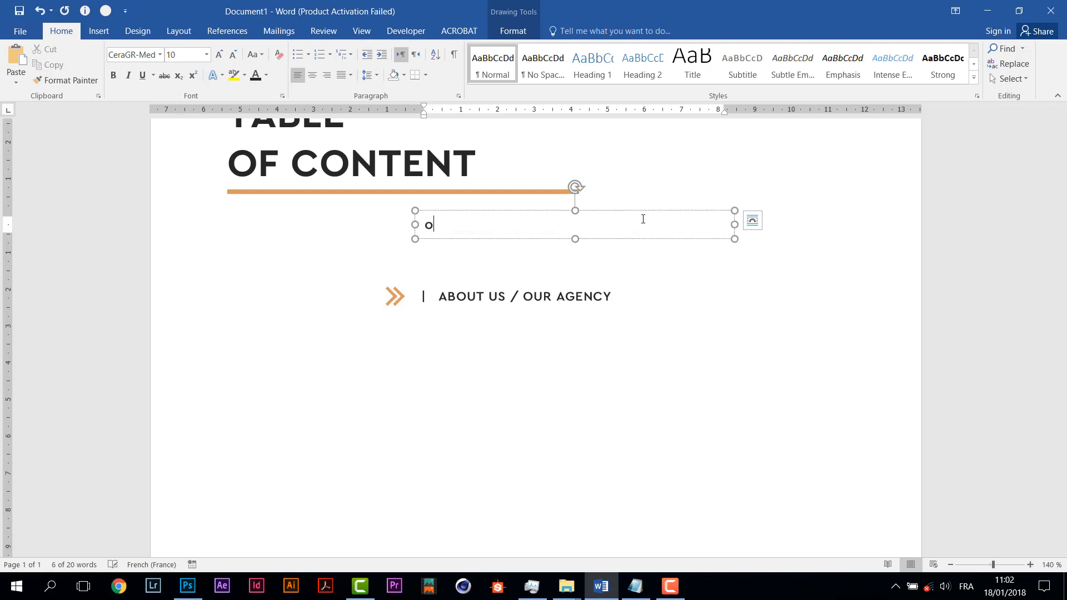
text(5)
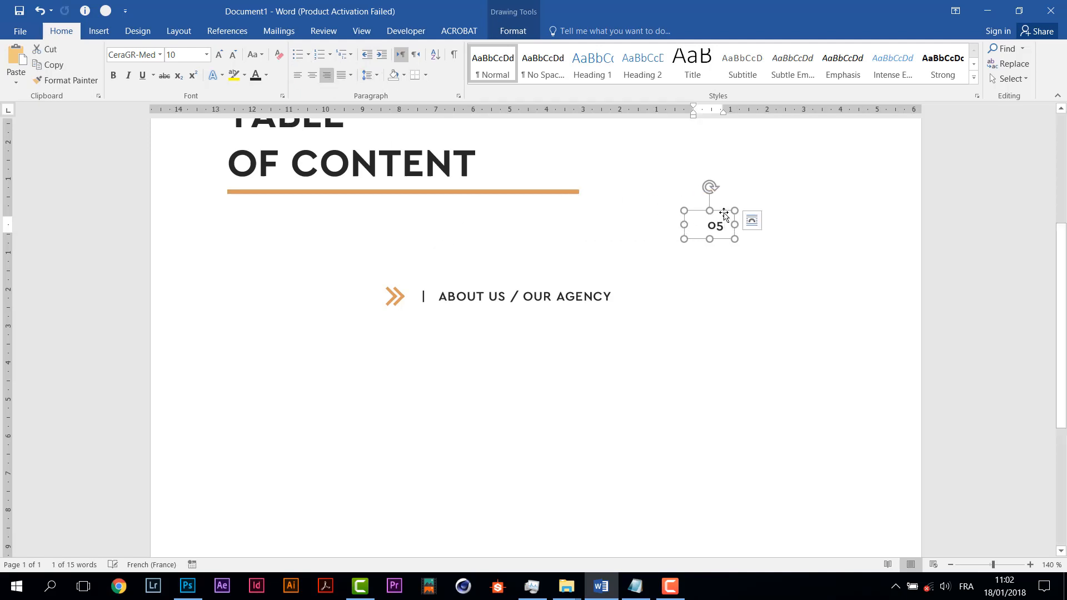
drag(711, 226, 617, 295)
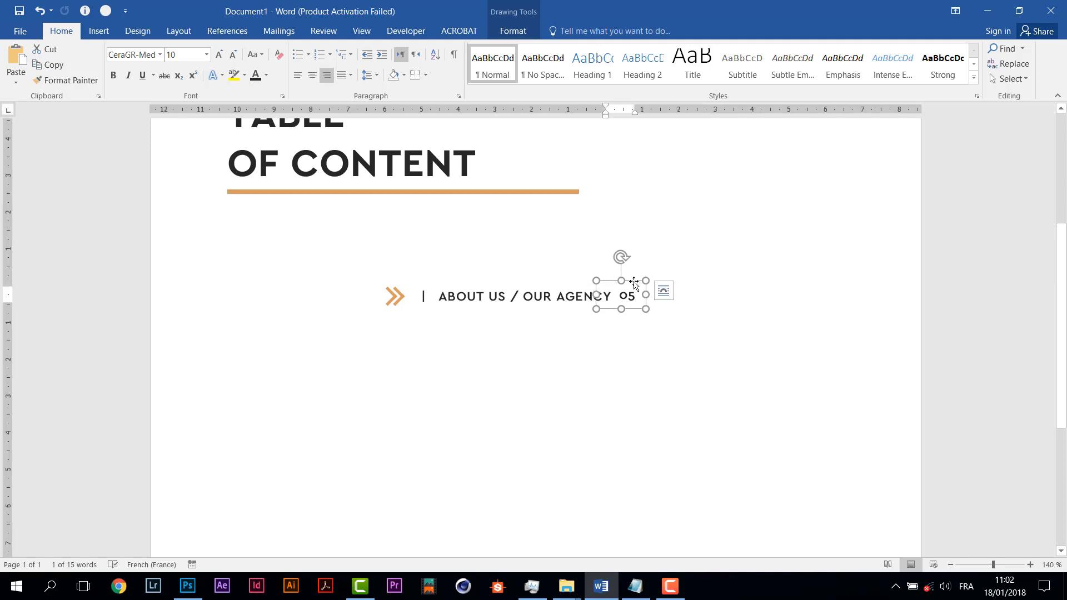
drag(619, 295, 847, 295)
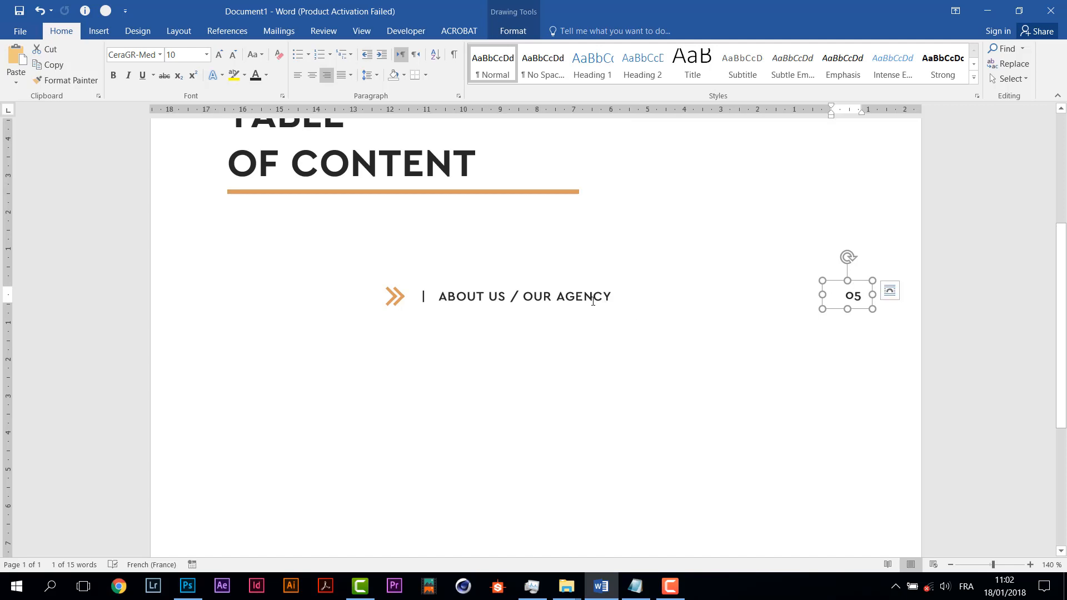
Group the double arrow, section name and page number into one row entry.
click(523, 295)
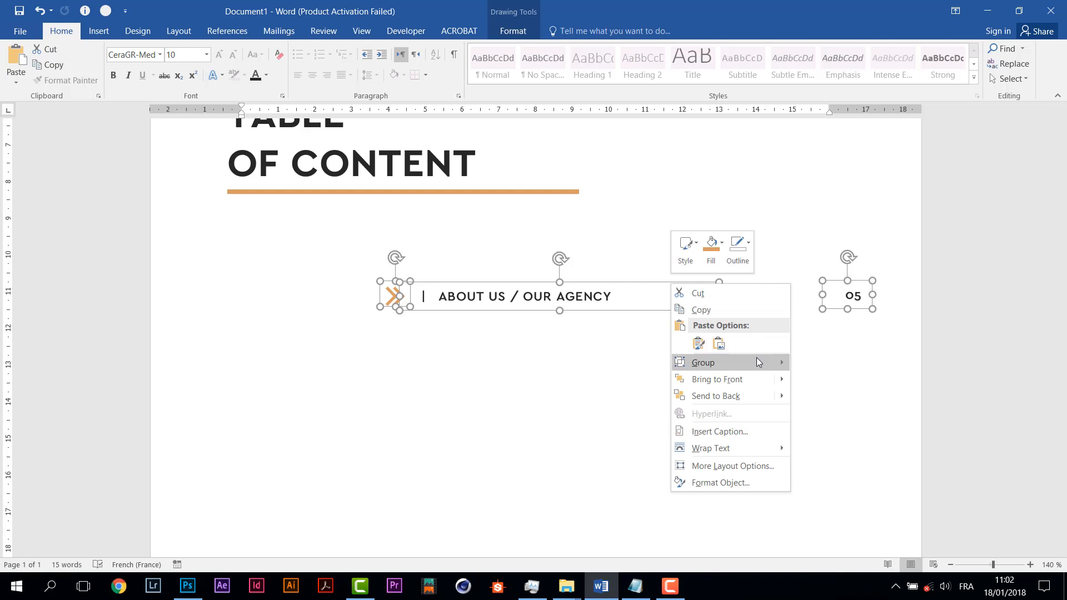
click(702, 363)
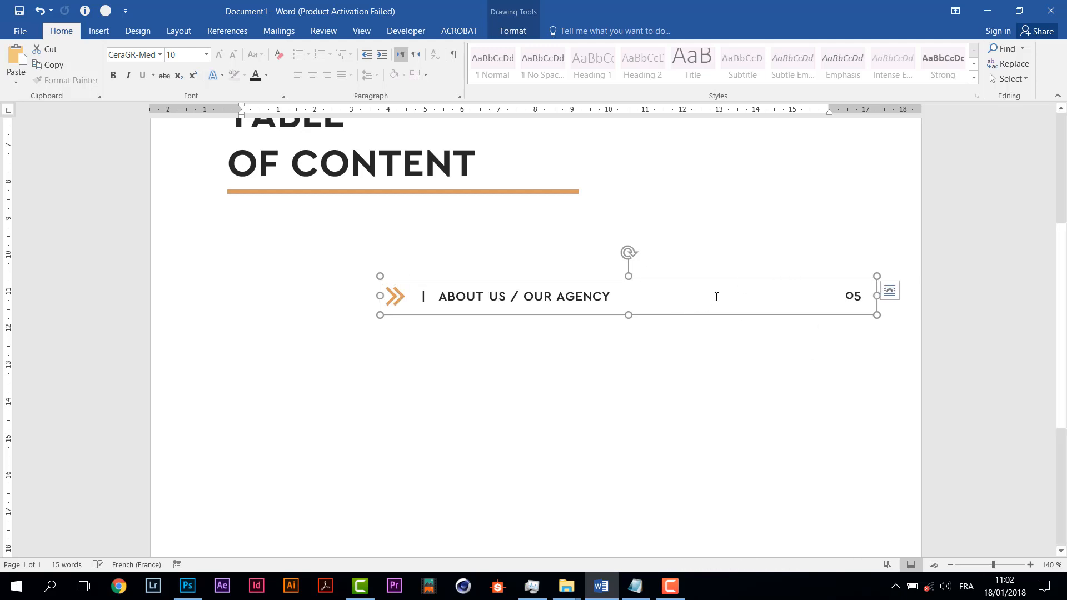
click(889, 290)
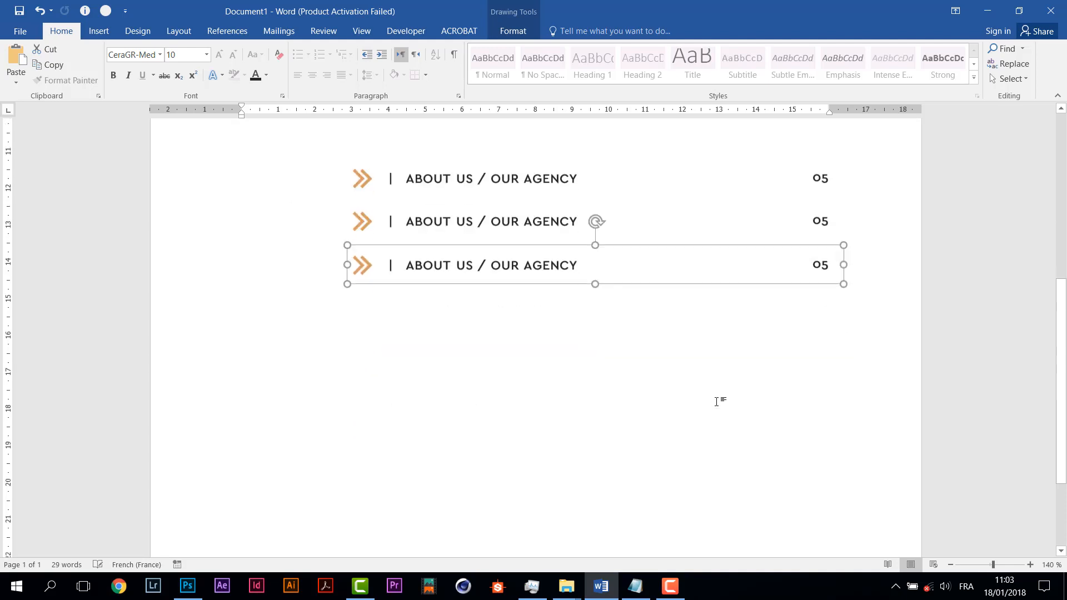
Paste another copy of the grouped ABOUT US row beneath the previous one.
key(ctrl+v)
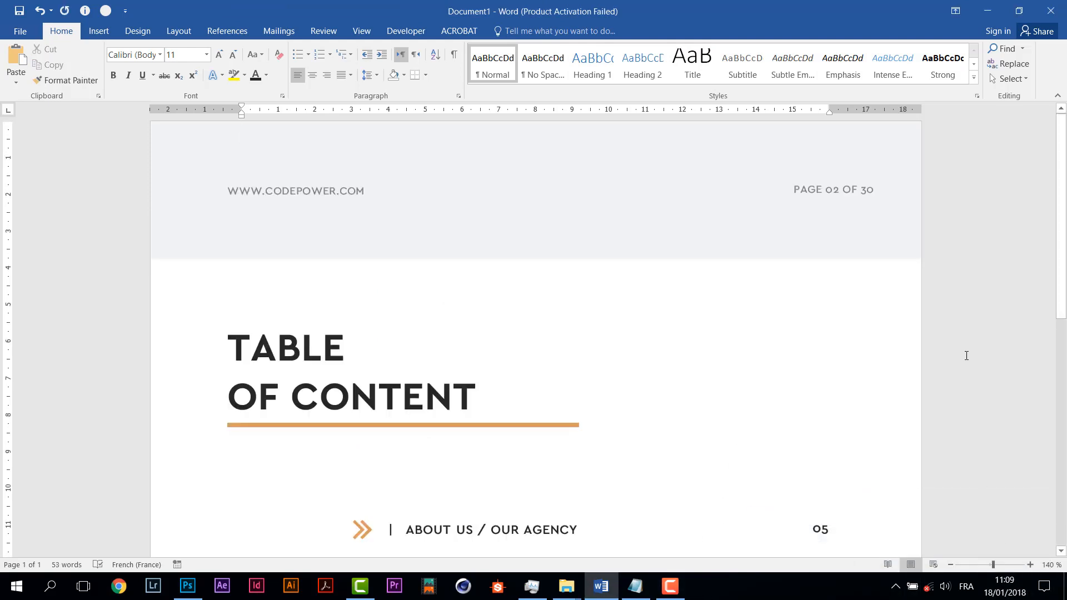
scroll(down, 3)
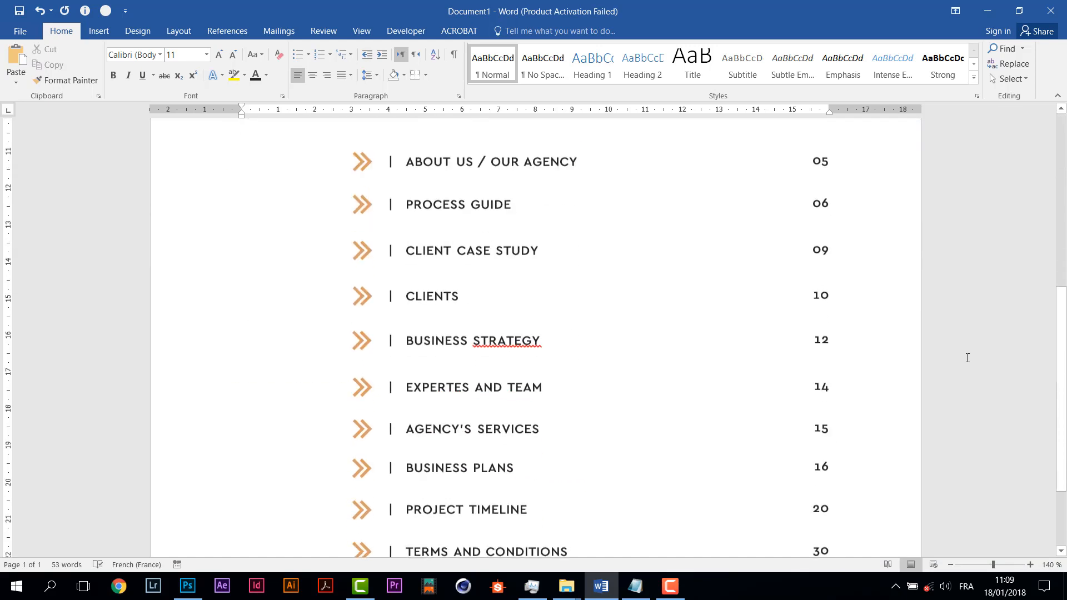
scroll(down, 3)
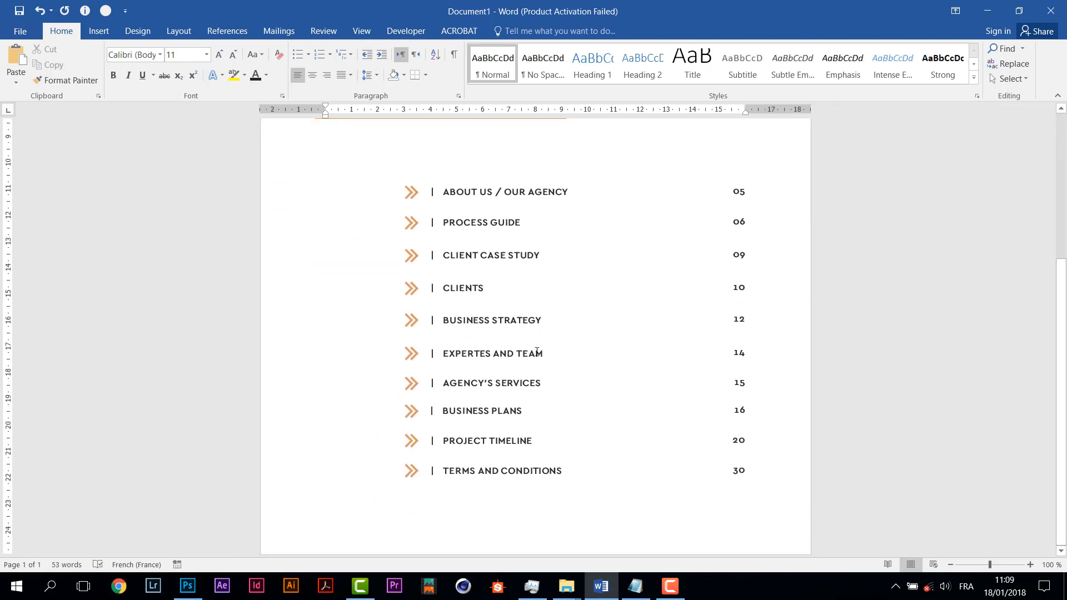
click(496, 352)
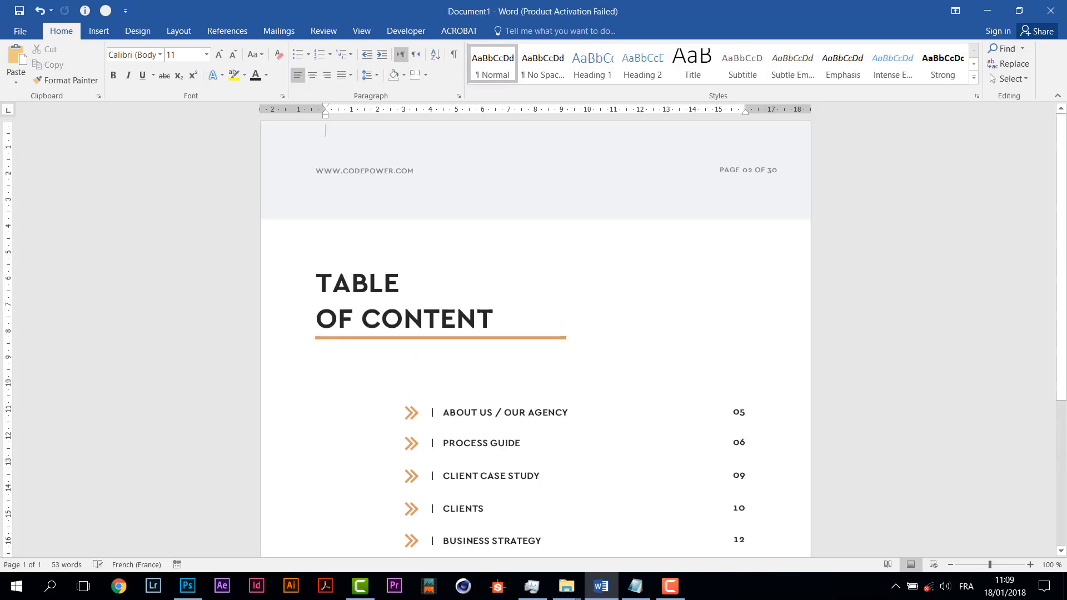
scroll(down, 3)
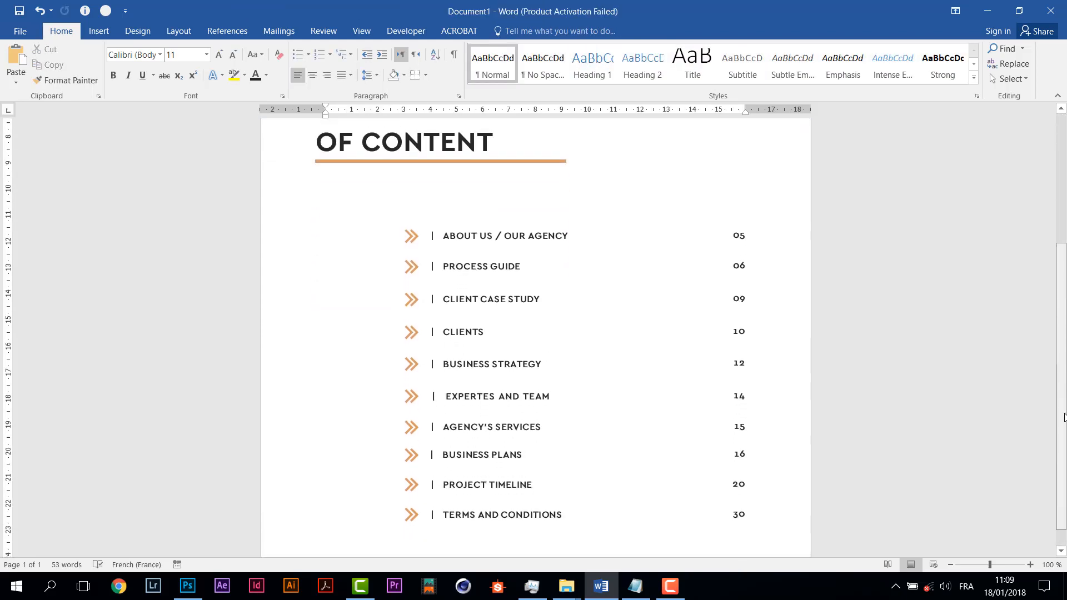